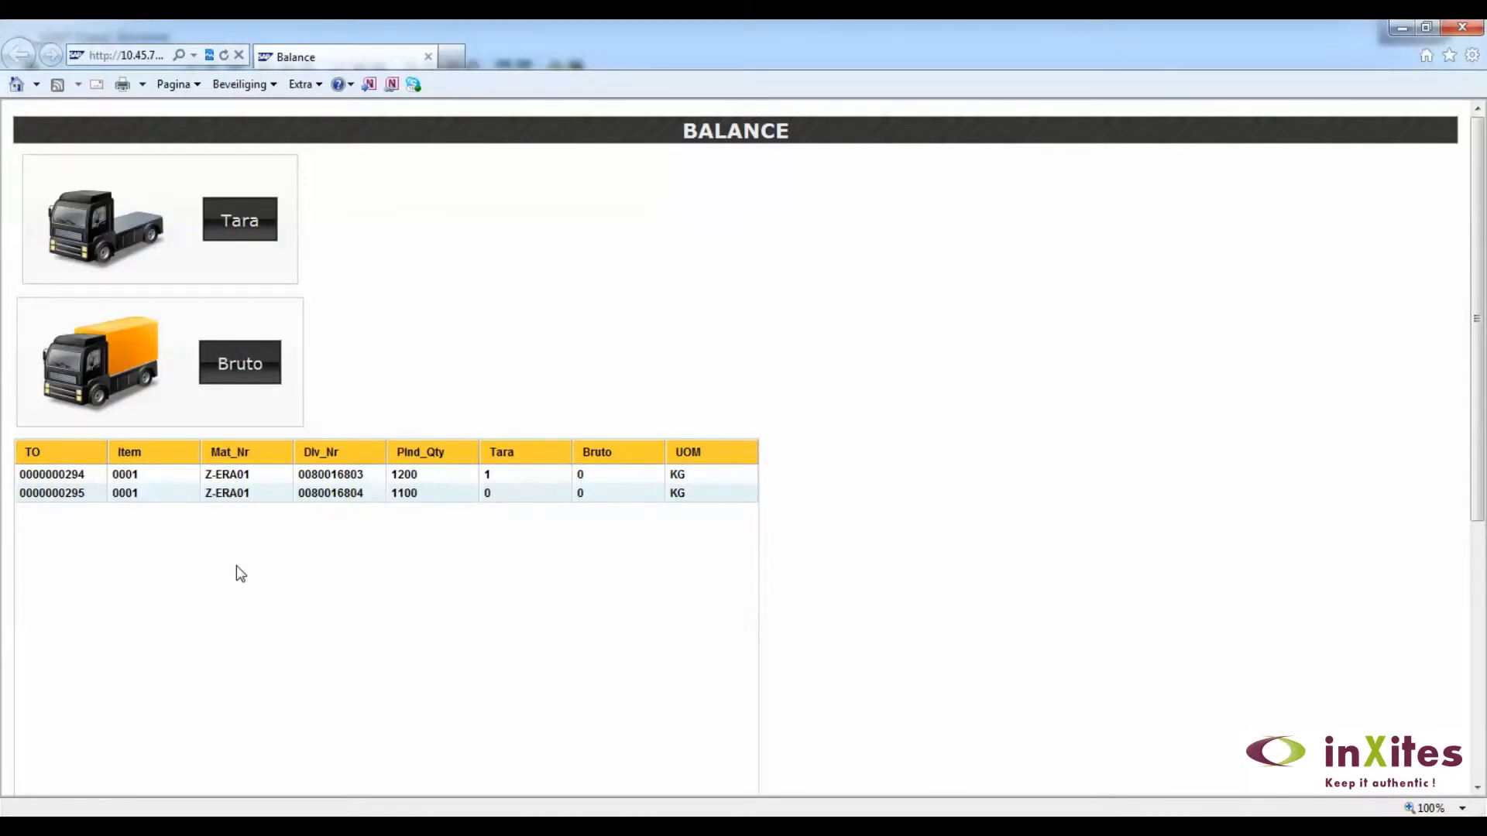
pyautogui.moveTo(86, 588)
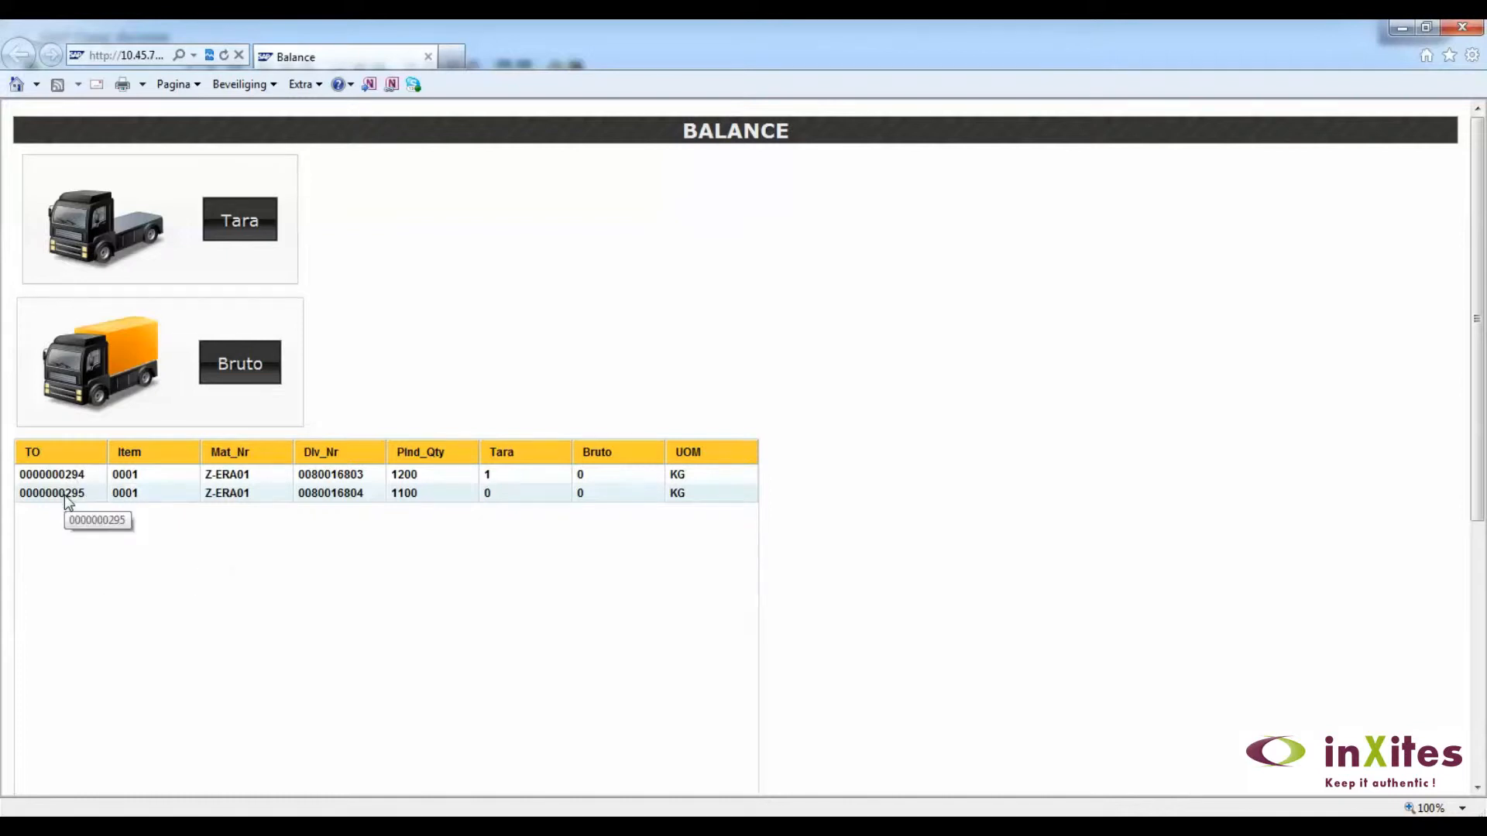
pyautogui.moveTo(88, 578)
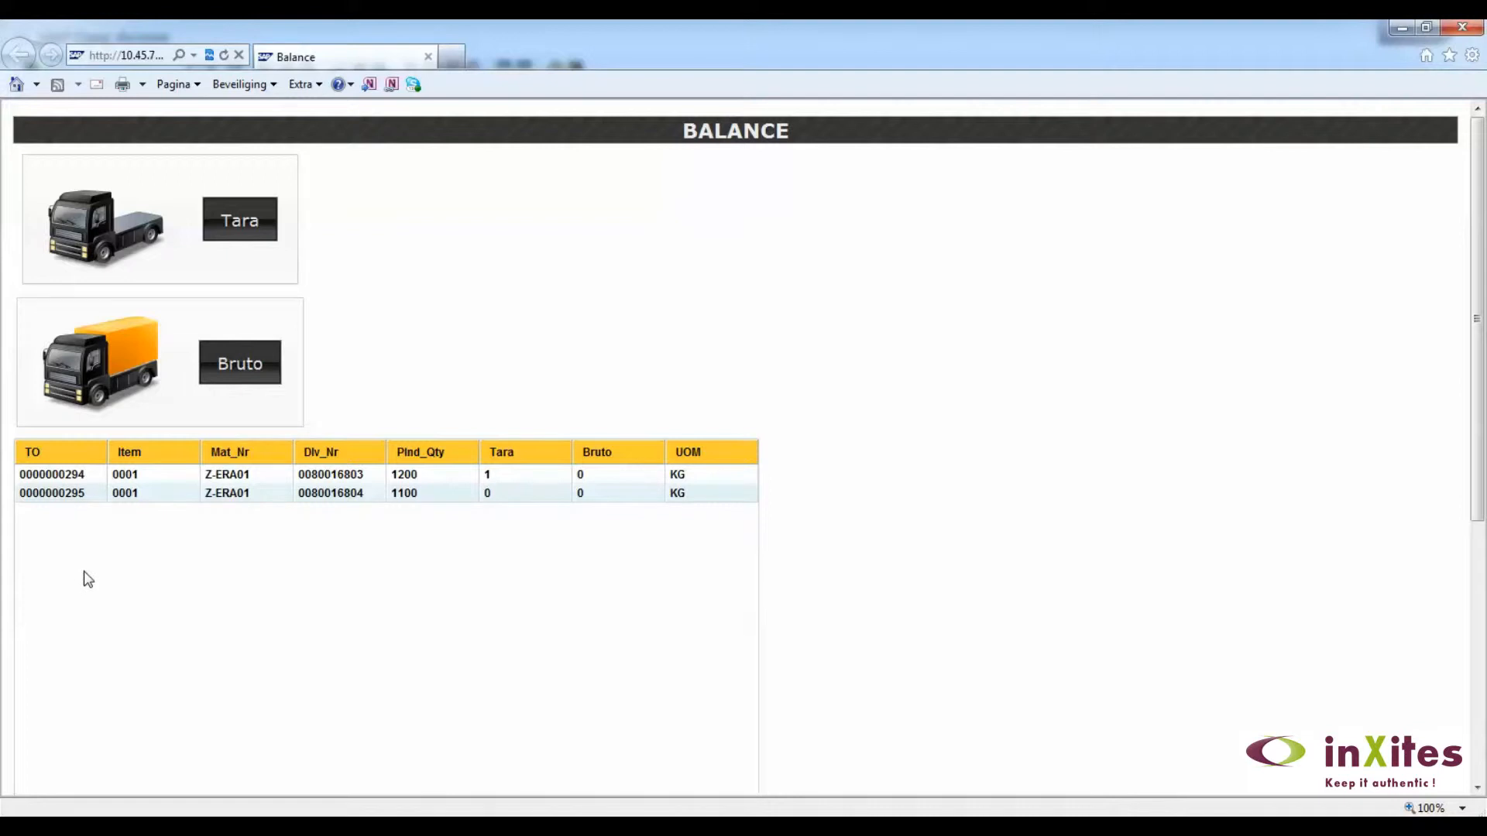
pyautogui.moveTo(403, 491)
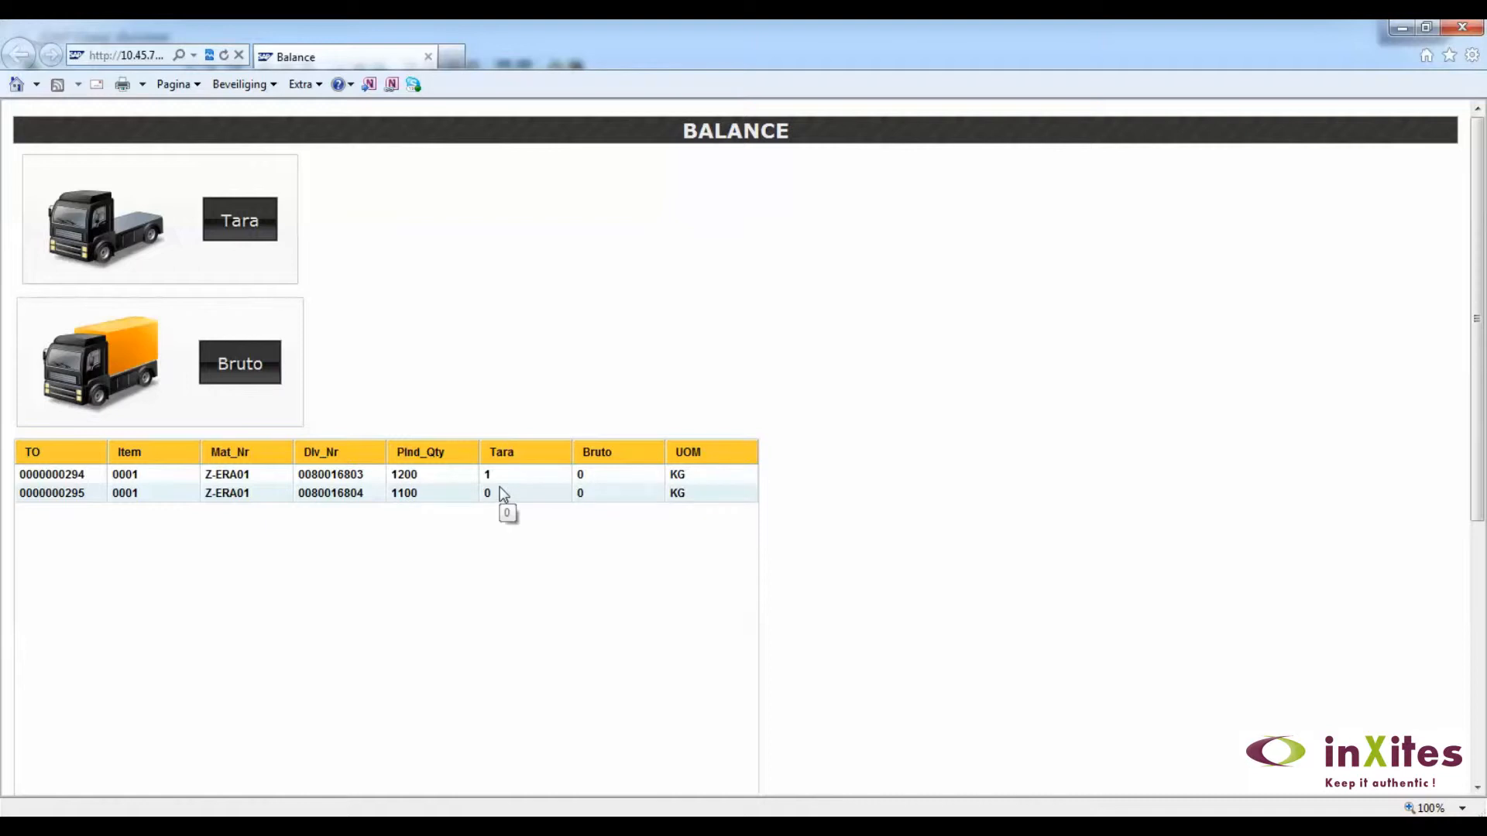
pyautogui.moveTo(599, 493)
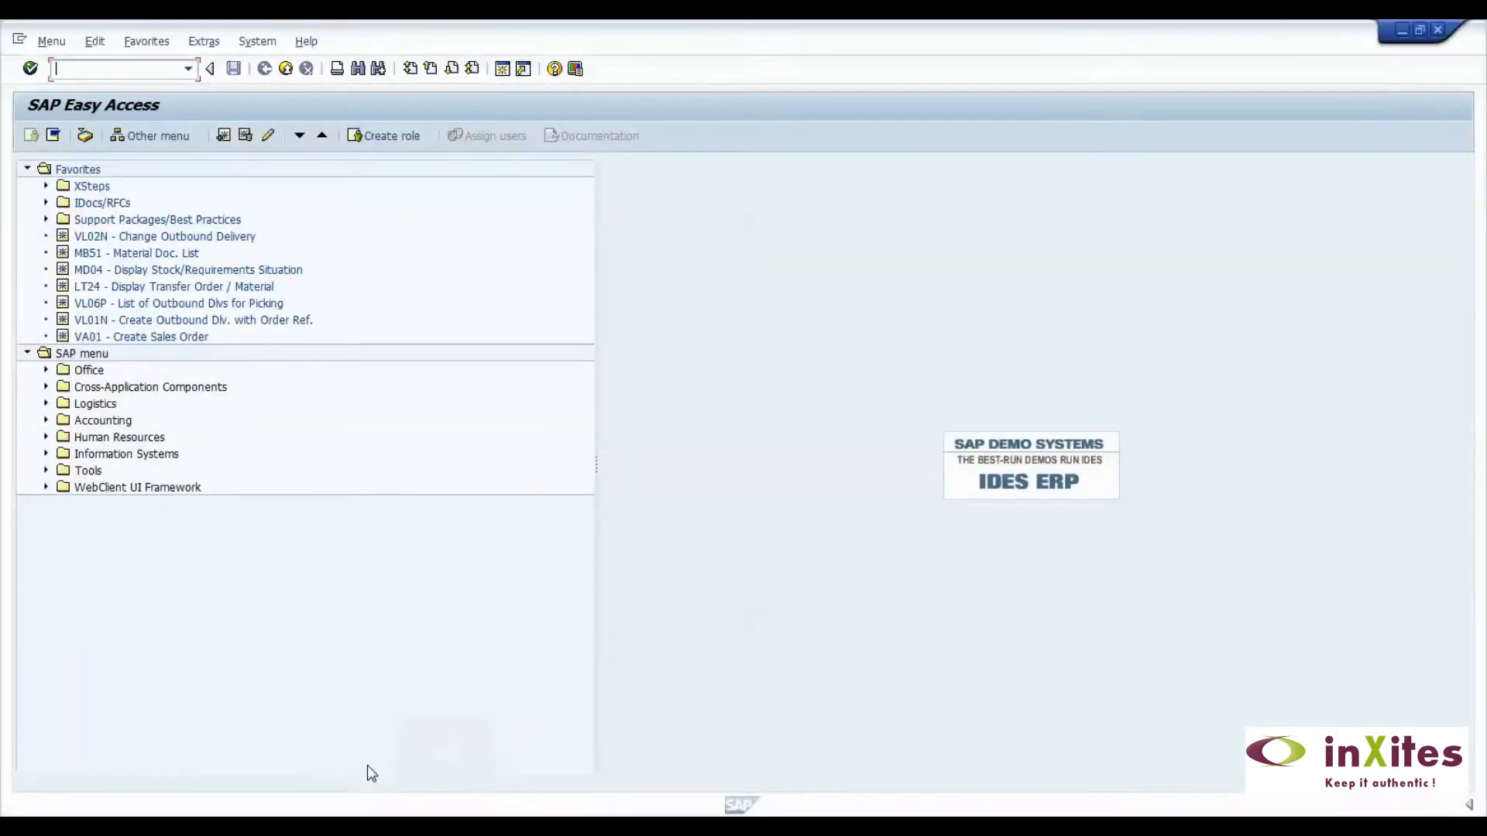
pyautogui.moveTo(142, 253)
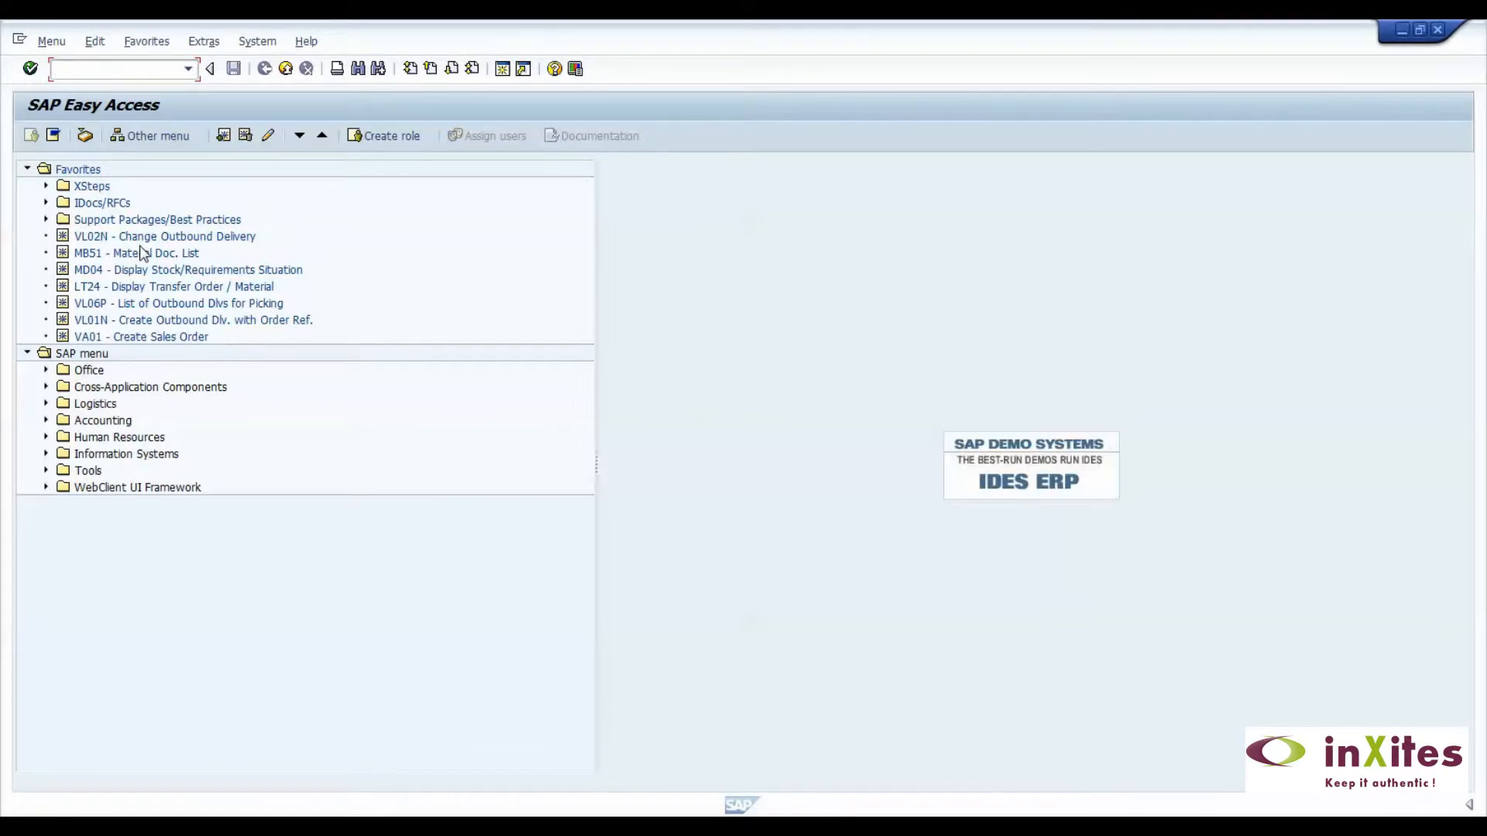
# - Launch VA01 from Favorites with order type OR and sales org 1000, reaching the order overview
pyautogui.doubleClick(141, 336)
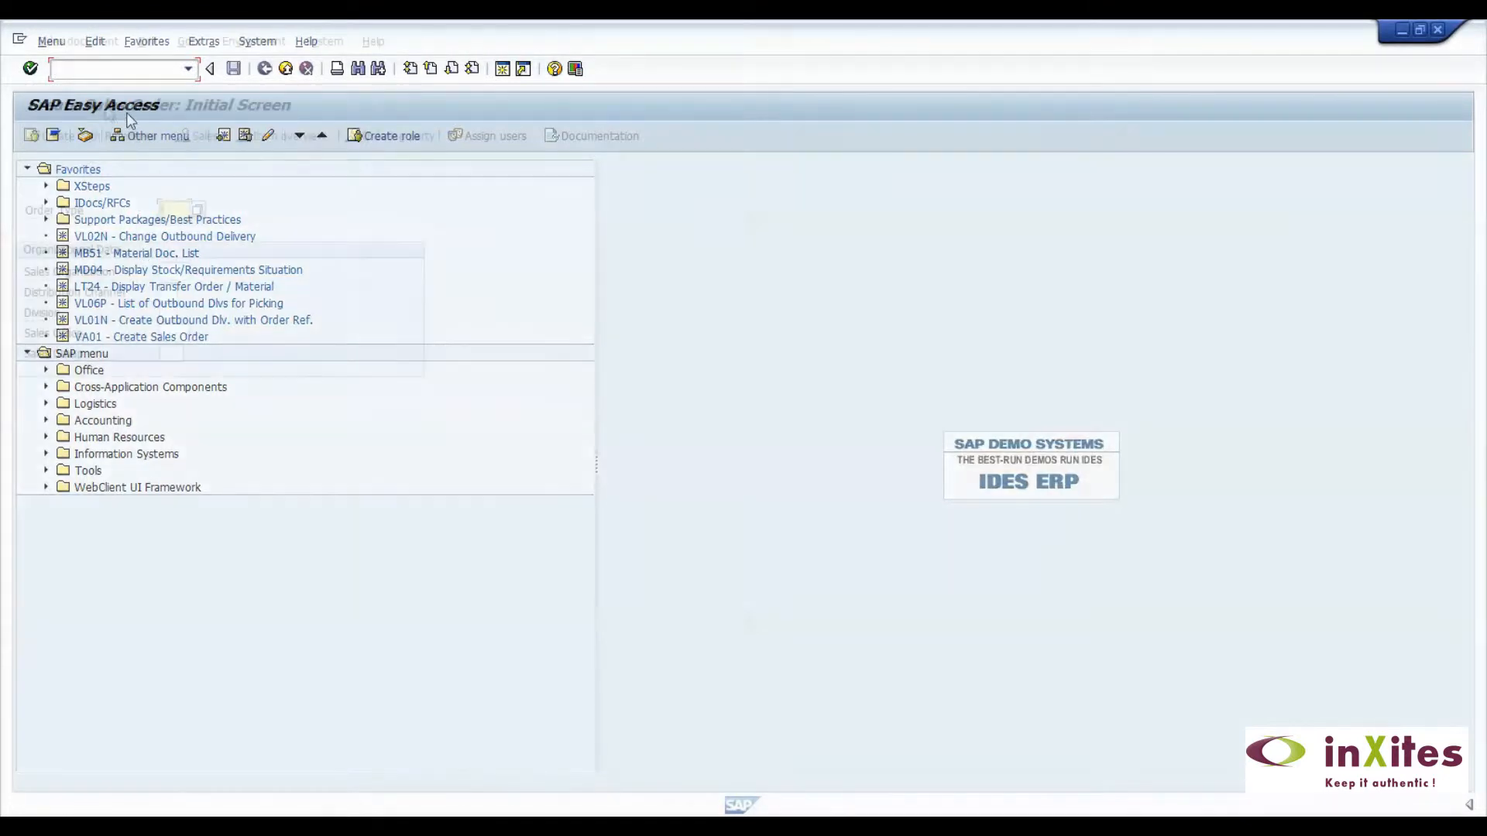
pyautogui.doubleClick(141, 336)
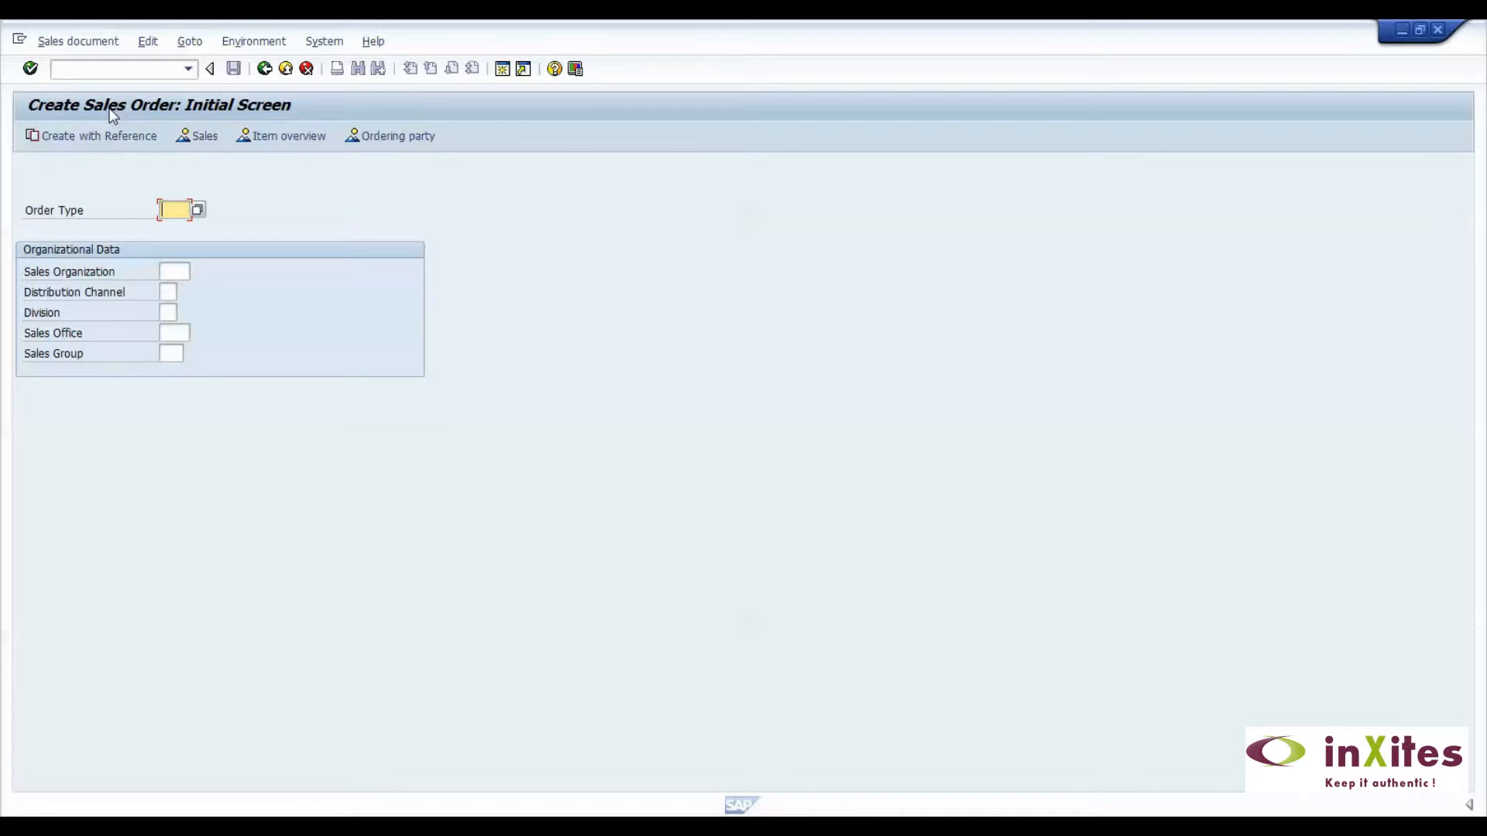
pyautogui.write('OR')
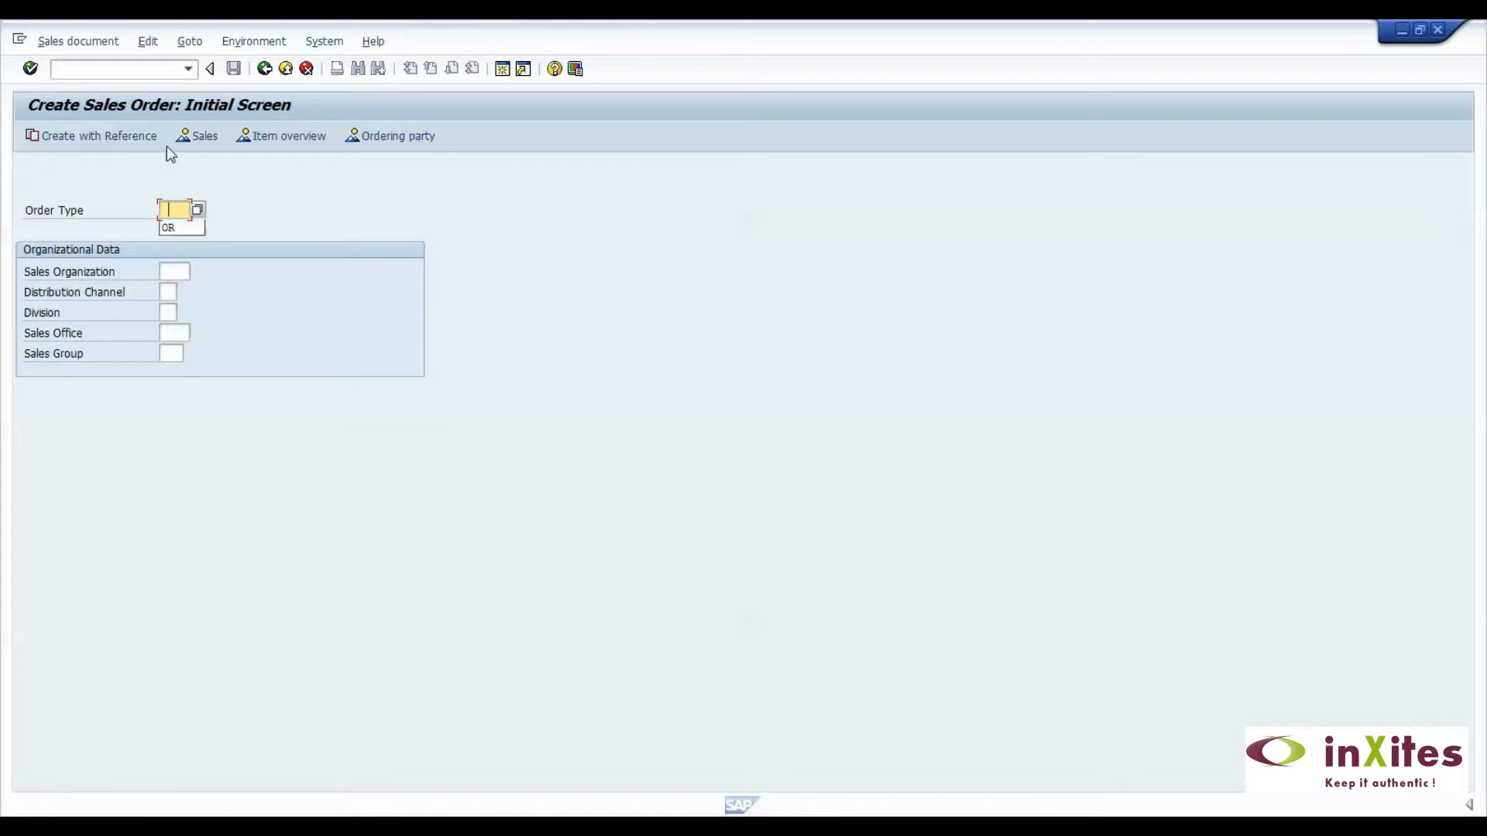
pyautogui.write('1000')
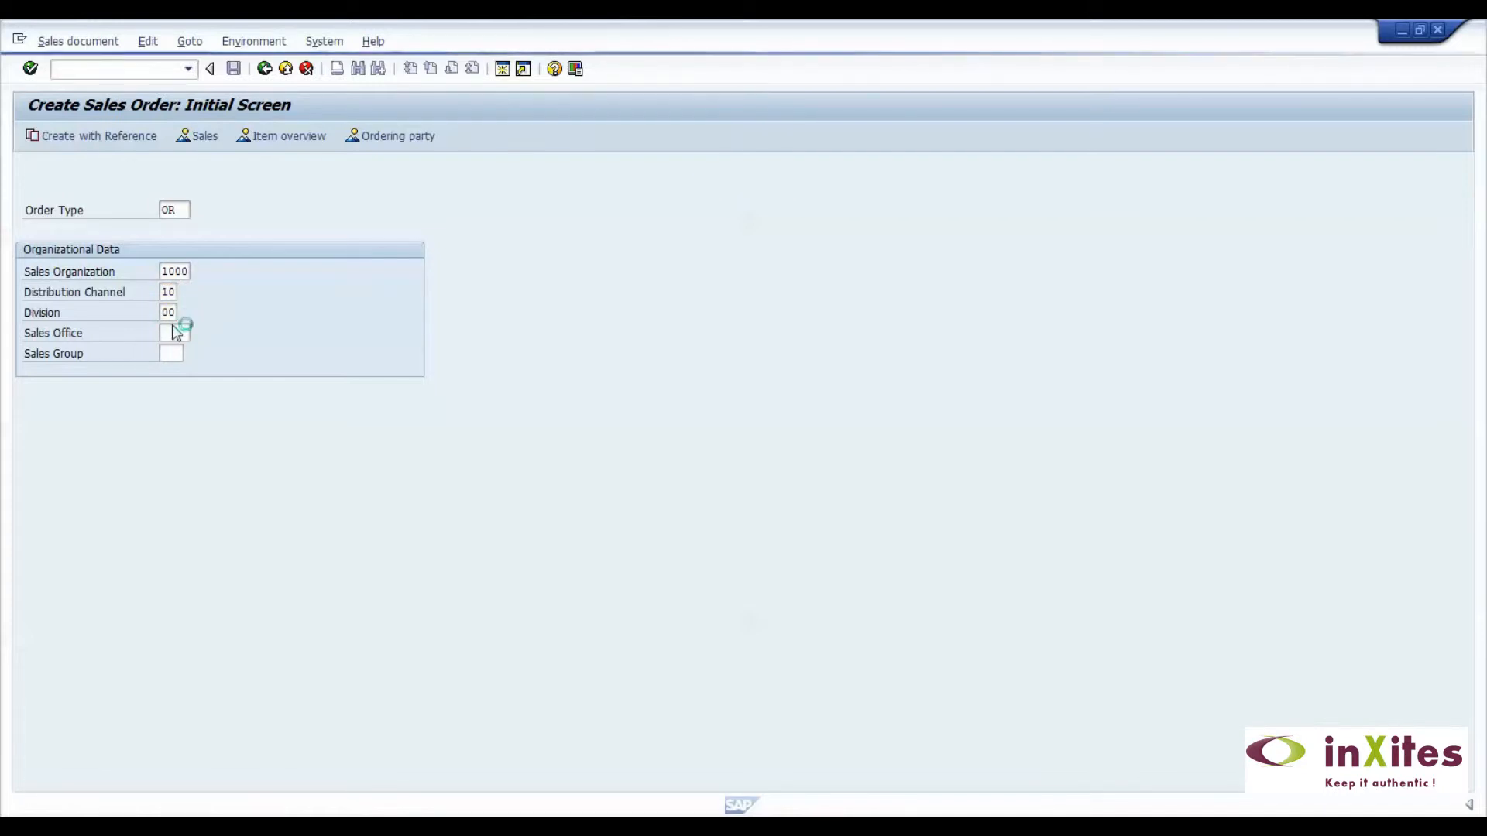
pyautogui.press('Enter')
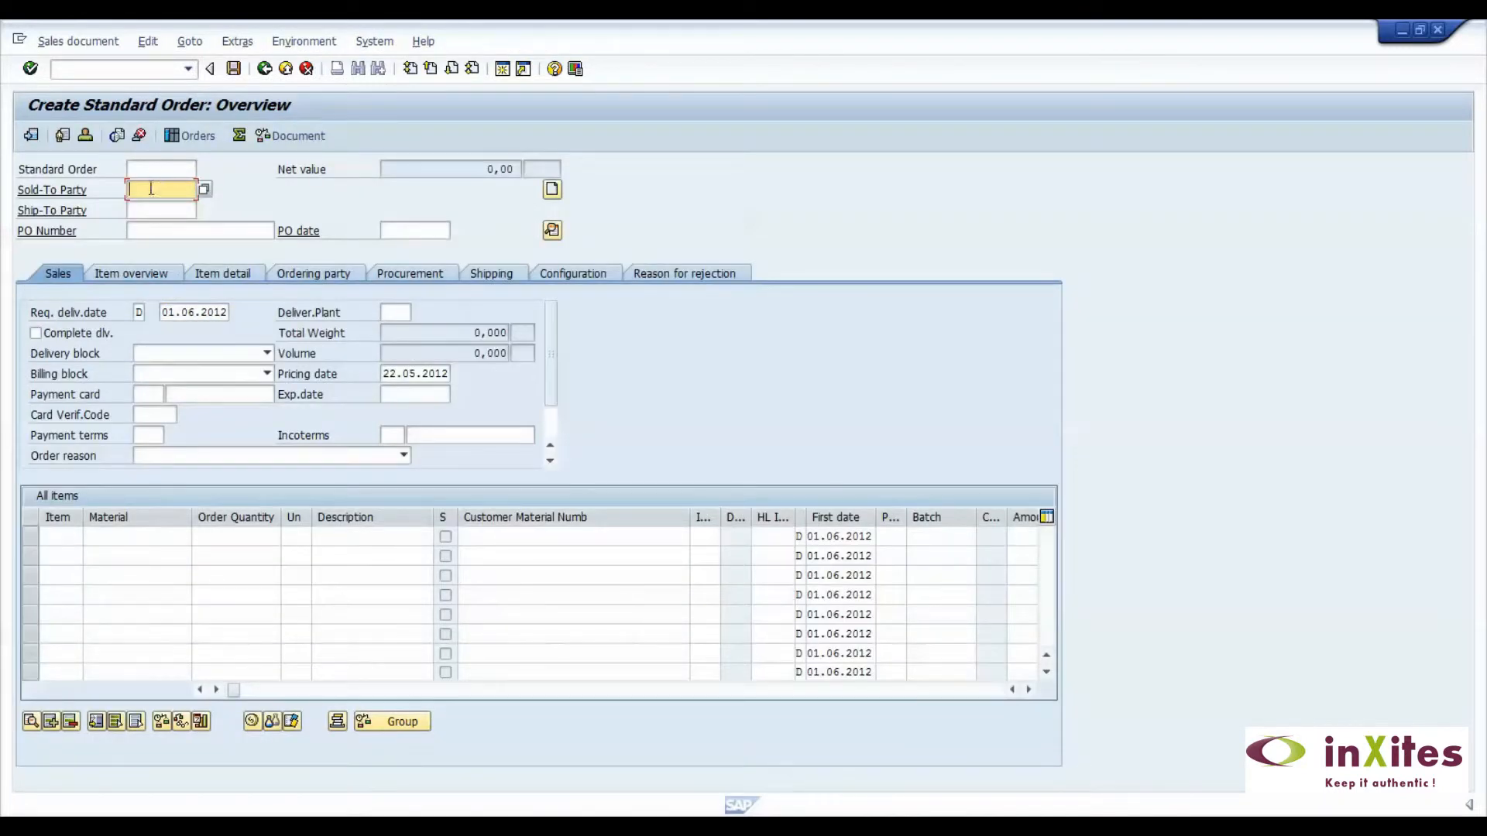
# - Enter sold-to party 23100, PO number 'test' and requested delivery date 22.05.2012
pyautogui.write('23100')
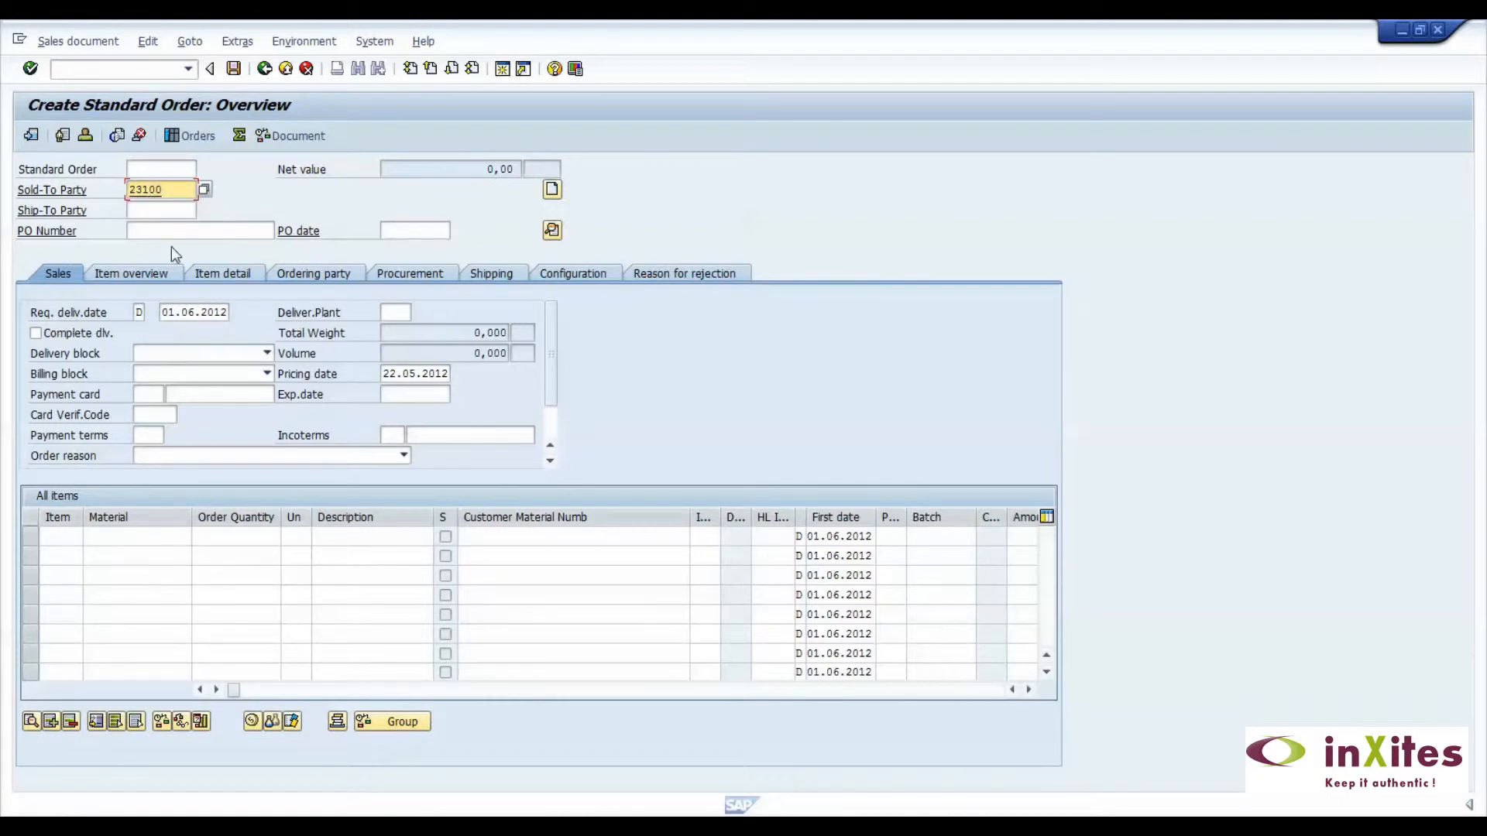
pyautogui.write('test')
pyautogui.click(414, 229)
pyautogui.write('22.05.2012')
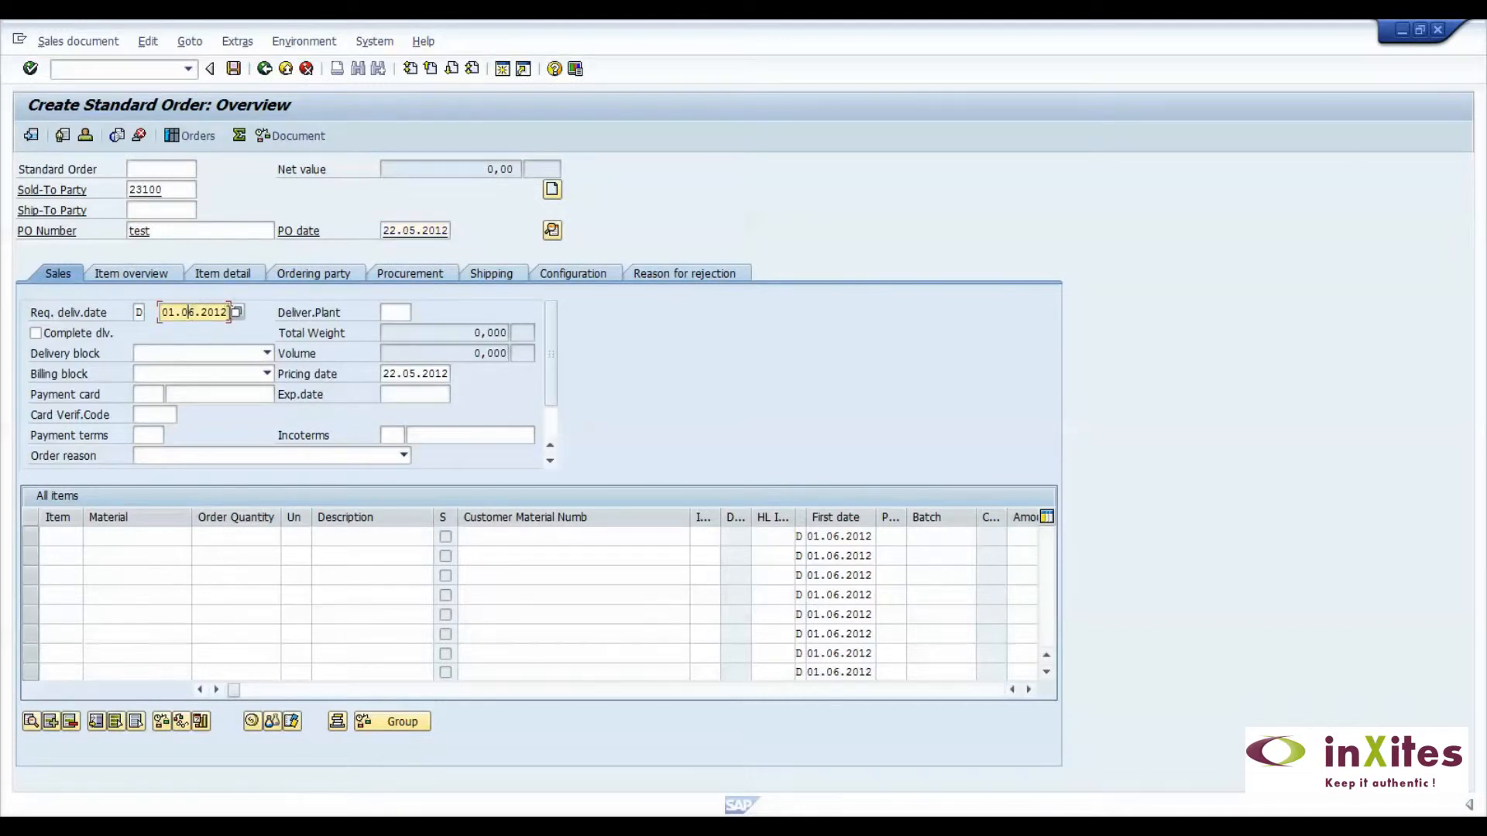
pyautogui.click(236, 312)
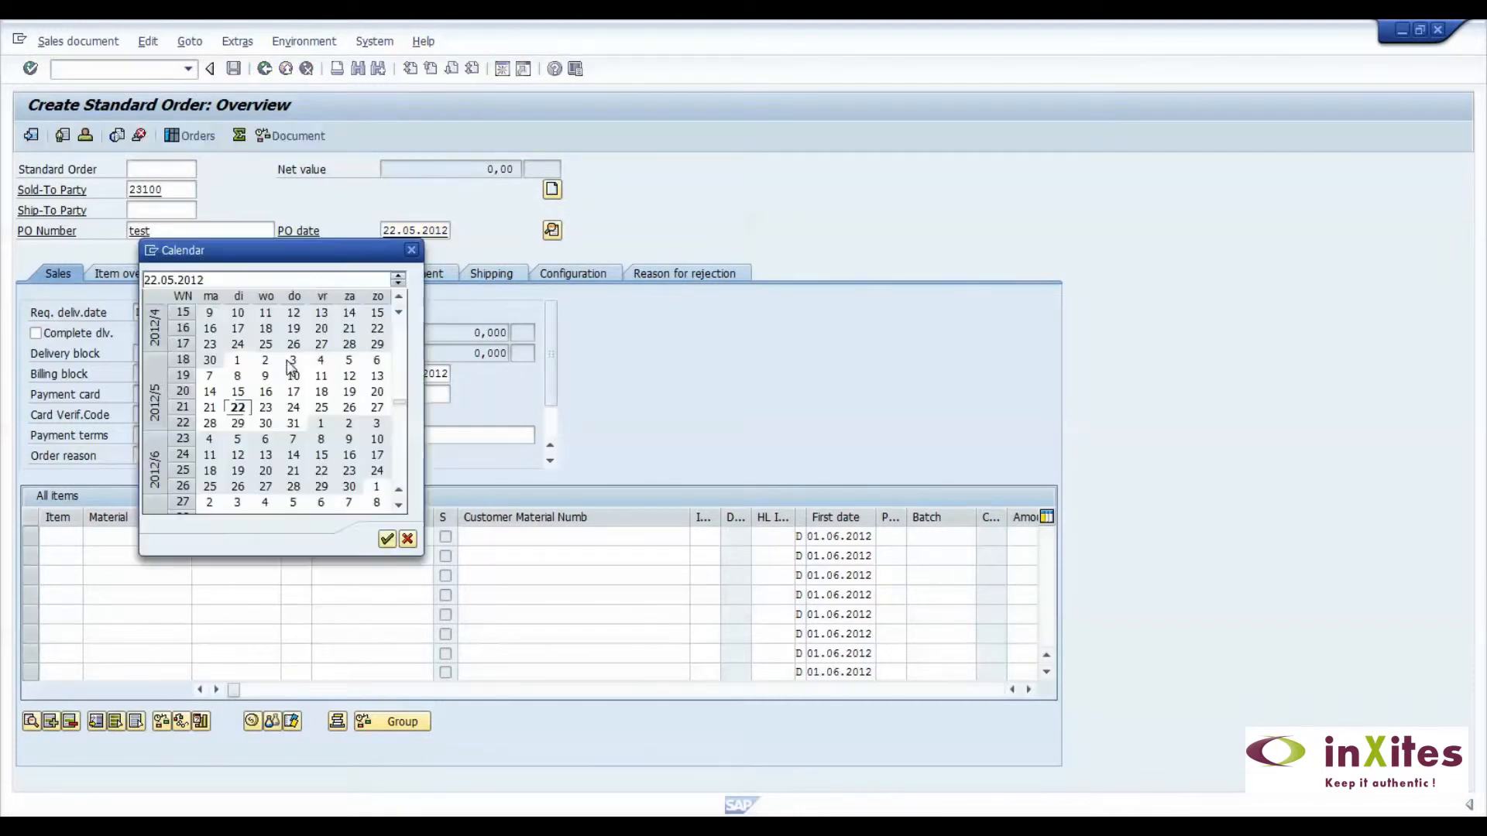
pyautogui.click(386, 539)
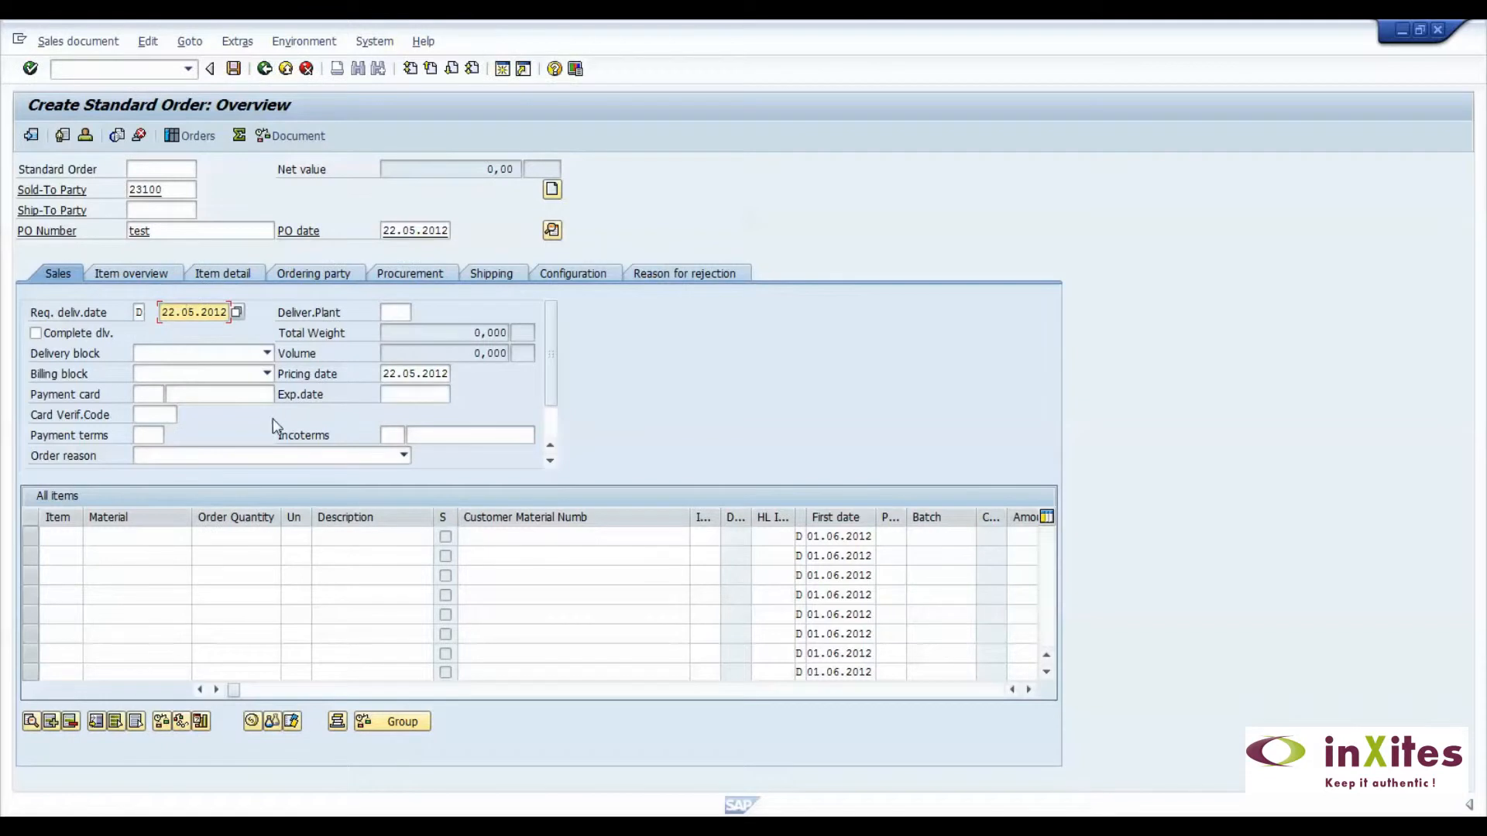
# - Add item material Z-ERA01 with quantity 1000 and save the order as 13968
pyautogui.click(136, 537)
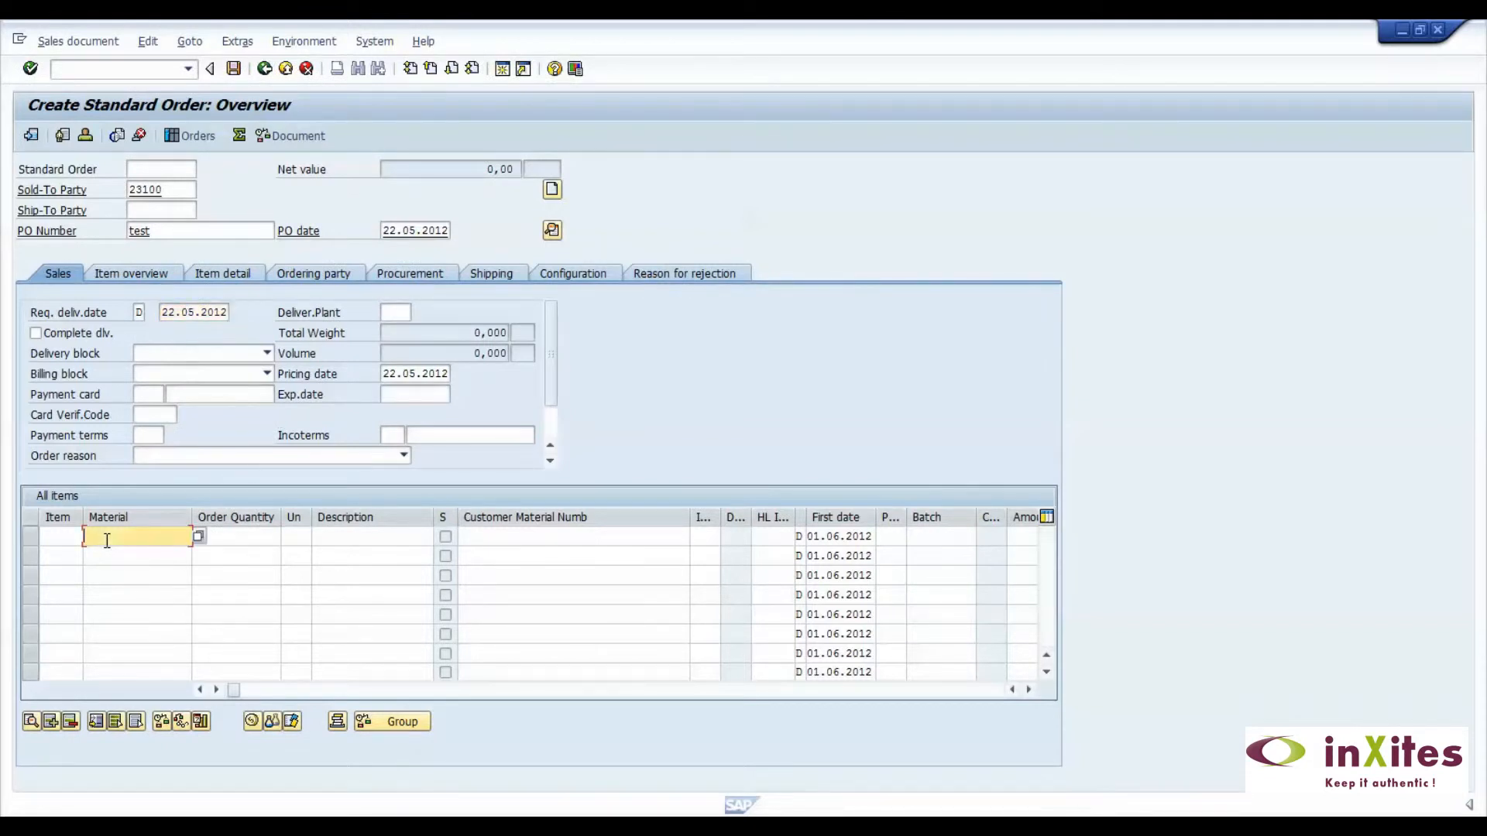
pyautogui.write('Z-ERA01')
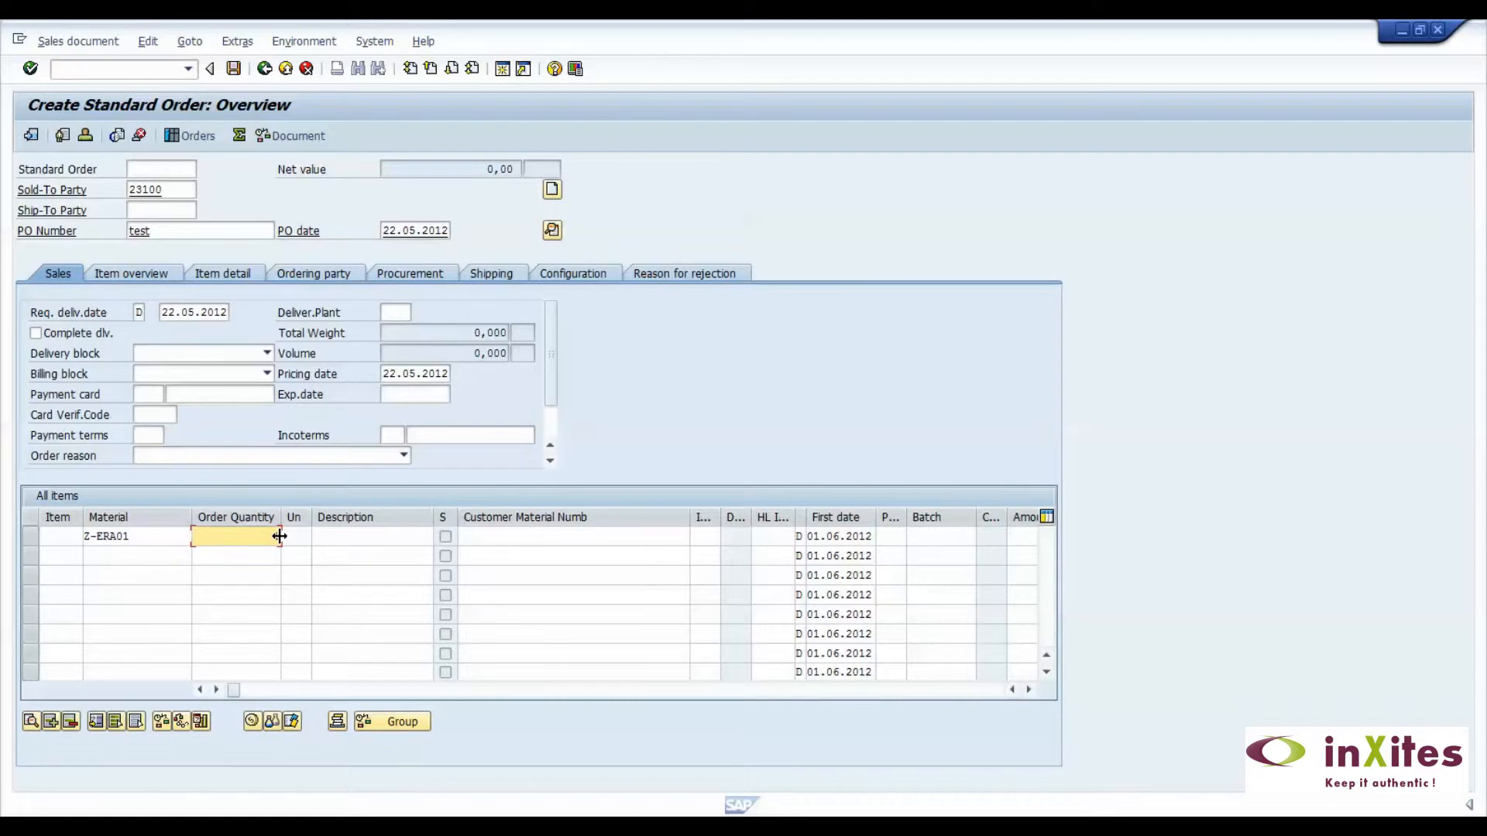
pyautogui.write('1000')
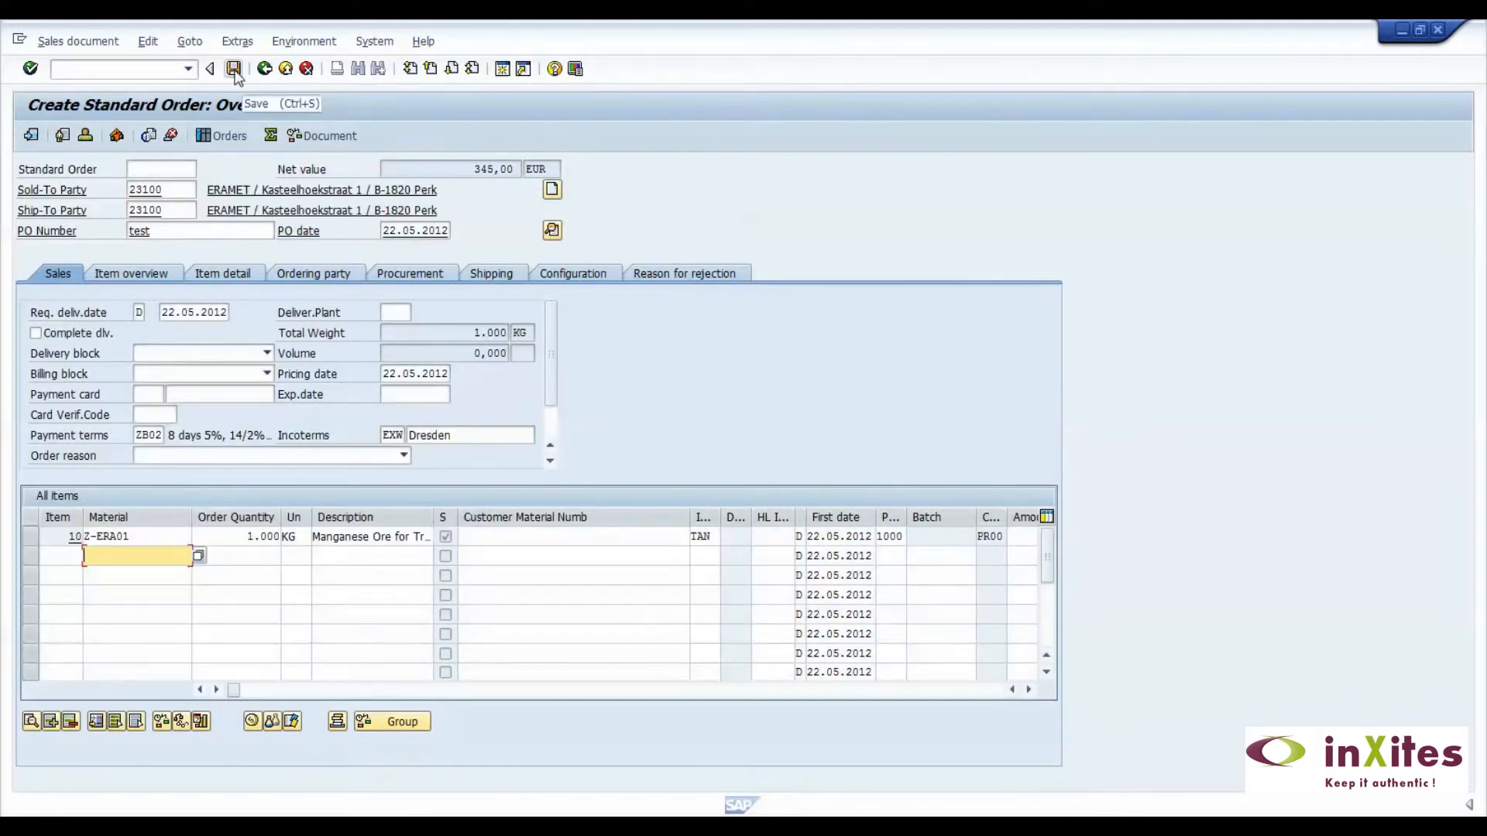
pyautogui.click(234, 67)
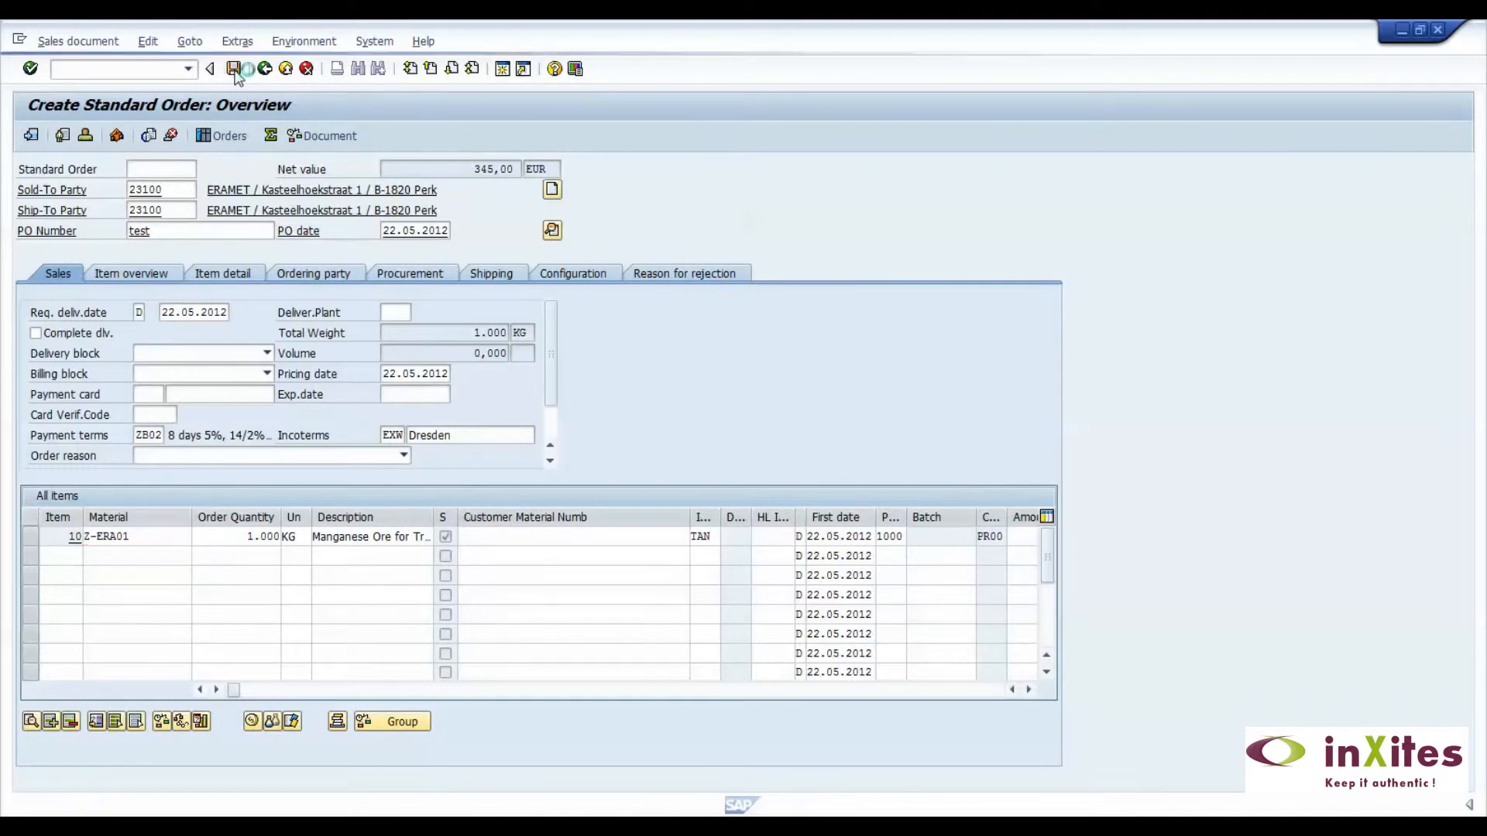
pyautogui.click(234, 67)
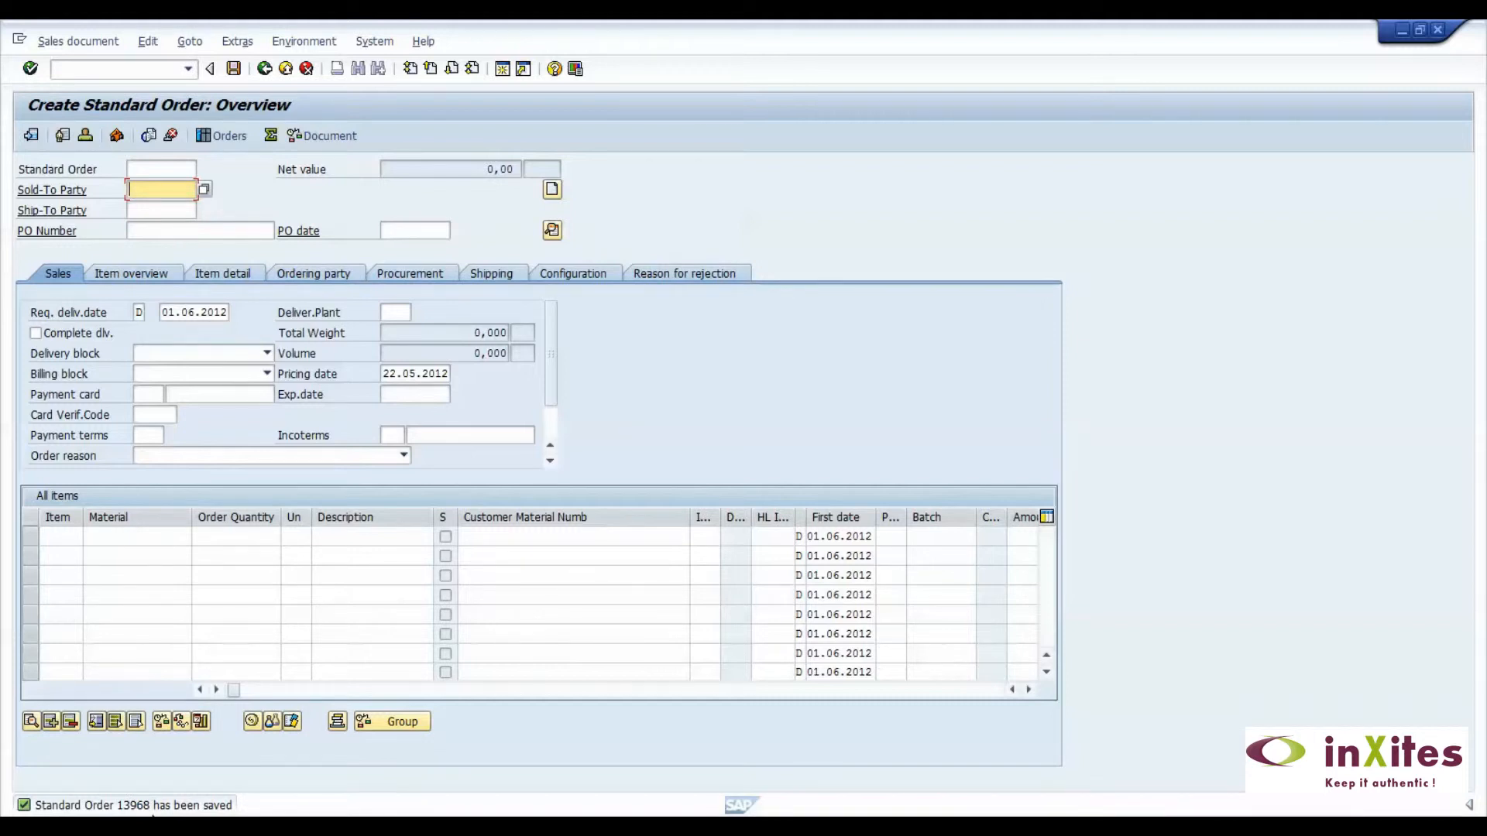
# - Return to the Easy Access menu and launch VL01N for delivery creation with order reference
pyautogui.click(265, 67)
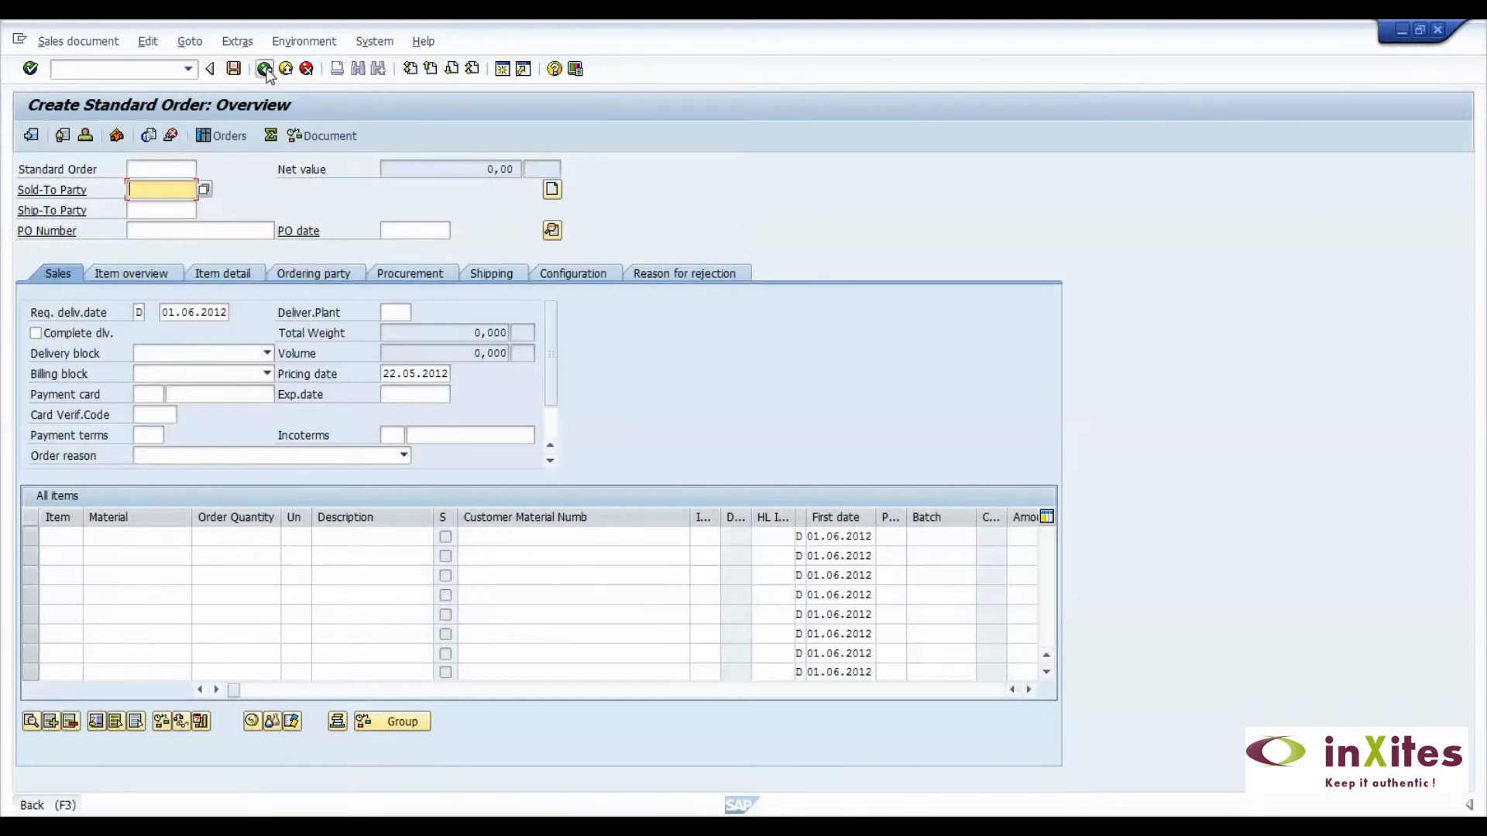
pyautogui.click(265, 69)
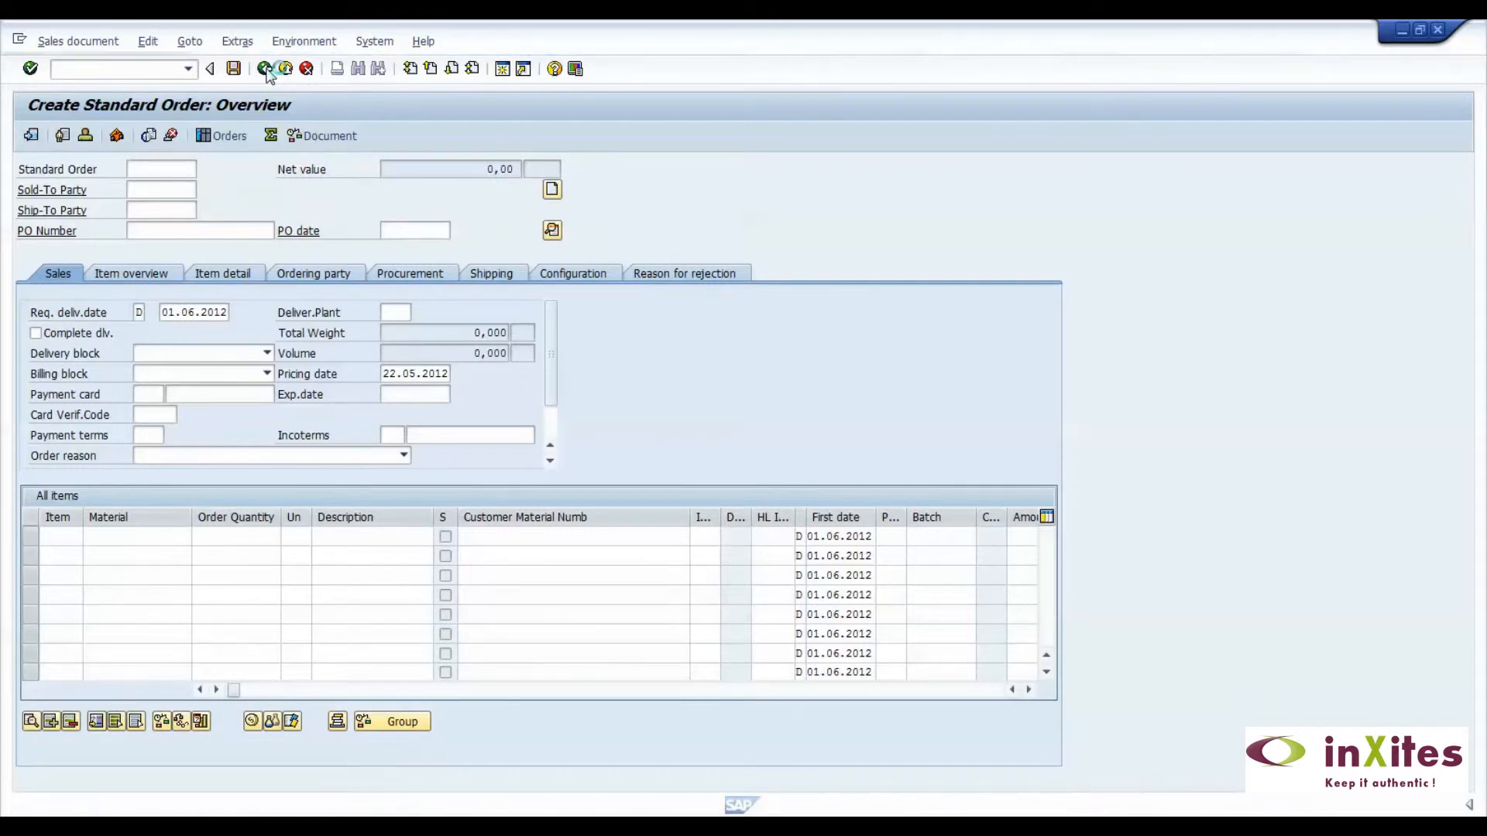
pyautogui.click(265, 68)
pyautogui.write('VL')
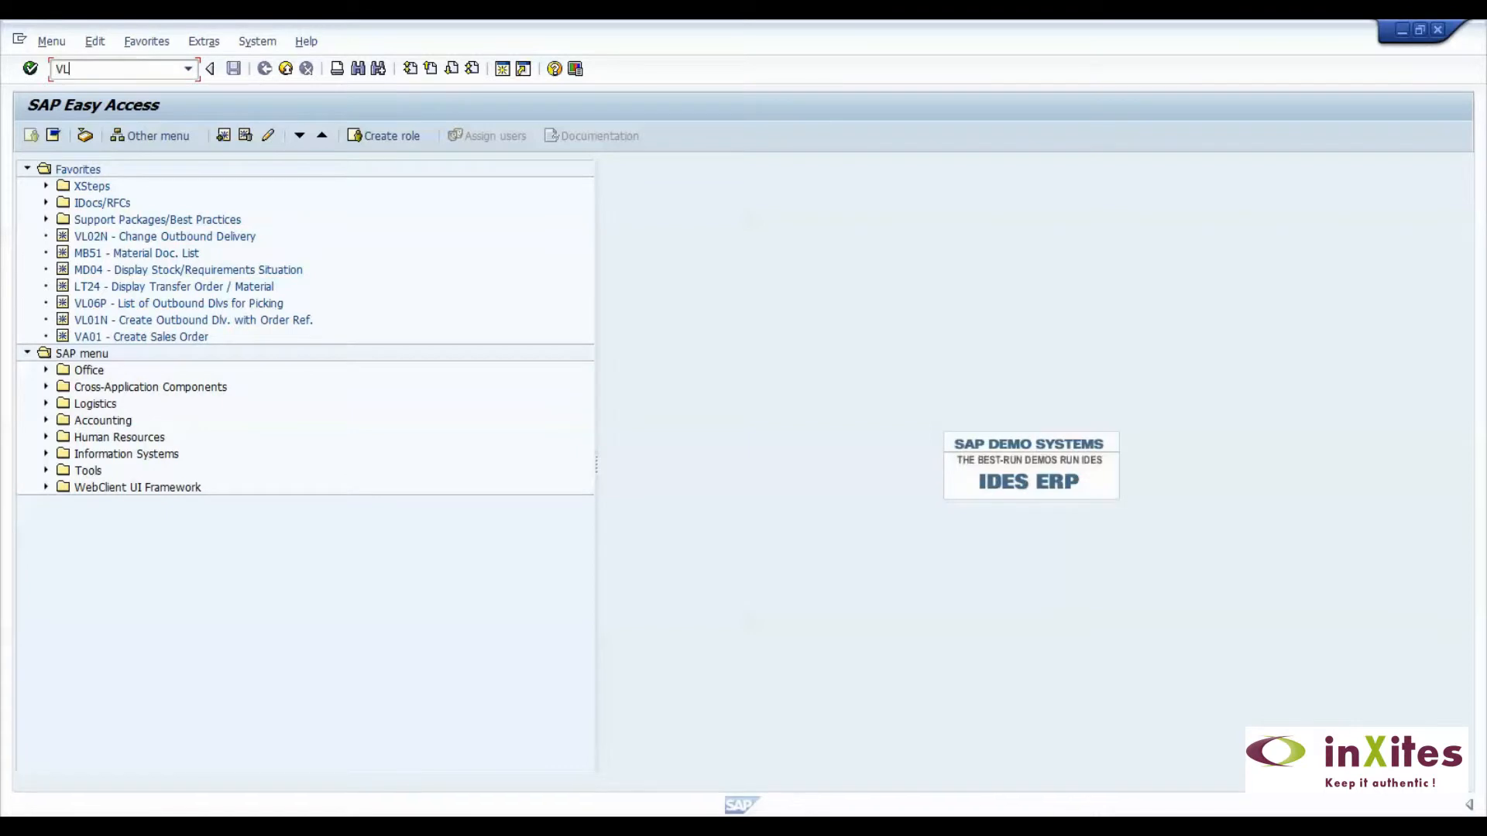
pyautogui.press('Enter')
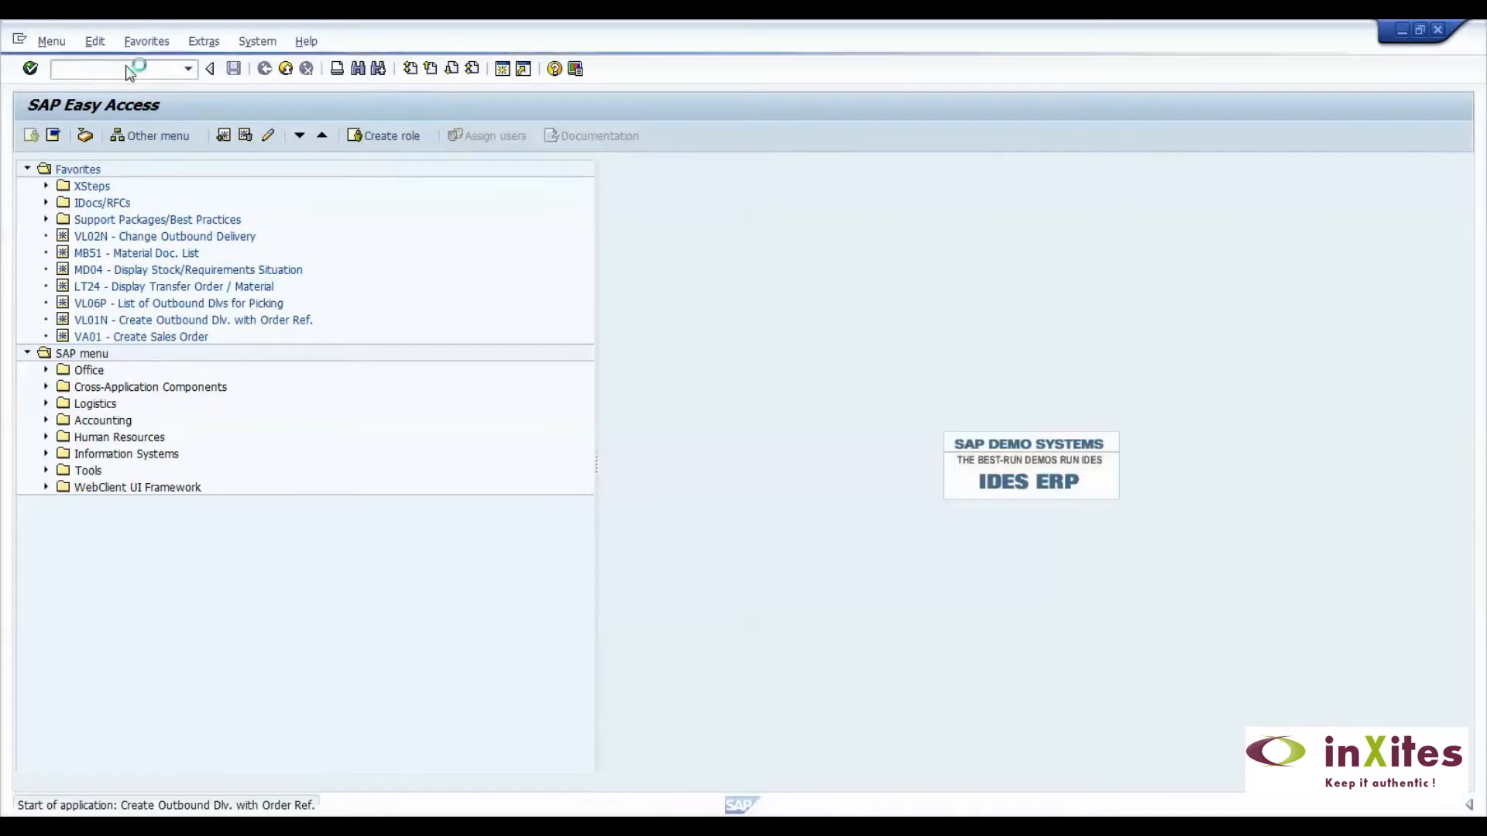
pyautogui.moveTo(226, 192)
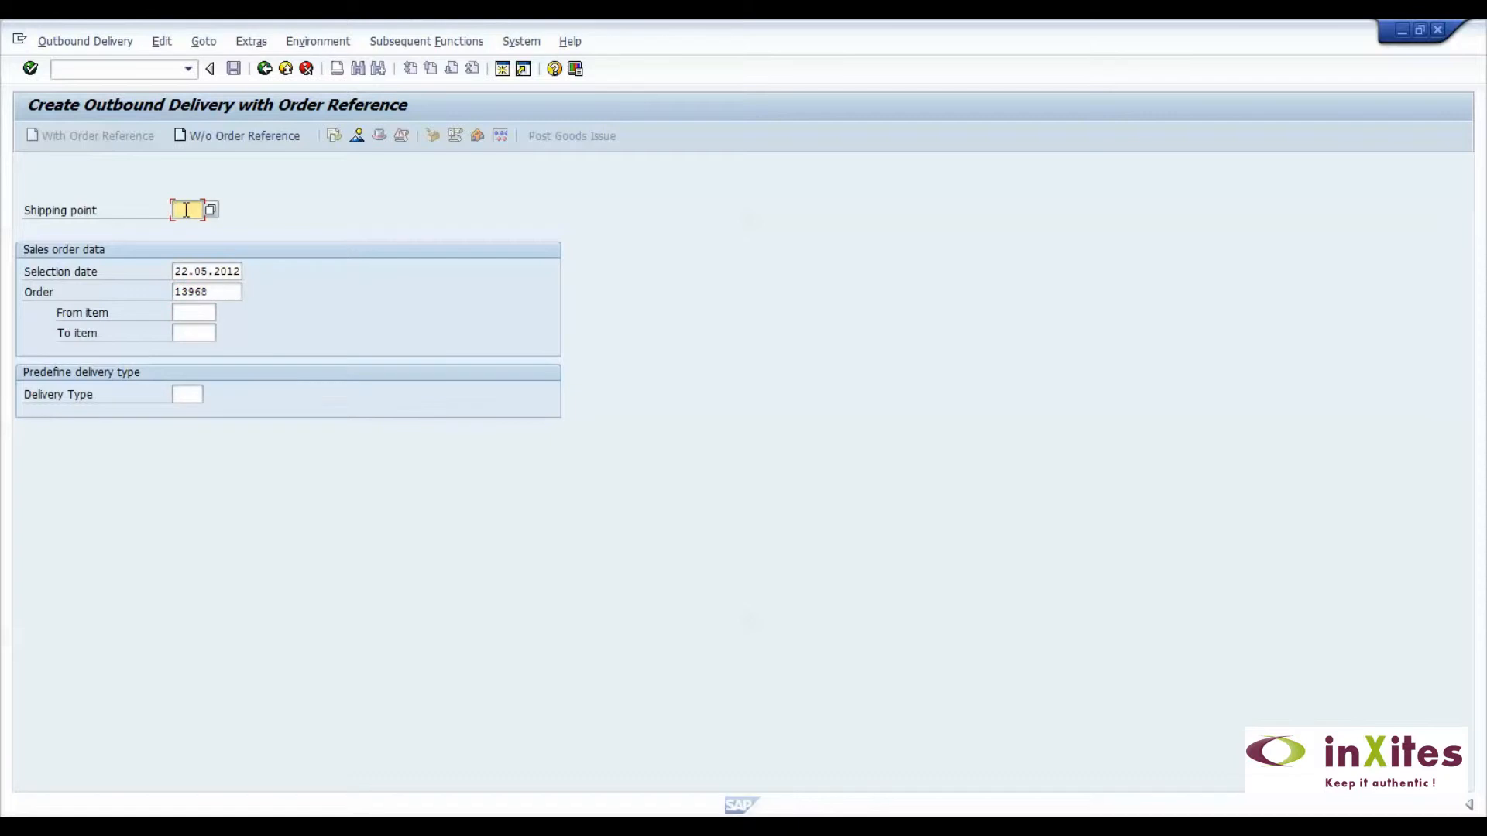
# - Enter shipping point 1000 and save the outbound delivery of 1,000 KG Z-ERA01
pyautogui.write('1000')
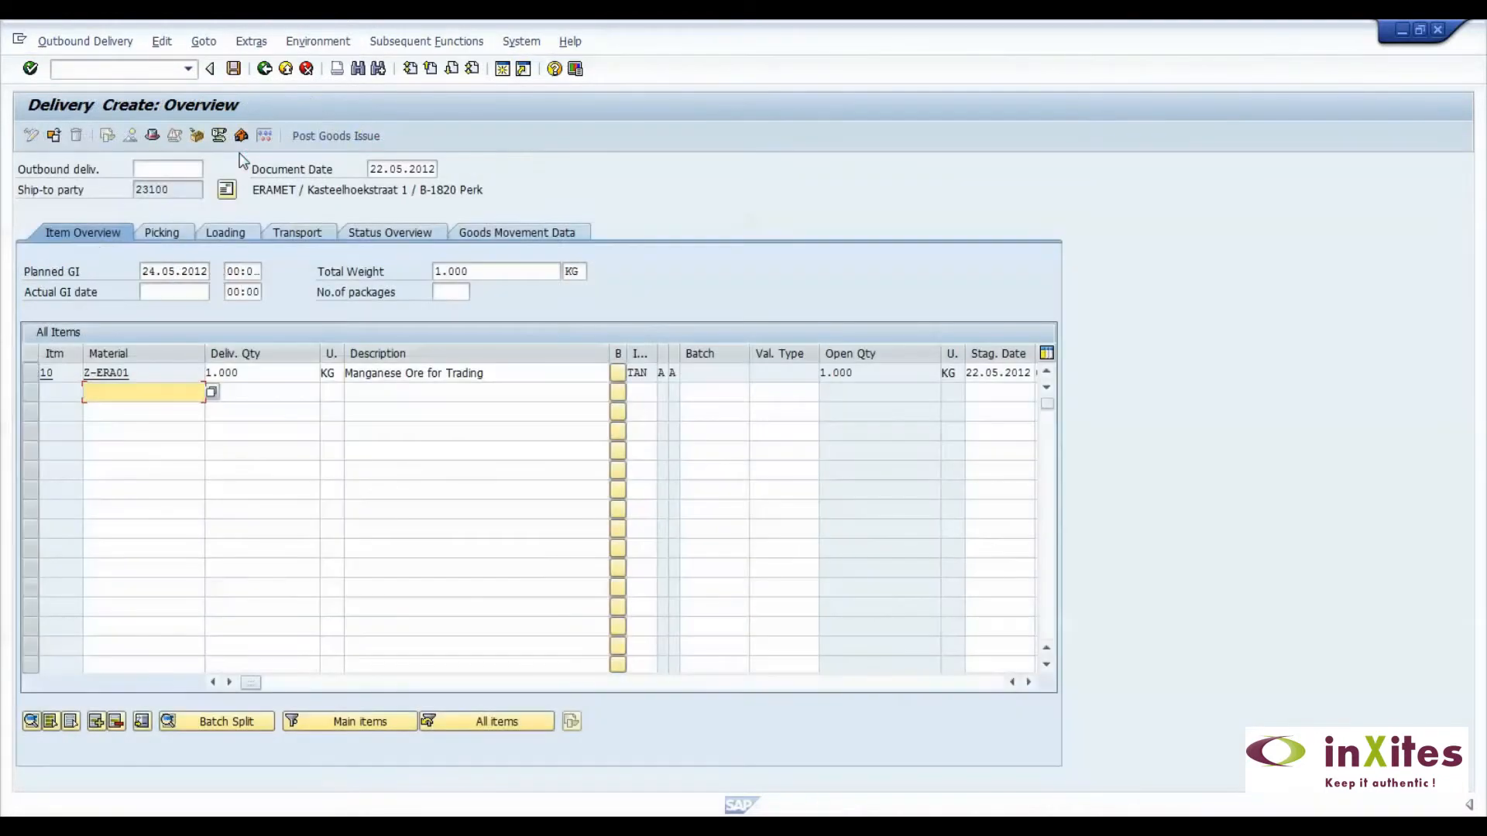
pyautogui.moveTo(234, 68)
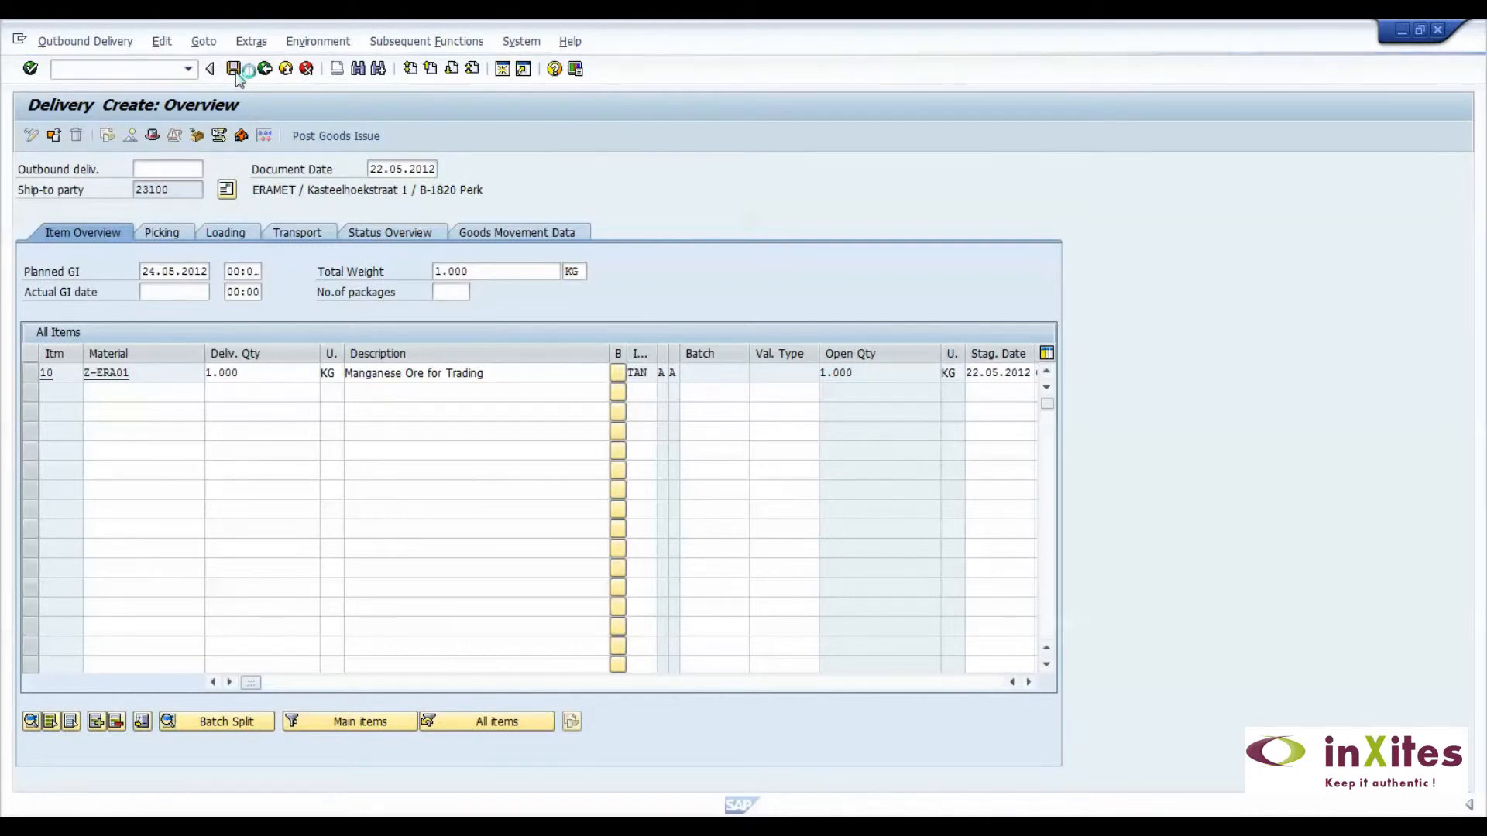
pyautogui.click(234, 66)
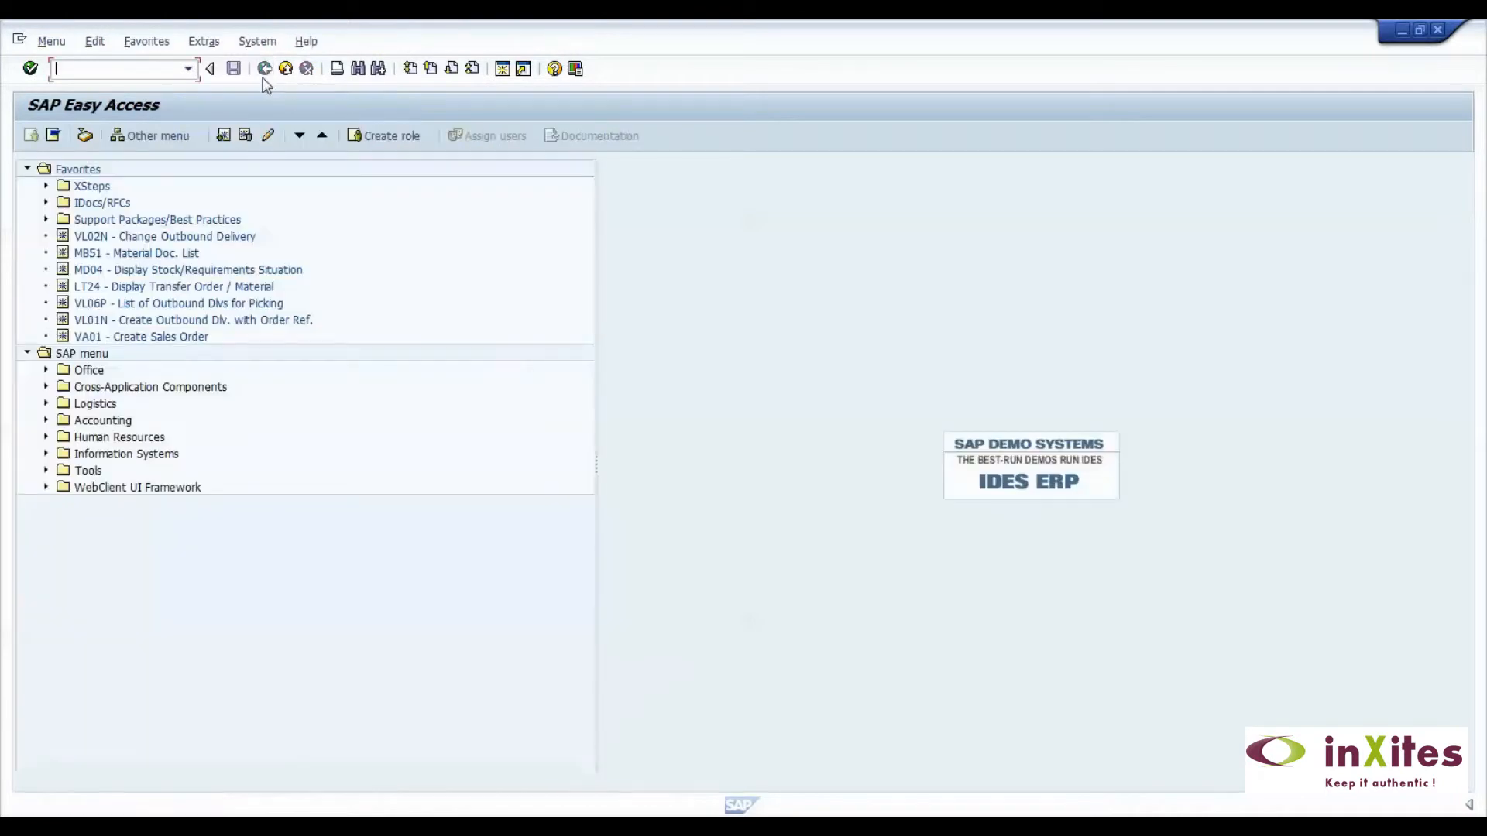
# - Run VL06P for shipping point 1000 to list the day's picking workload with delivery 80016811
pyautogui.write('VL0')
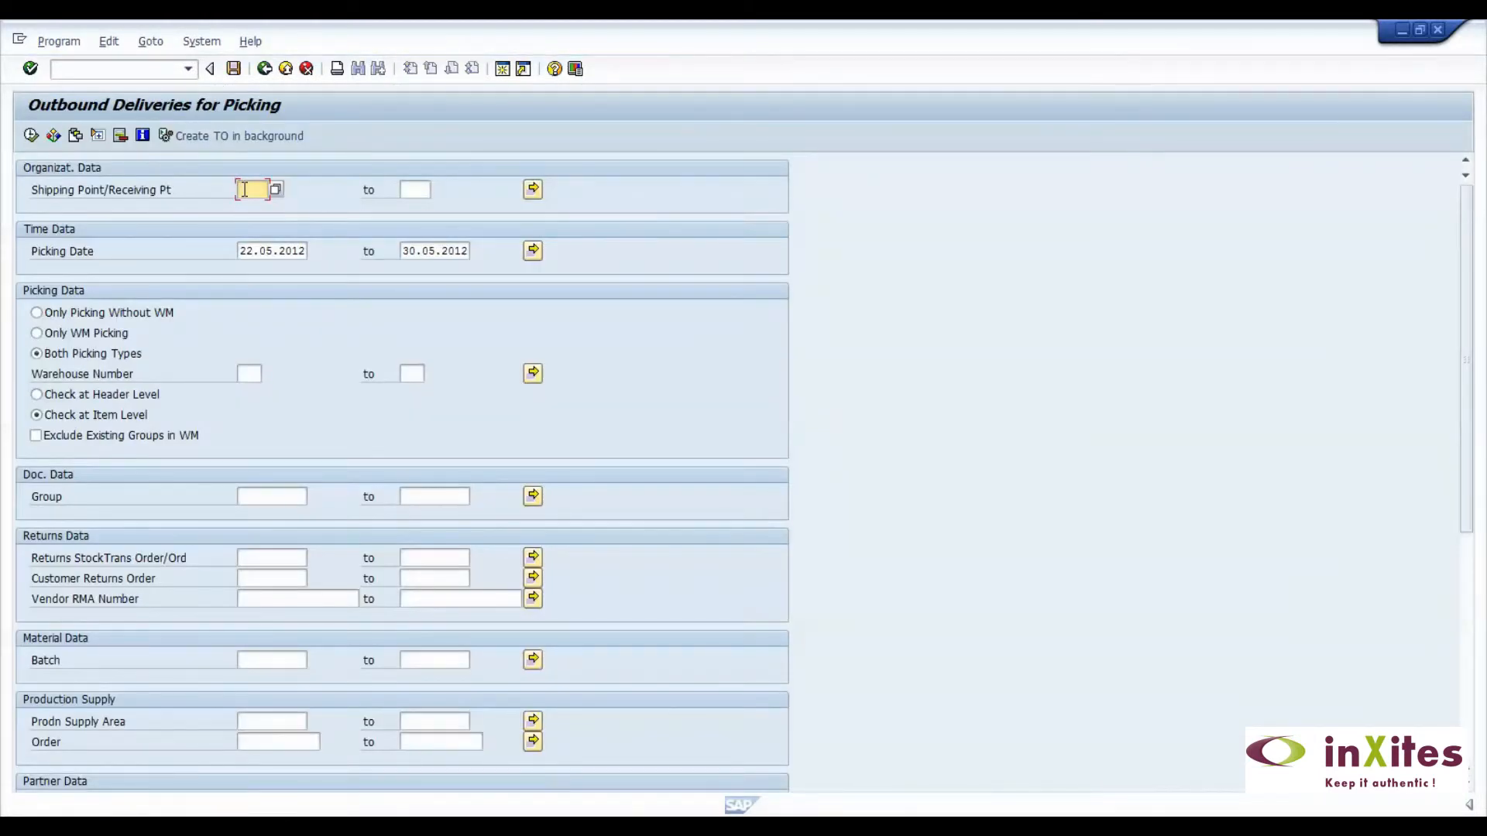
pyautogui.write('1000')
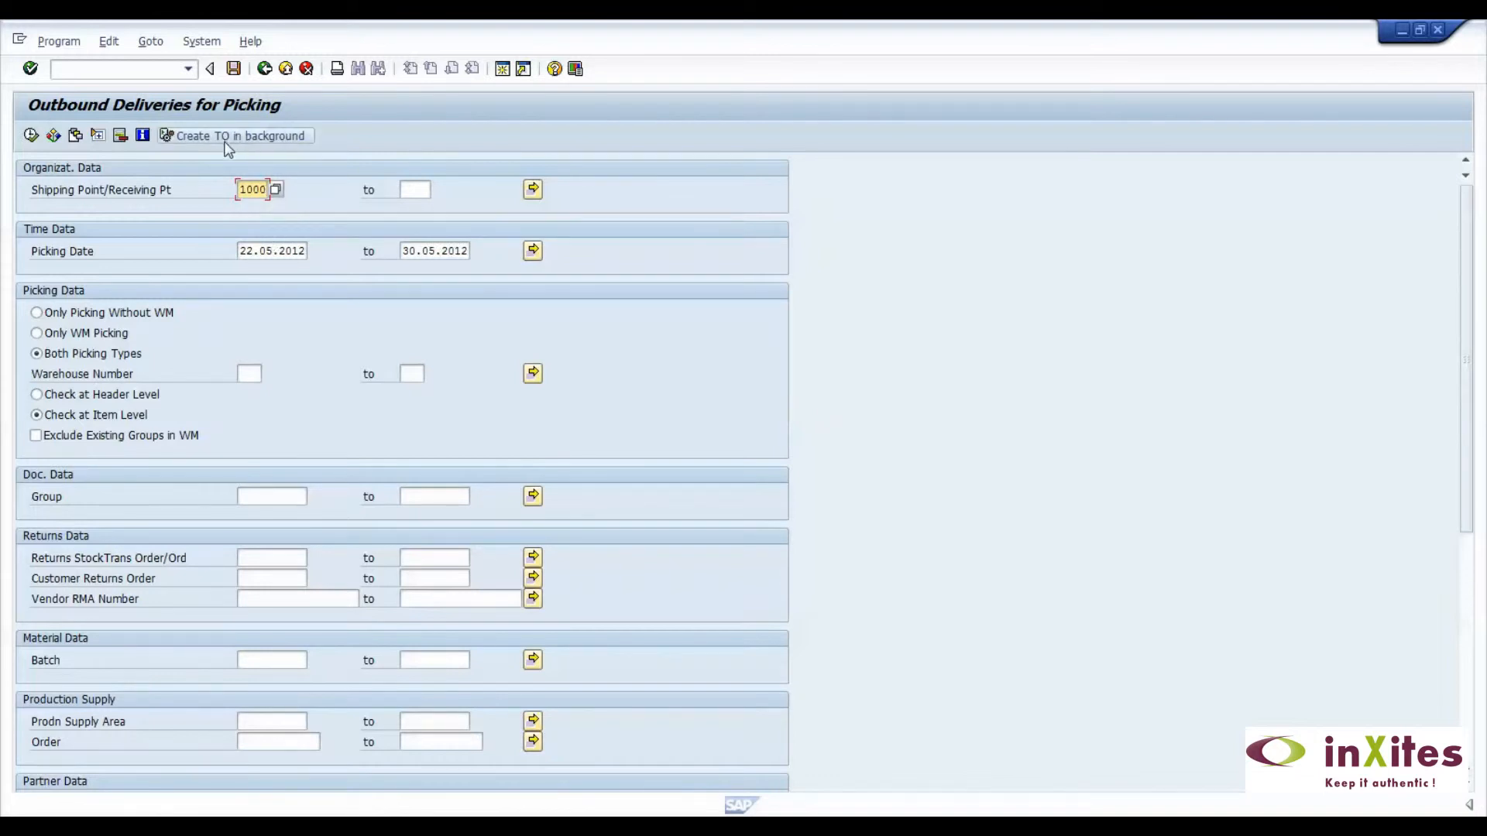
pyautogui.moveTo(235, 137)
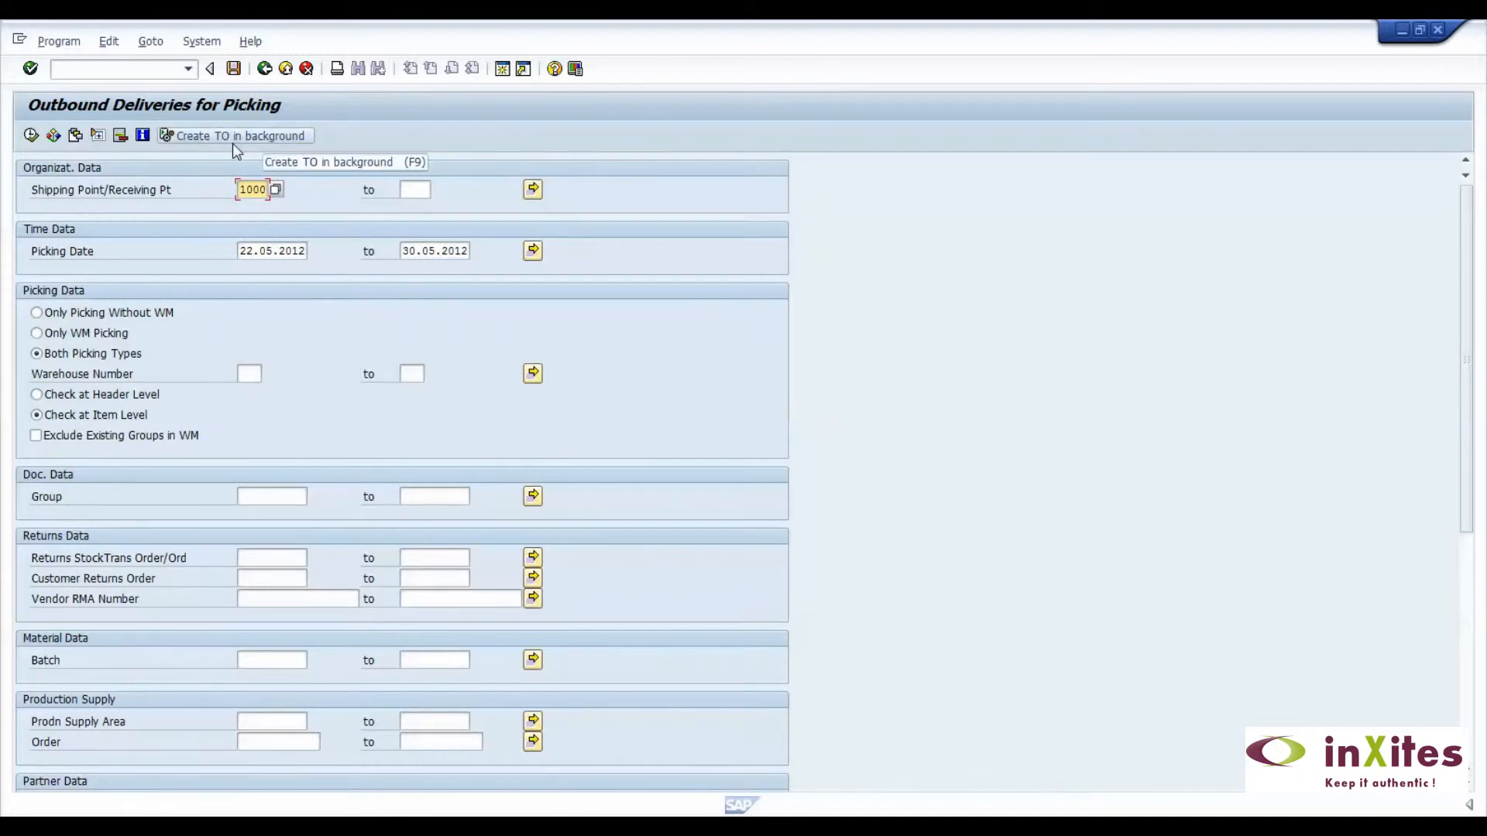
pyautogui.moveTo(31, 135)
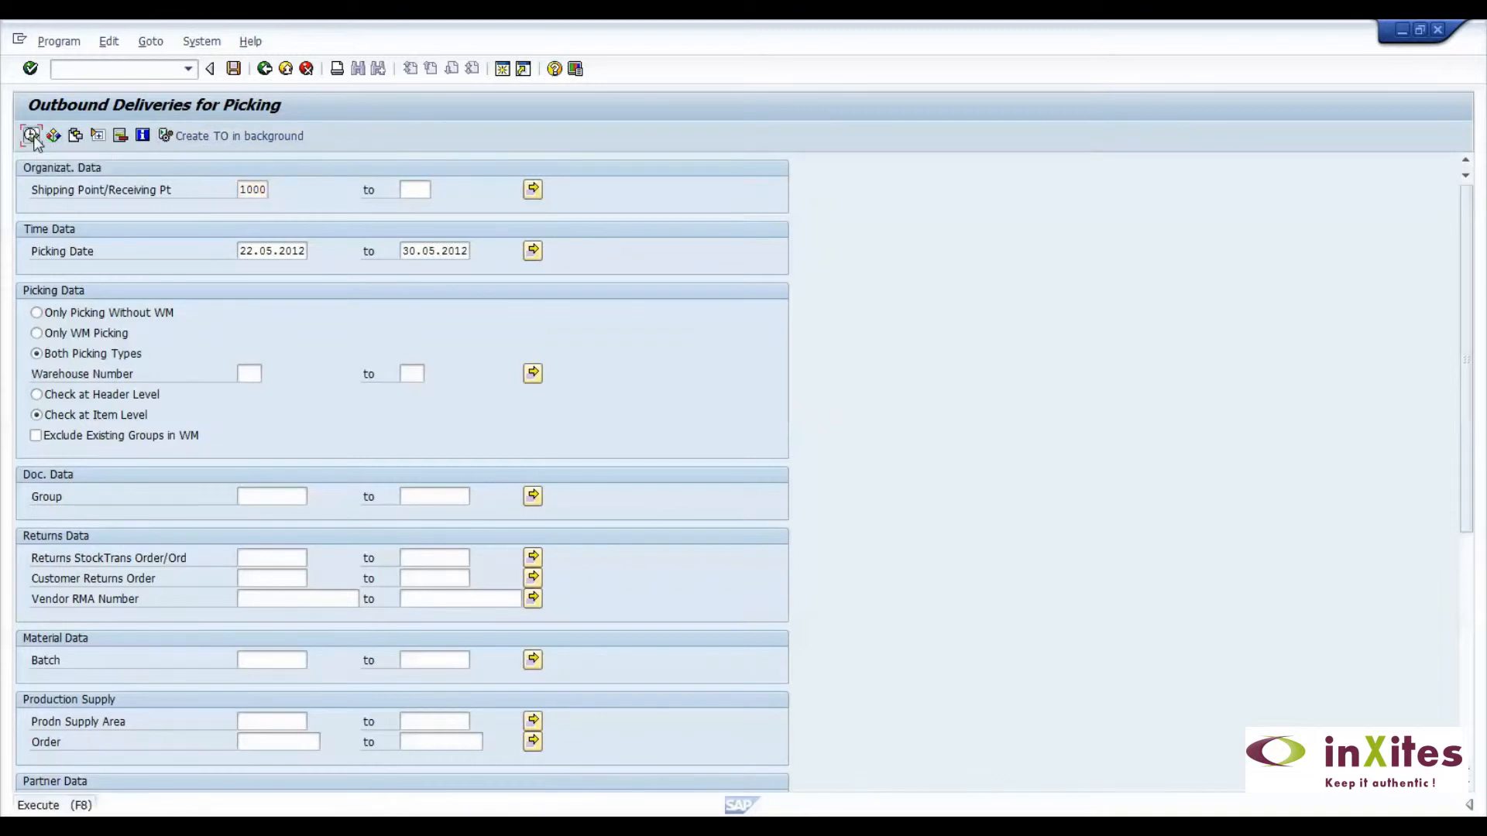
pyautogui.click(31, 137)
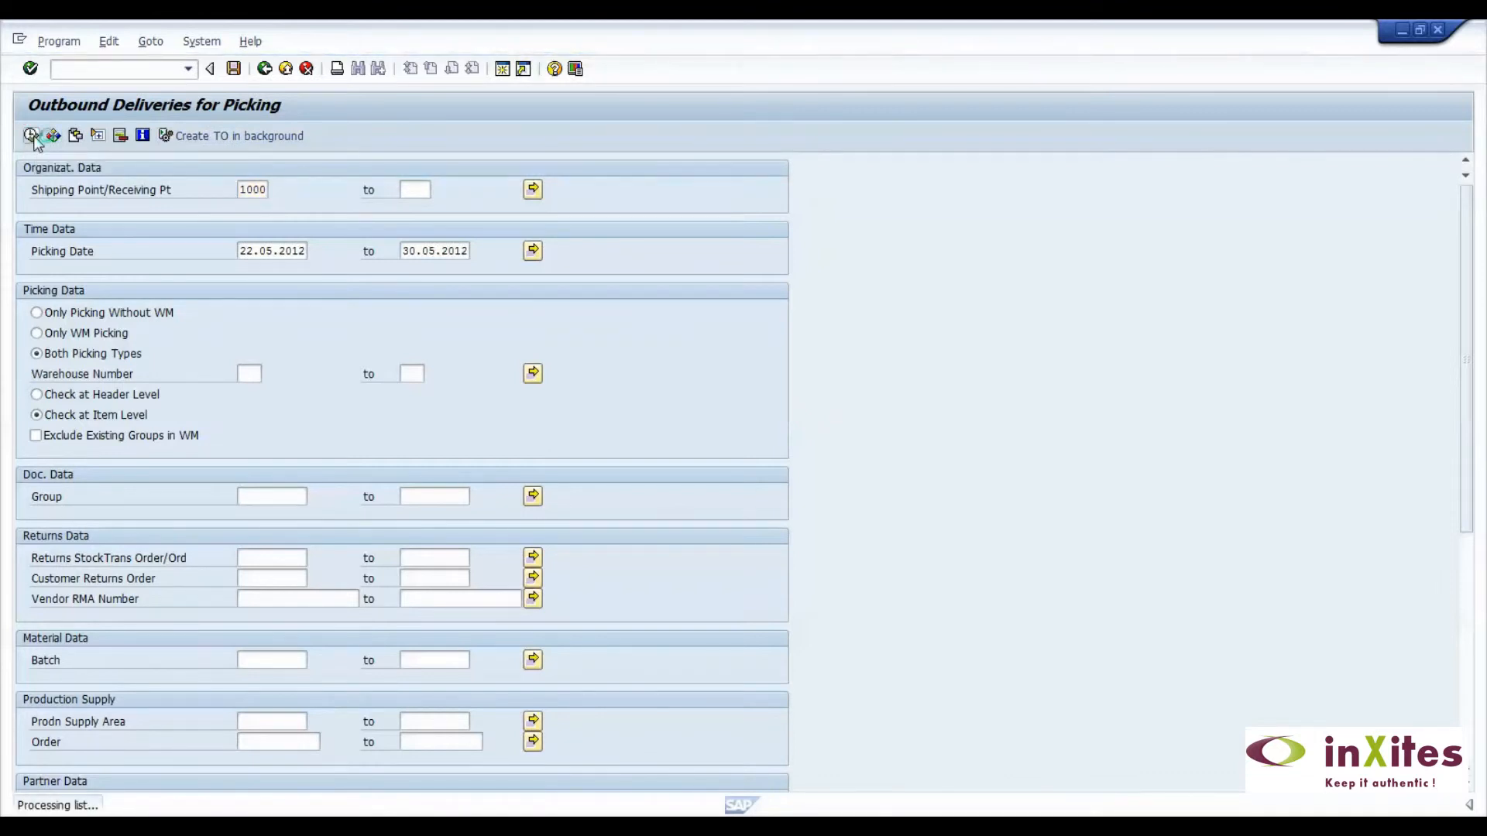
pyautogui.click(31, 137)
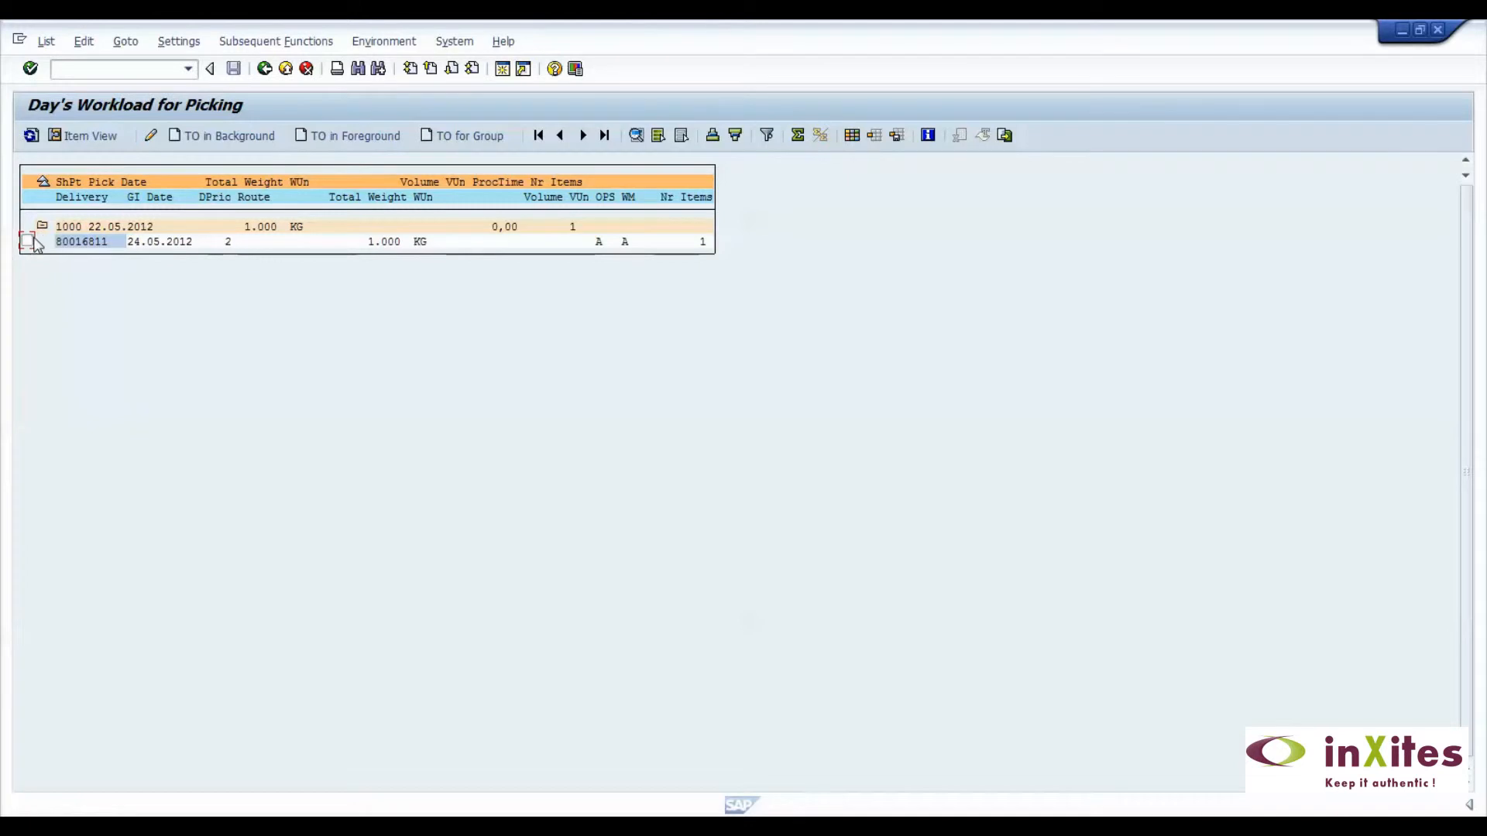
# - Select delivery 80016811 and create its transfer order via 'TO in Foreground'
pyautogui.click(28, 242)
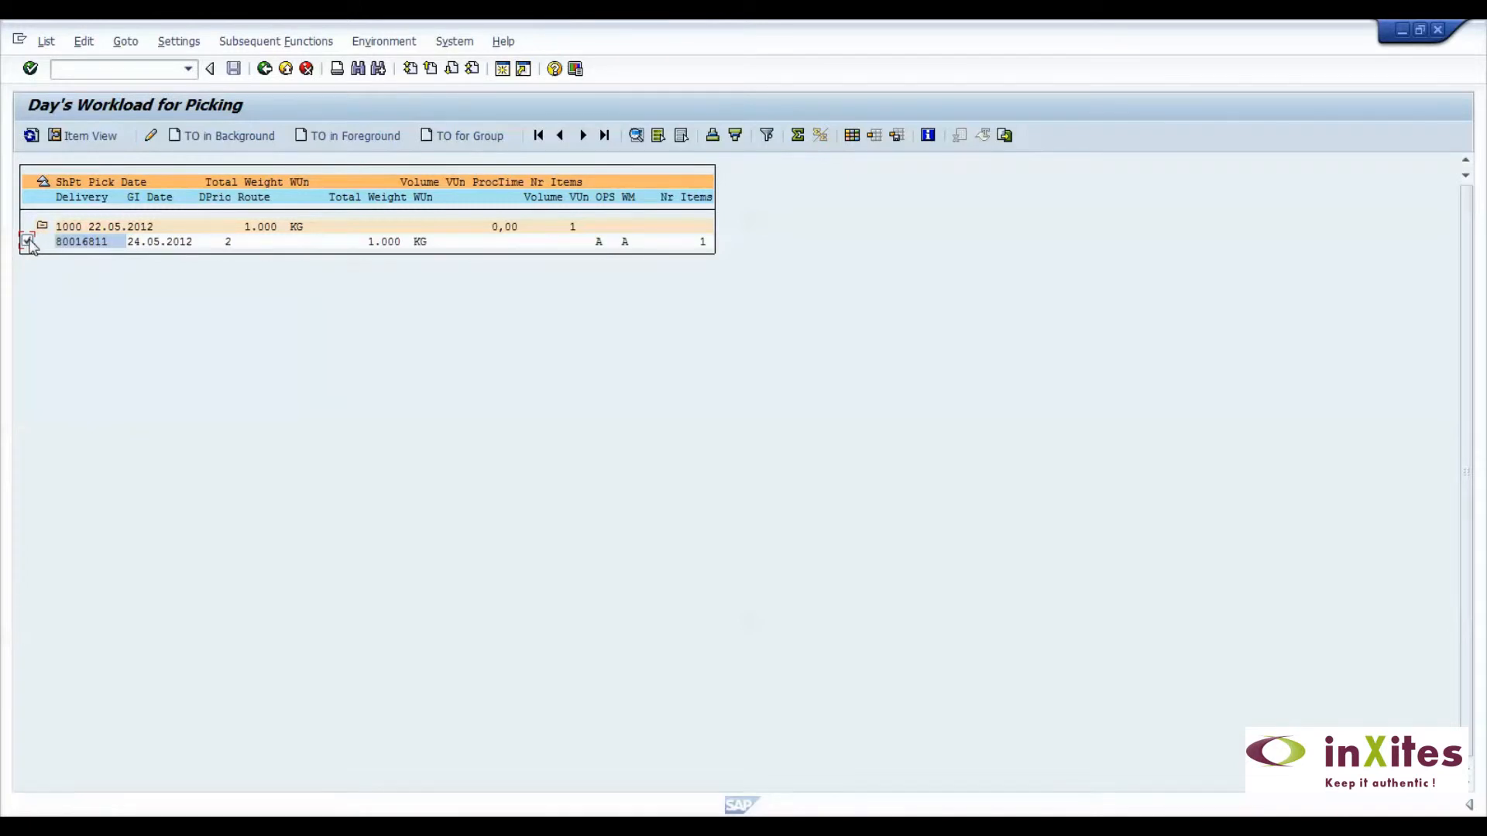
pyautogui.moveTo(340, 140)
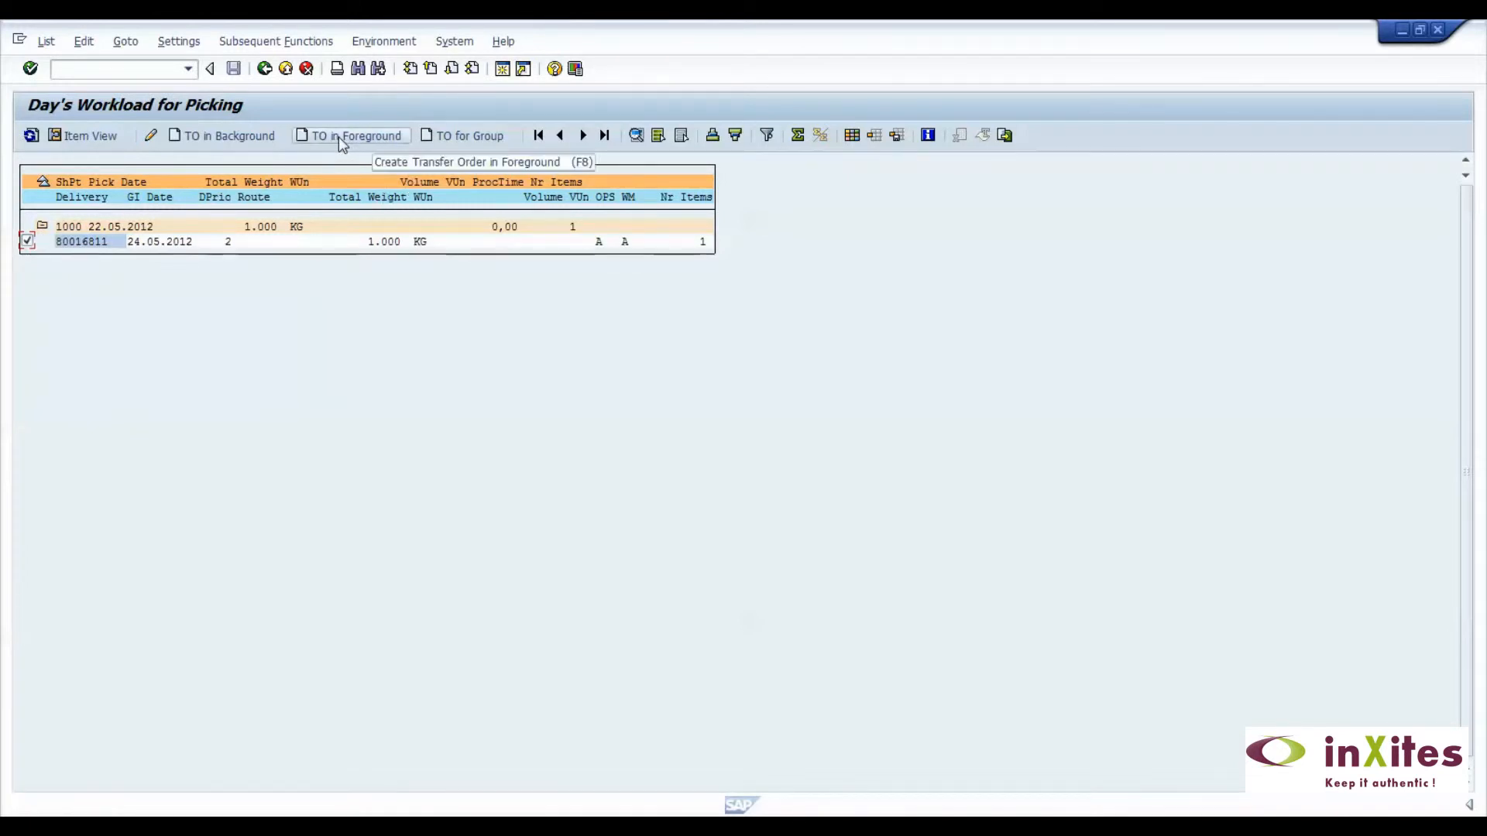
pyautogui.click(354, 135)
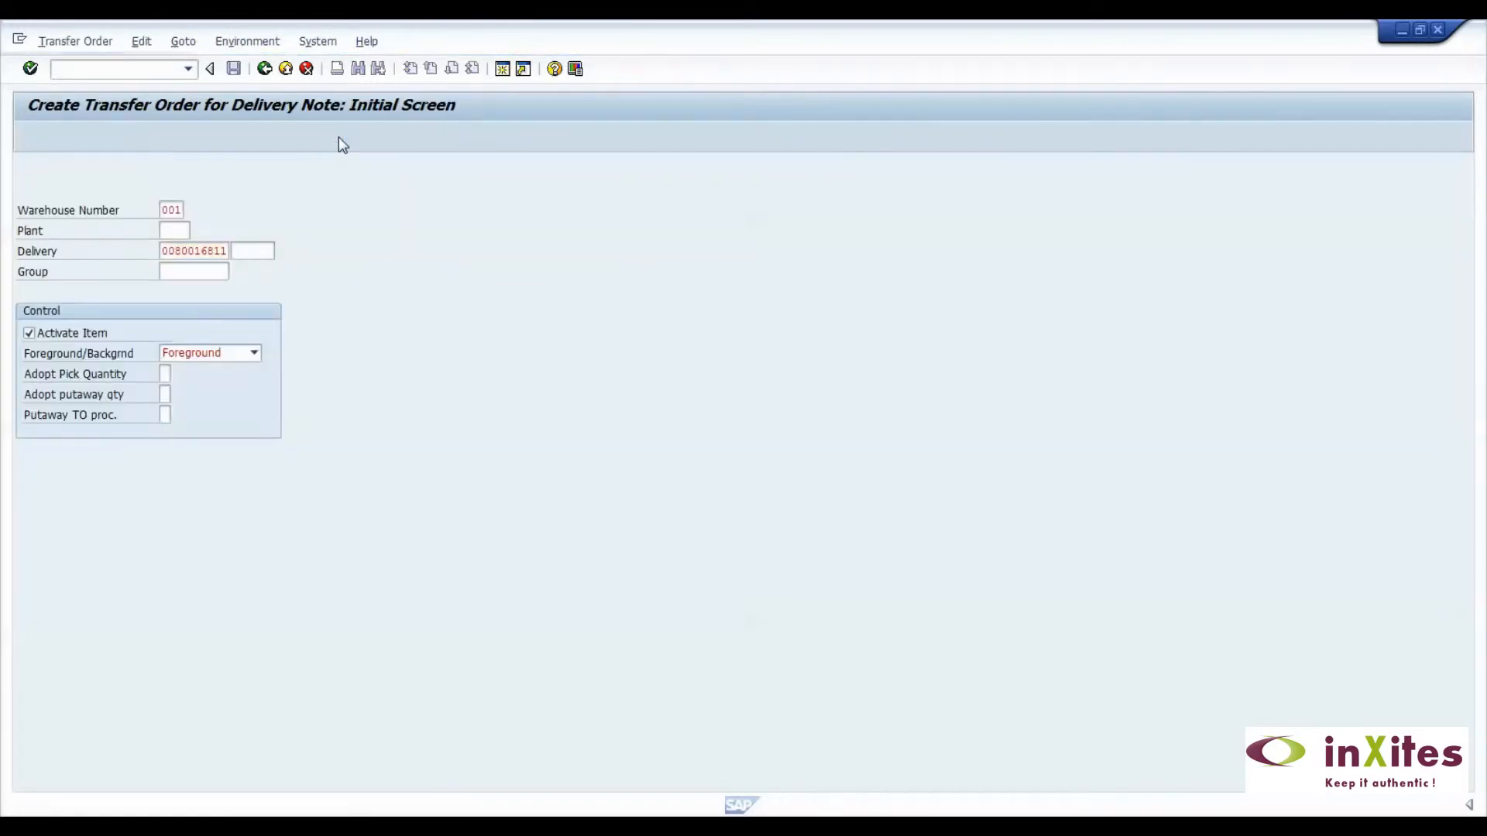
# - Select the manganese ore item, generate the TO item for 1,000 KG and save the transfer order
pyautogui.press('Enter')
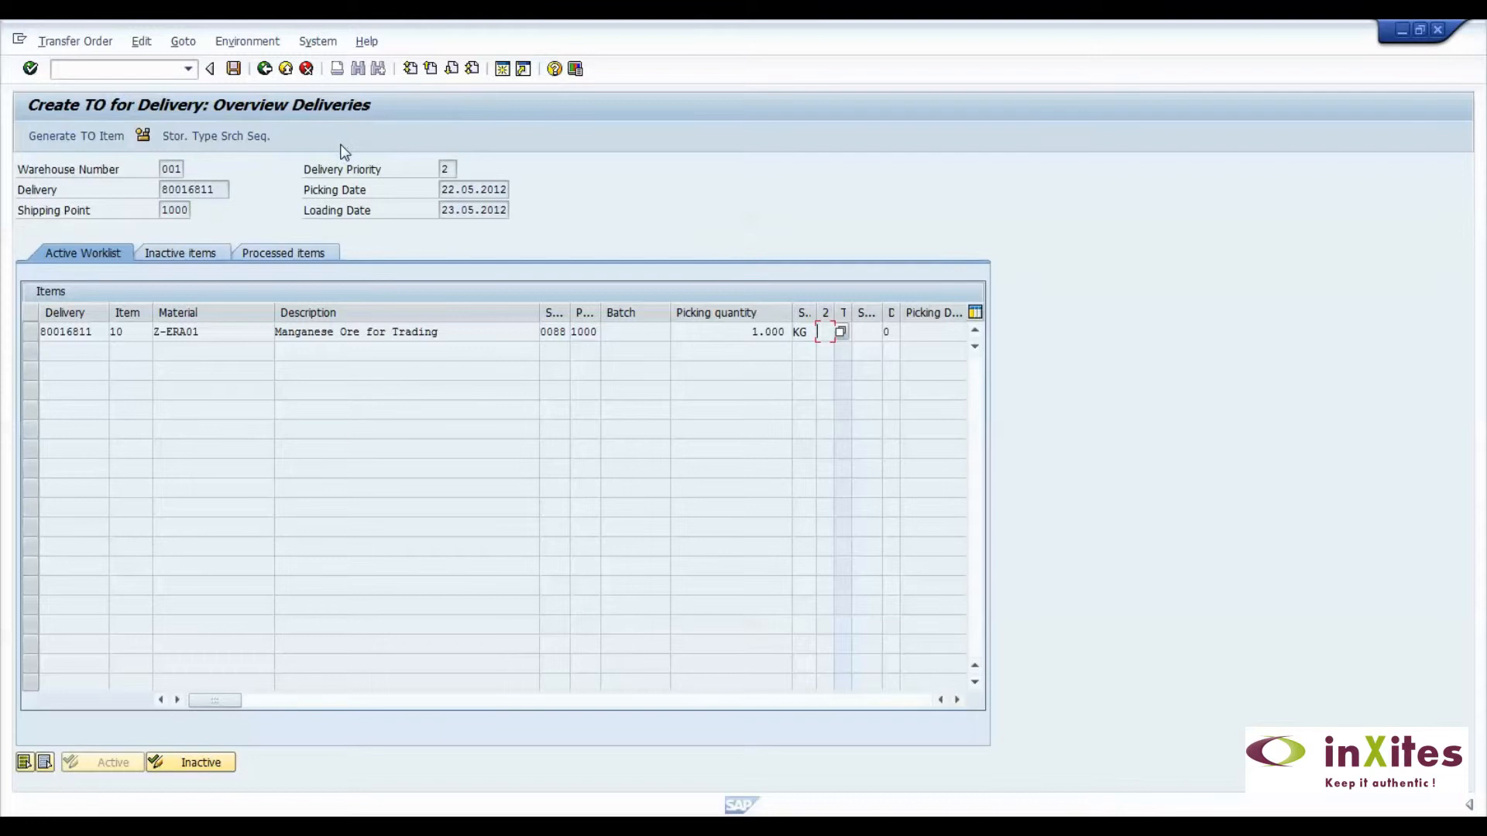
pyautogui.moveTo(24, 353)
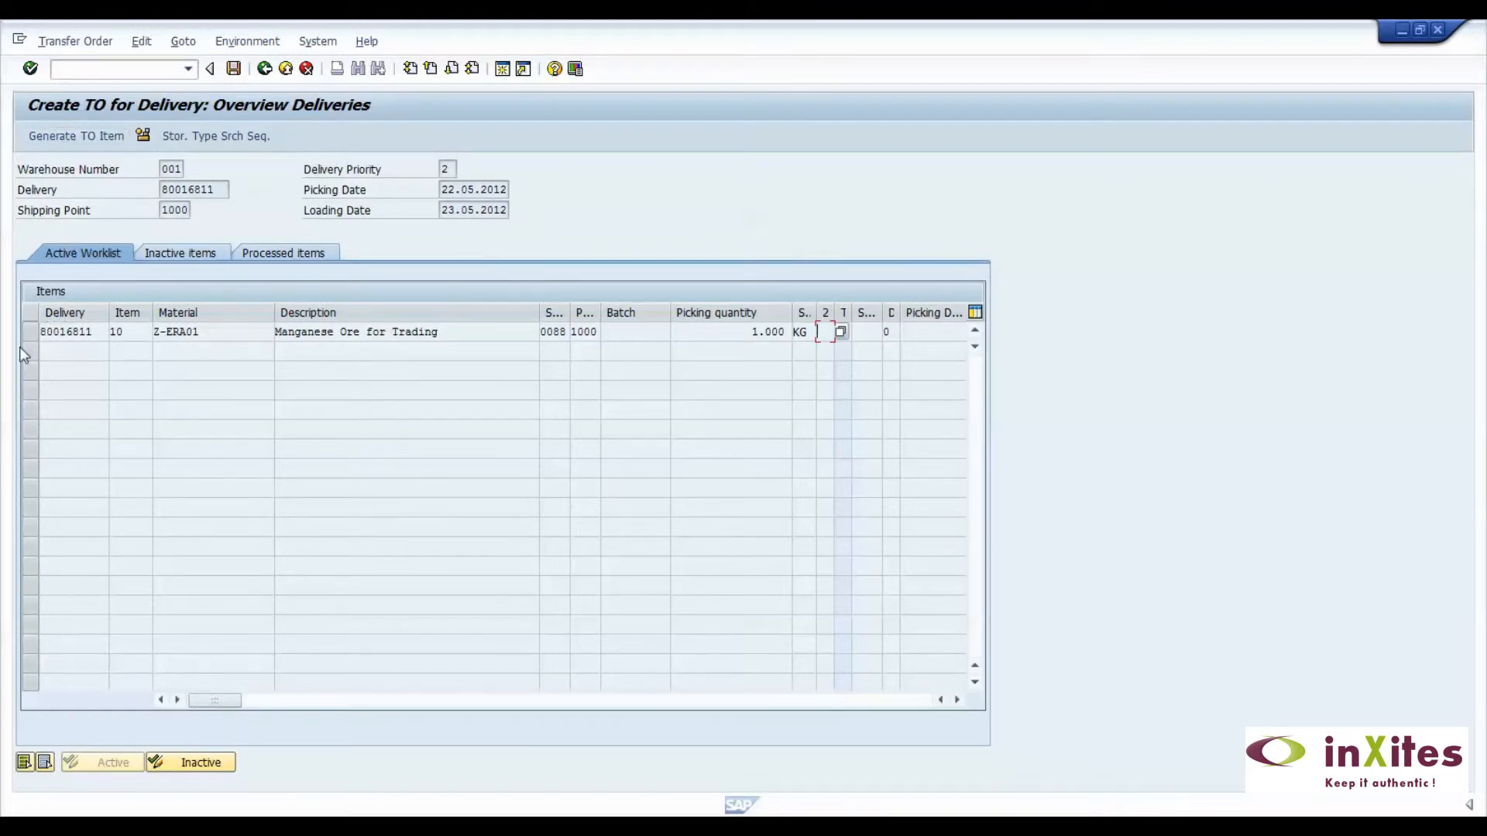
pyautogui.click(76, 136)
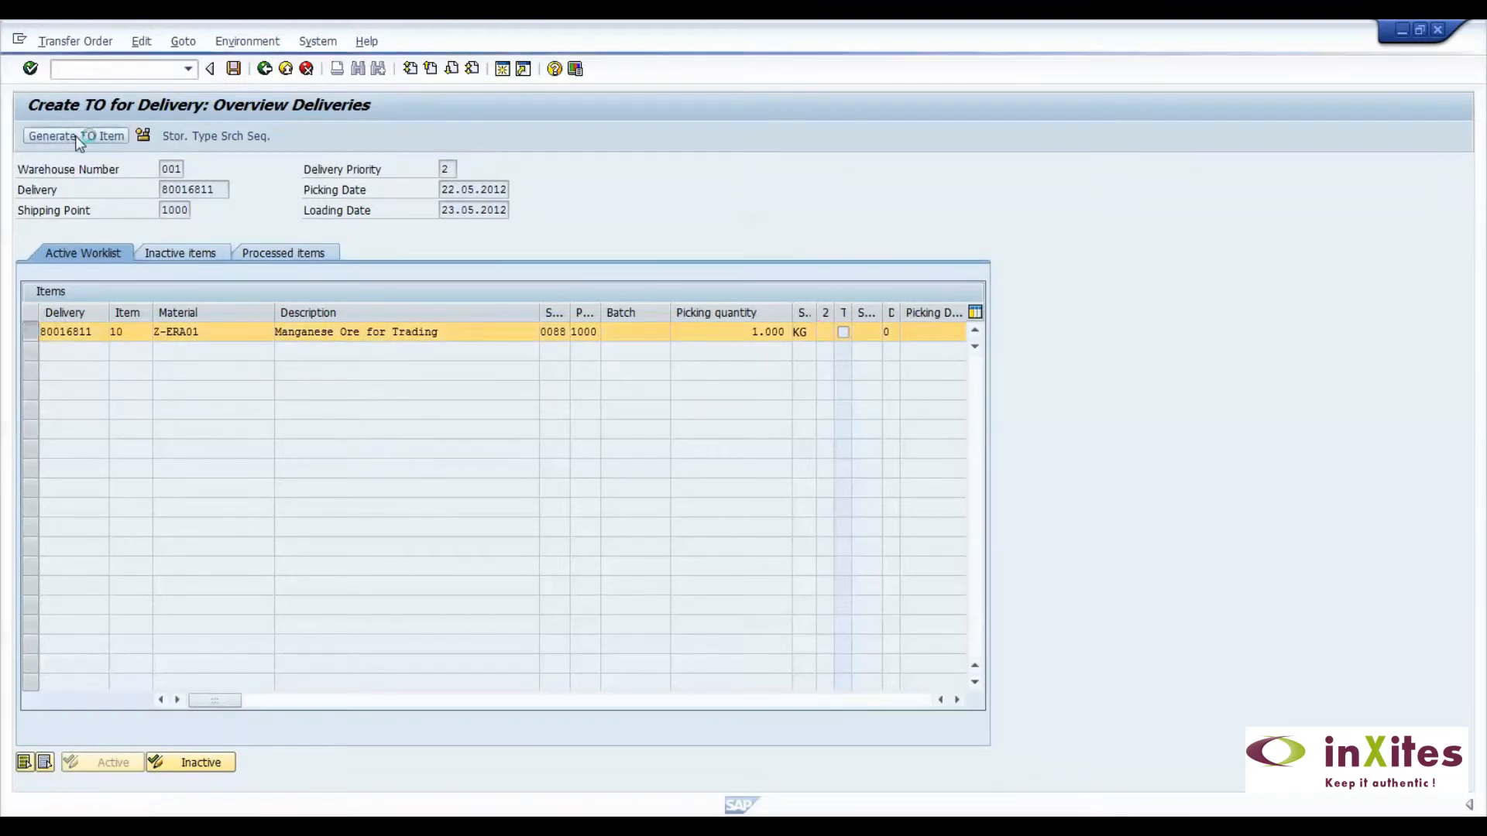
pyautogui.click(281, 252)
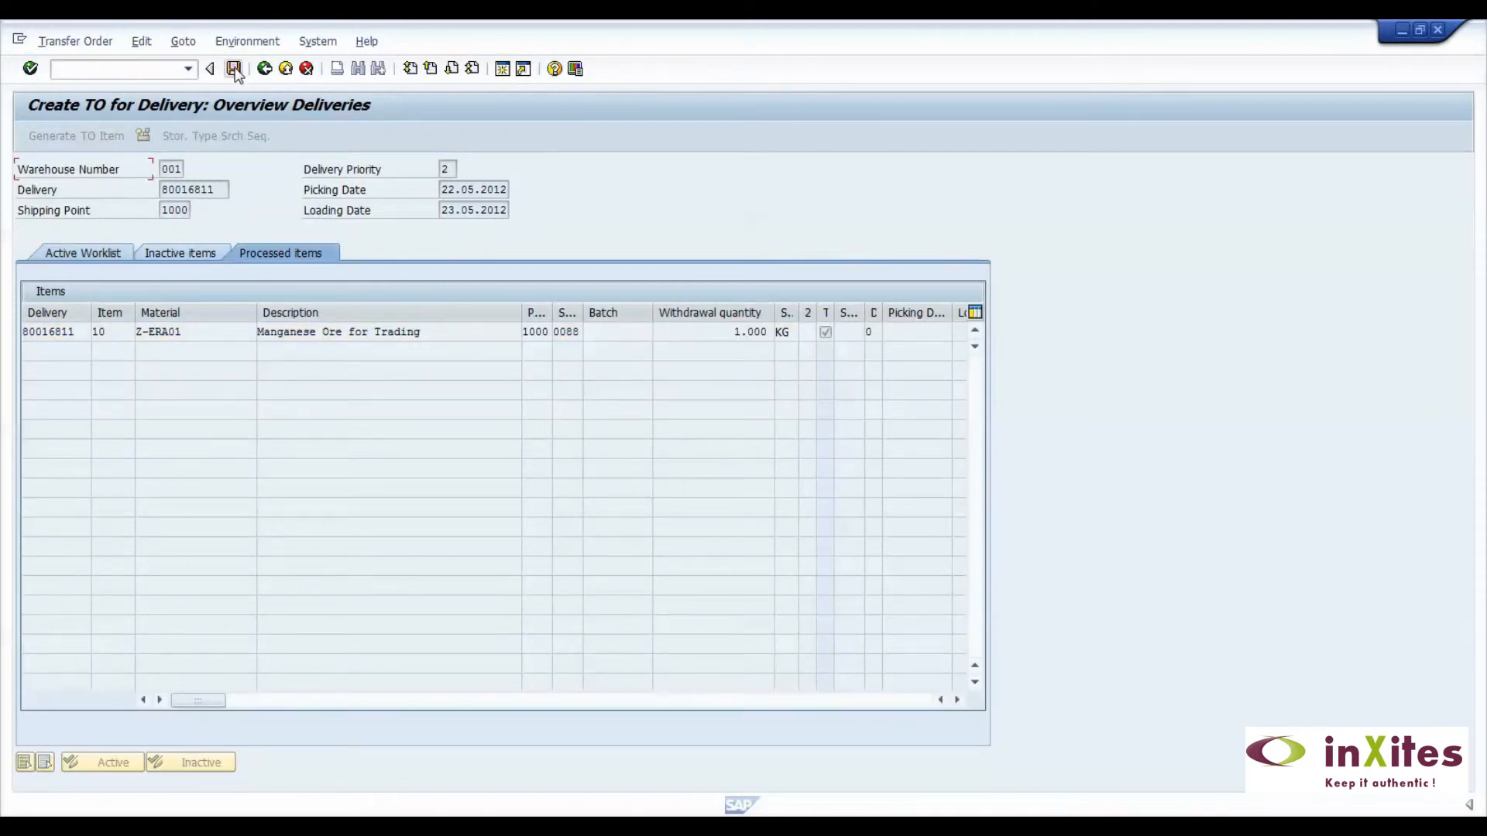
pyautogui.moveTo(234, 68)
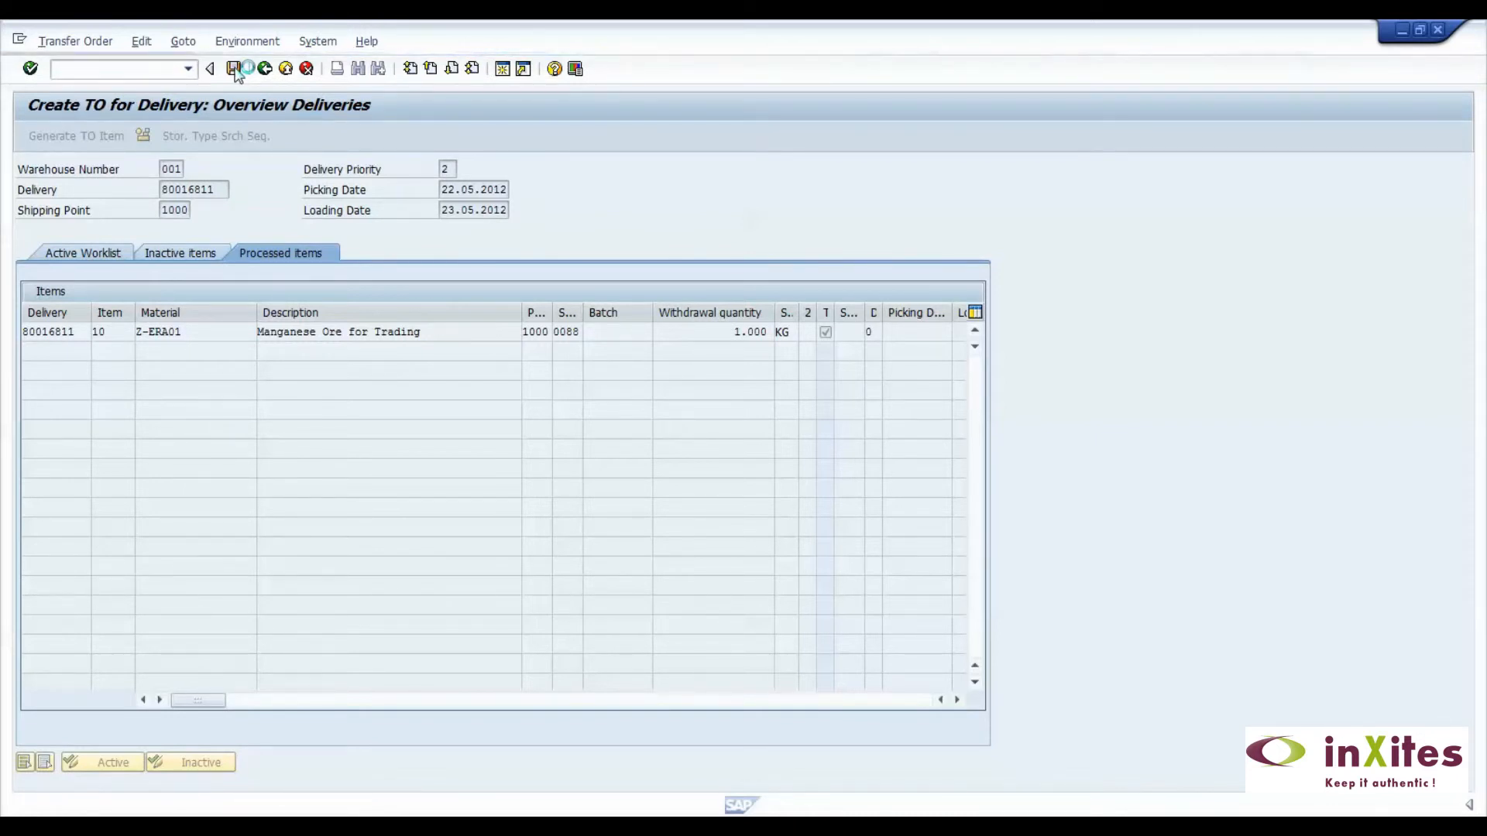
pyautogui.click(234, 67)
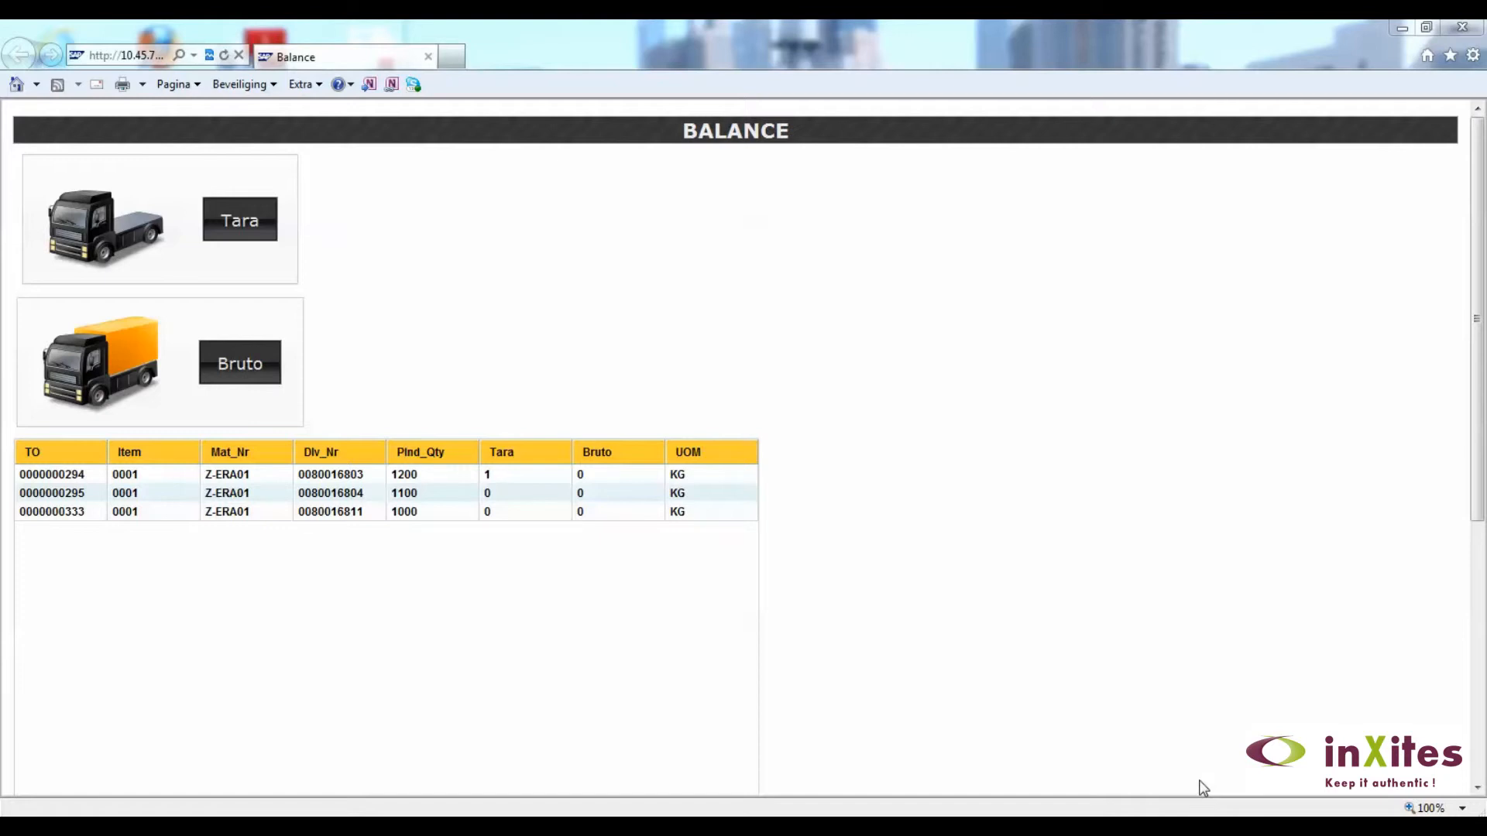
pyautogui.moveTo(107, 519)
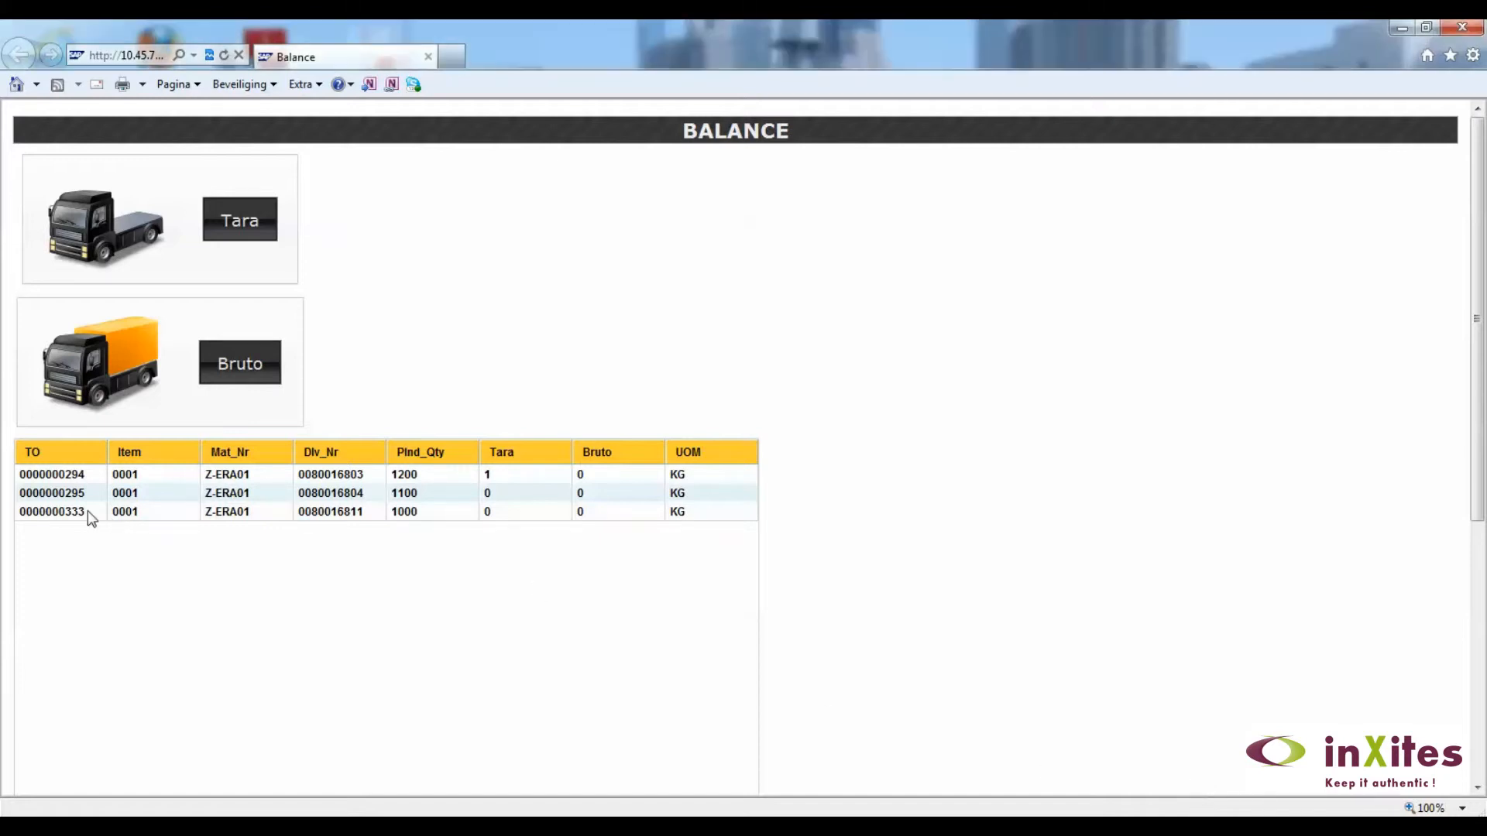
pyautogui.click(53, 511)
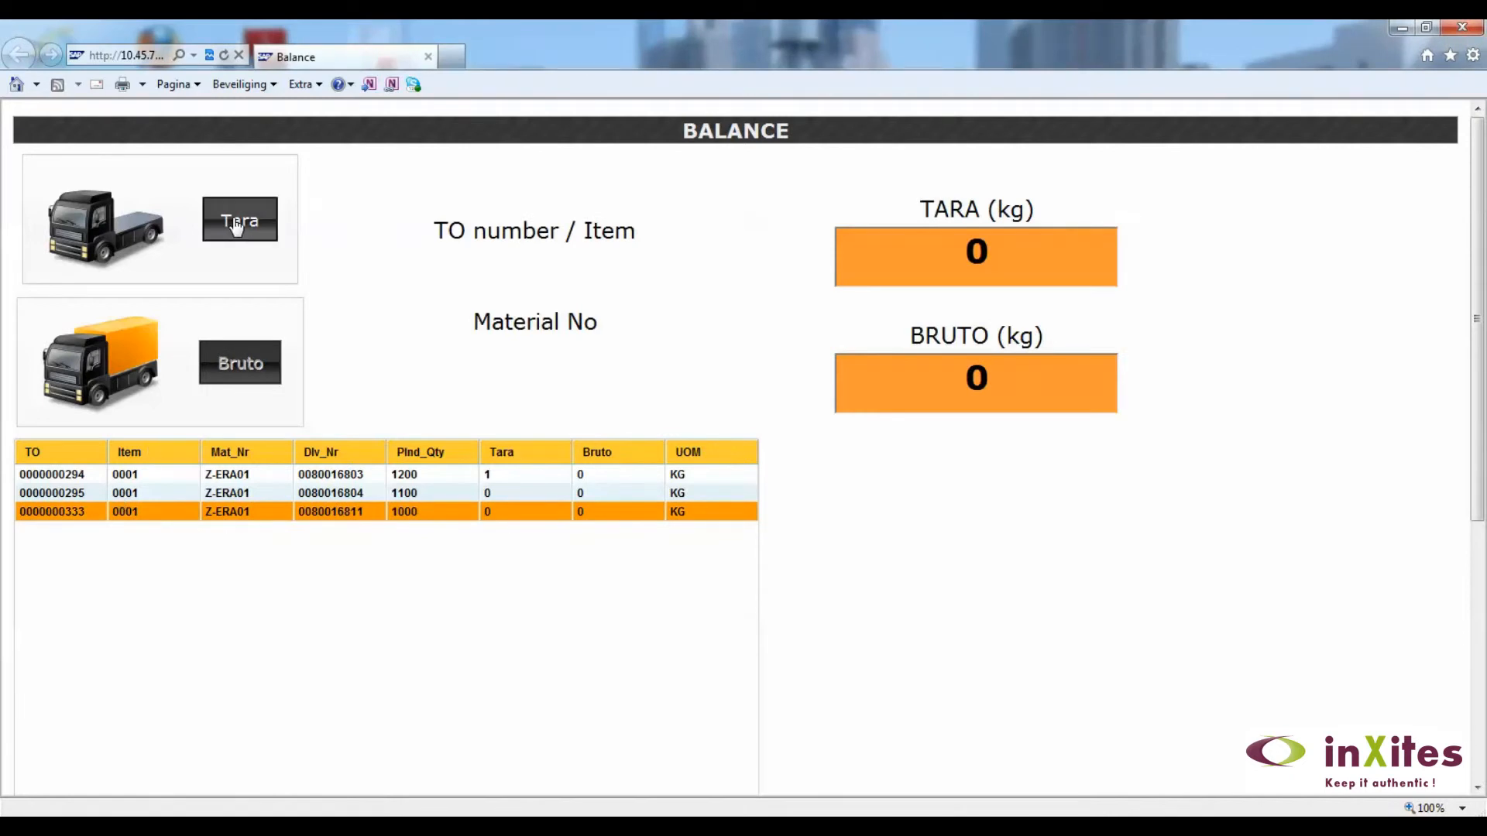
pyautogui.click(239, 220)
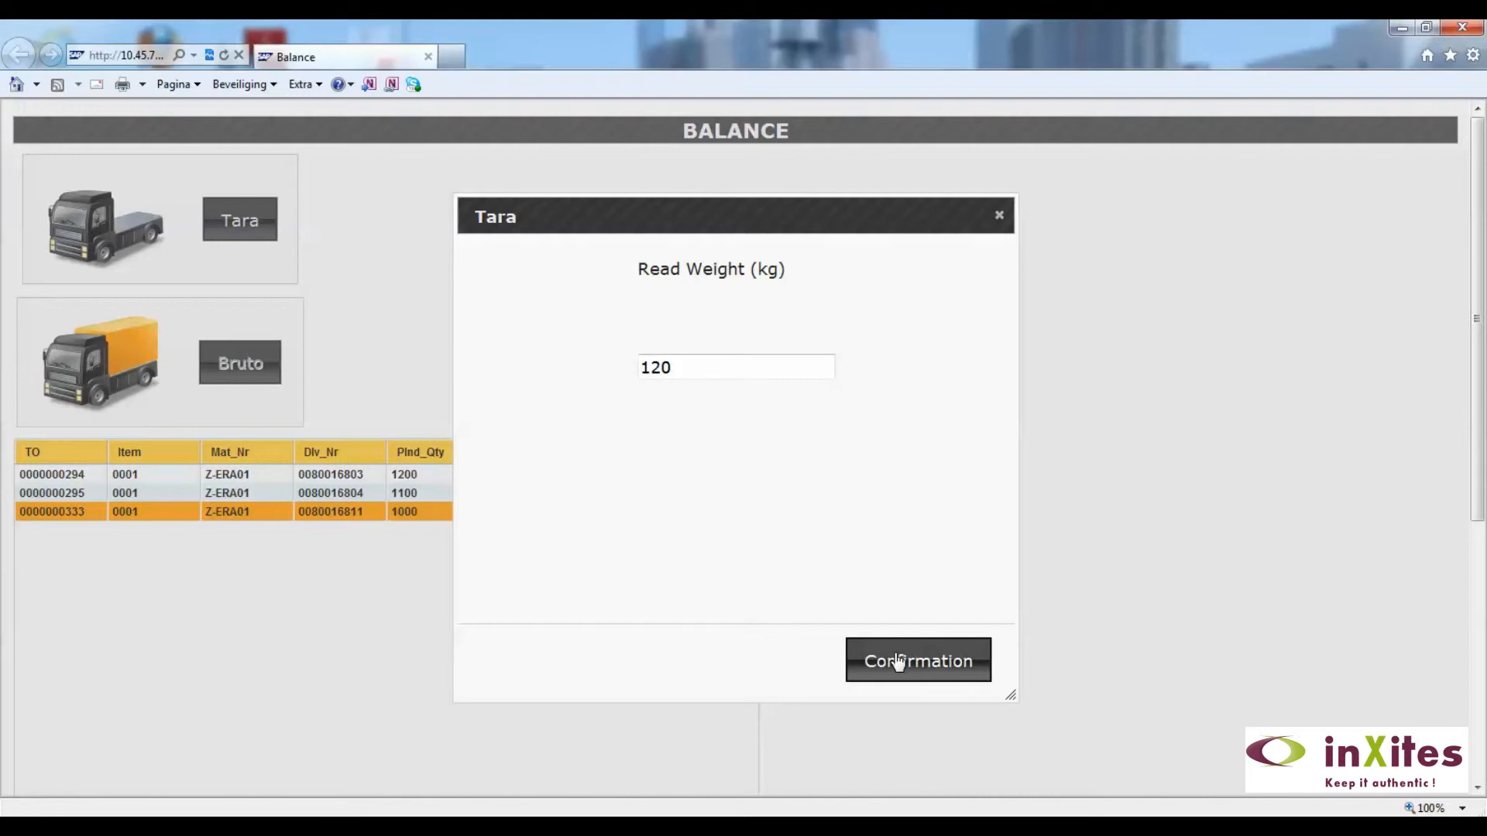
pyautogui.click(915, 659)
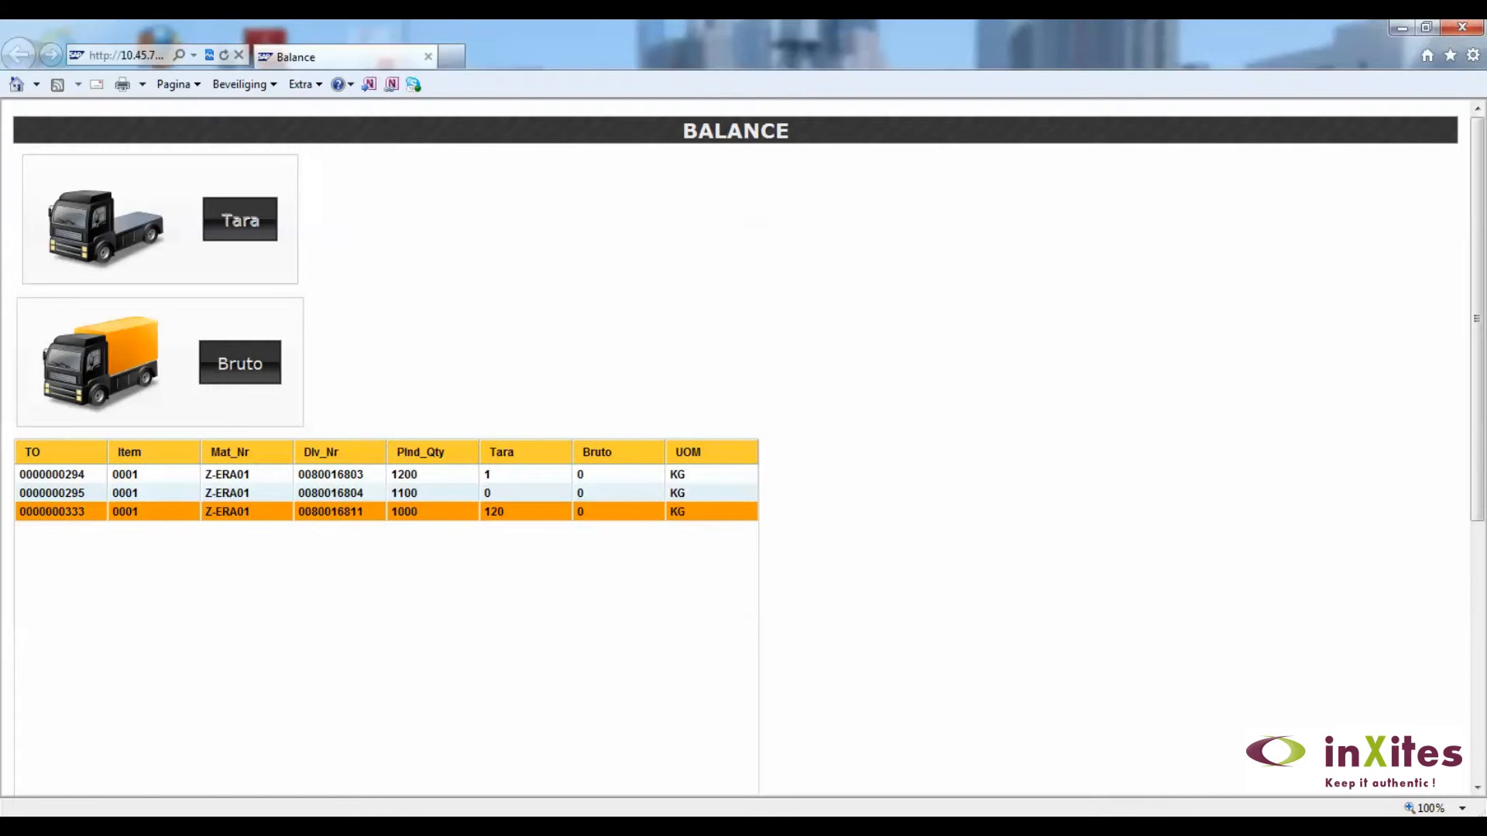
pyautogui.moveTo(88, 518)
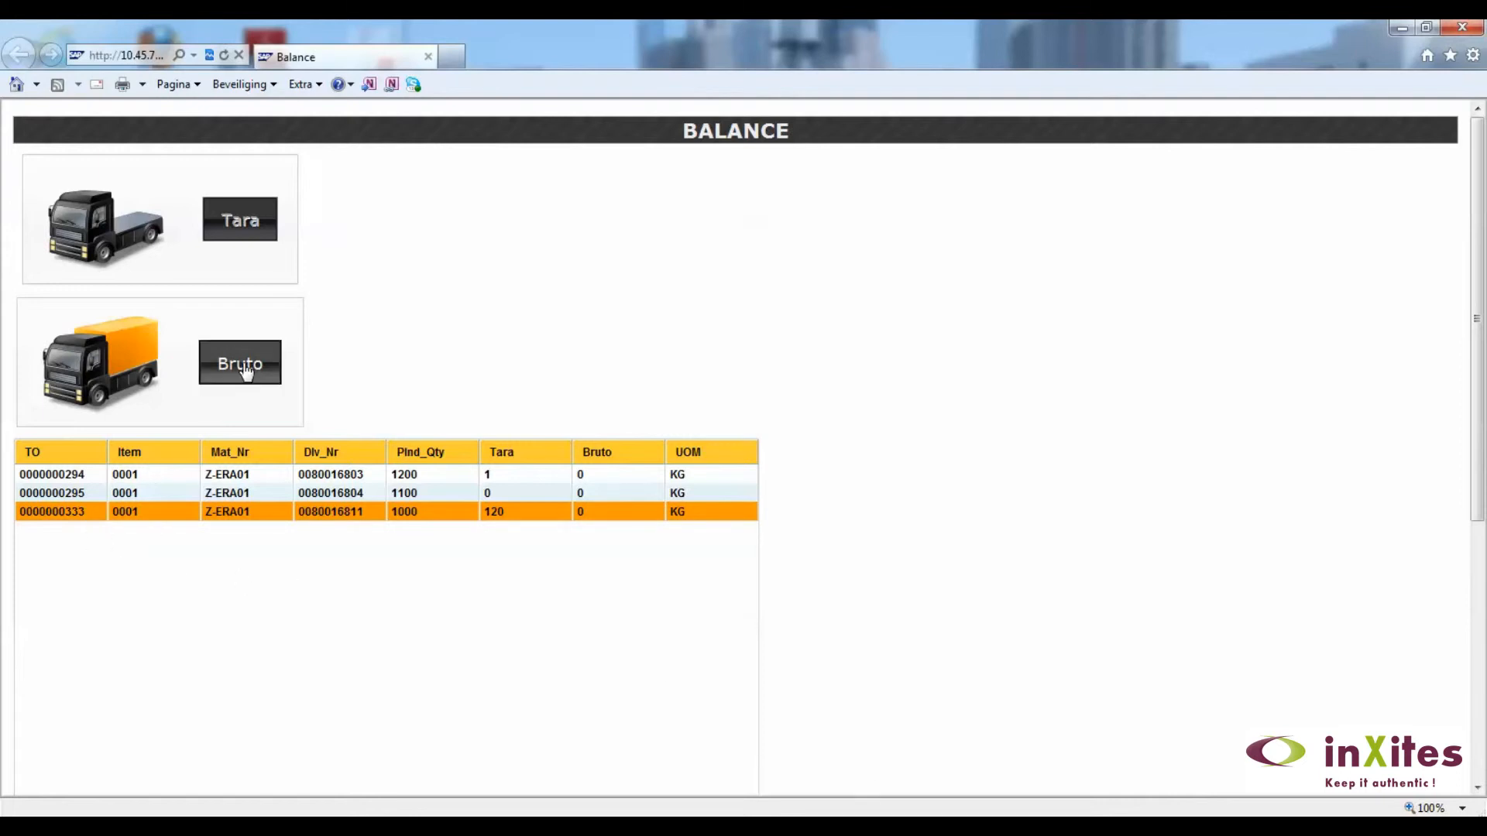
pyautogui.click(239, 362)
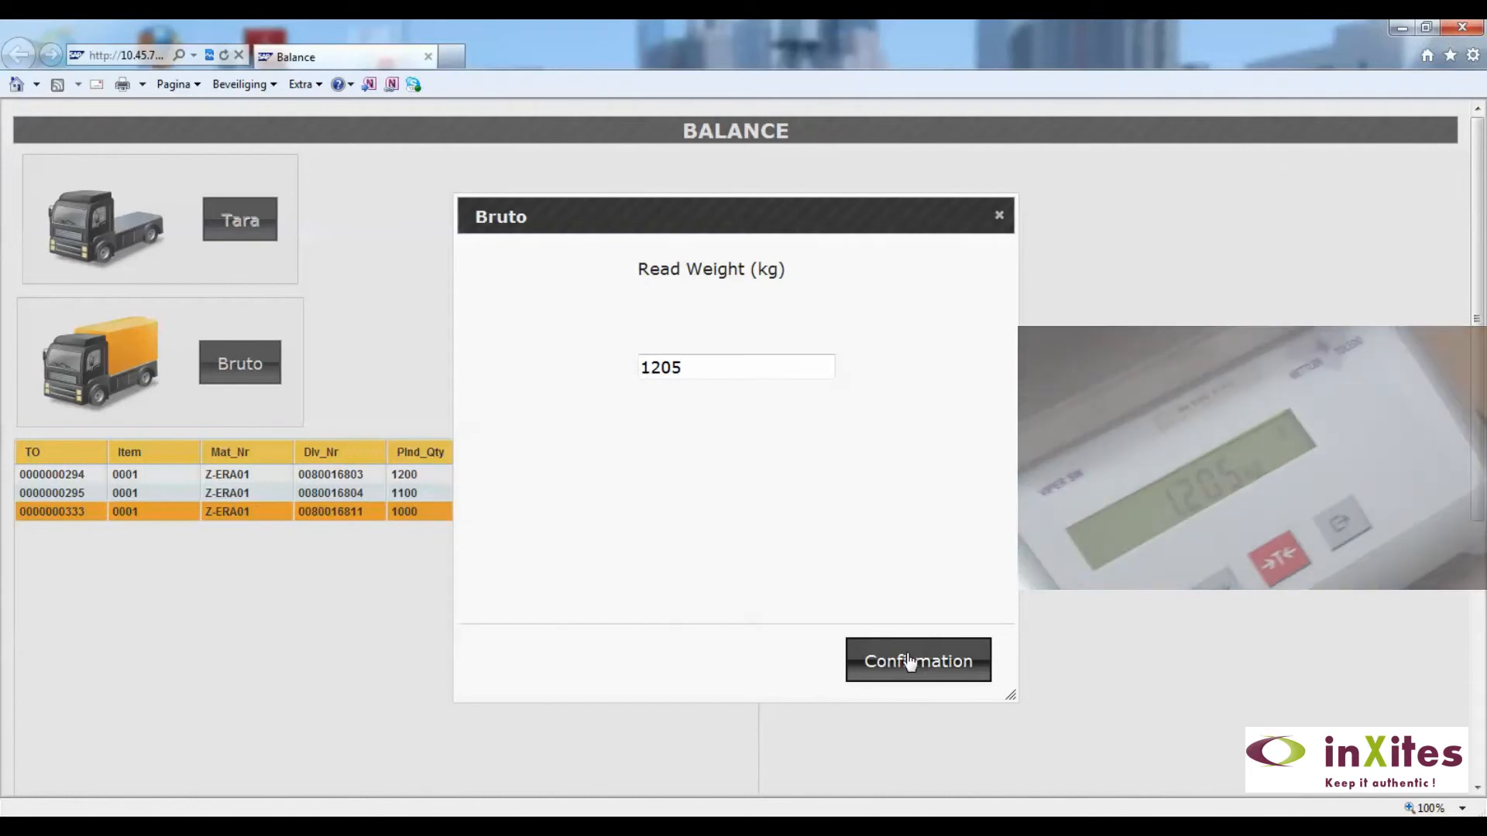
pyautogui.click(915, 662)
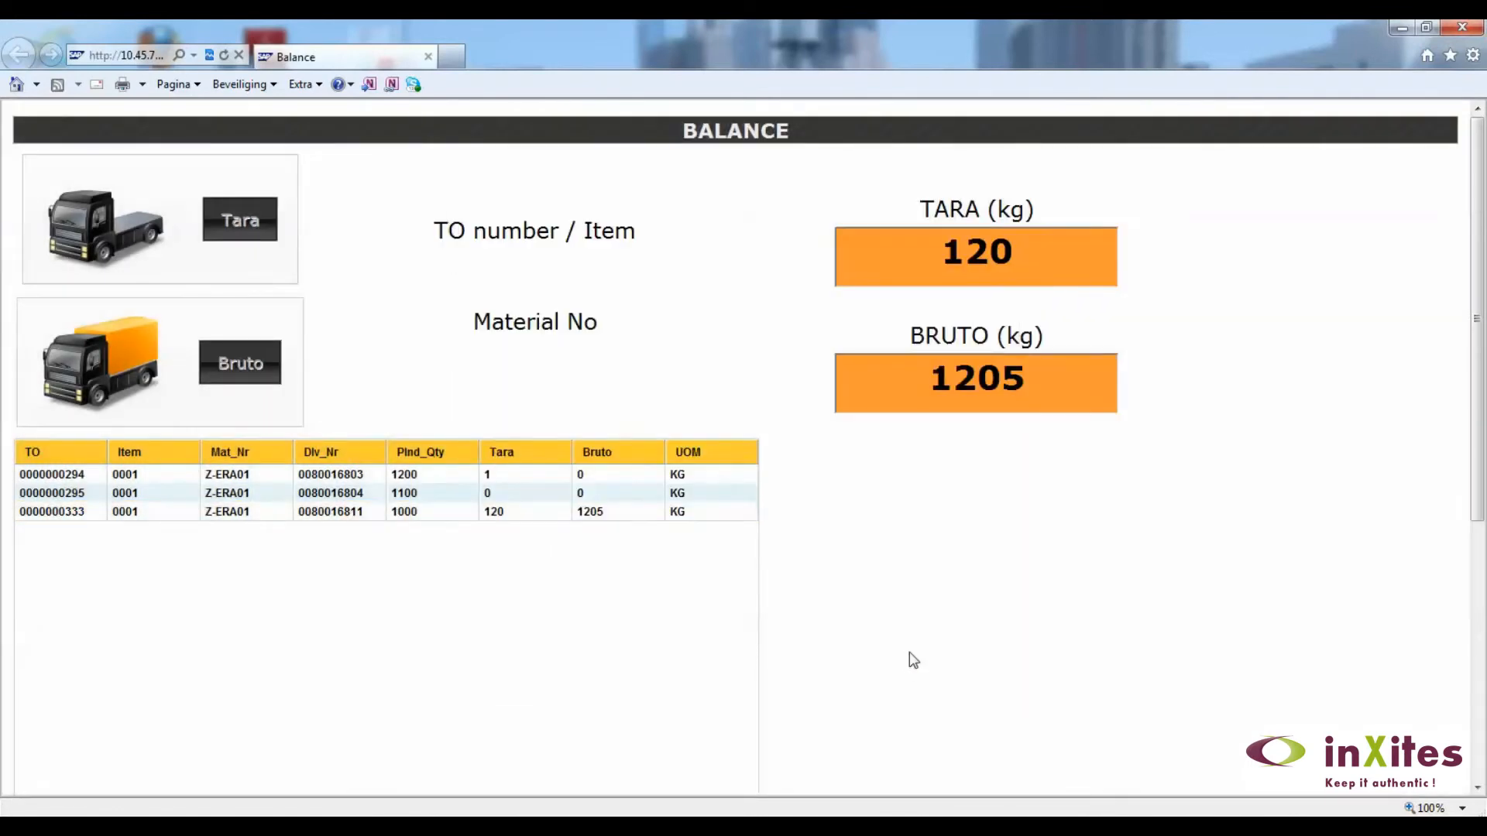
pyautogui.click(52, 511)
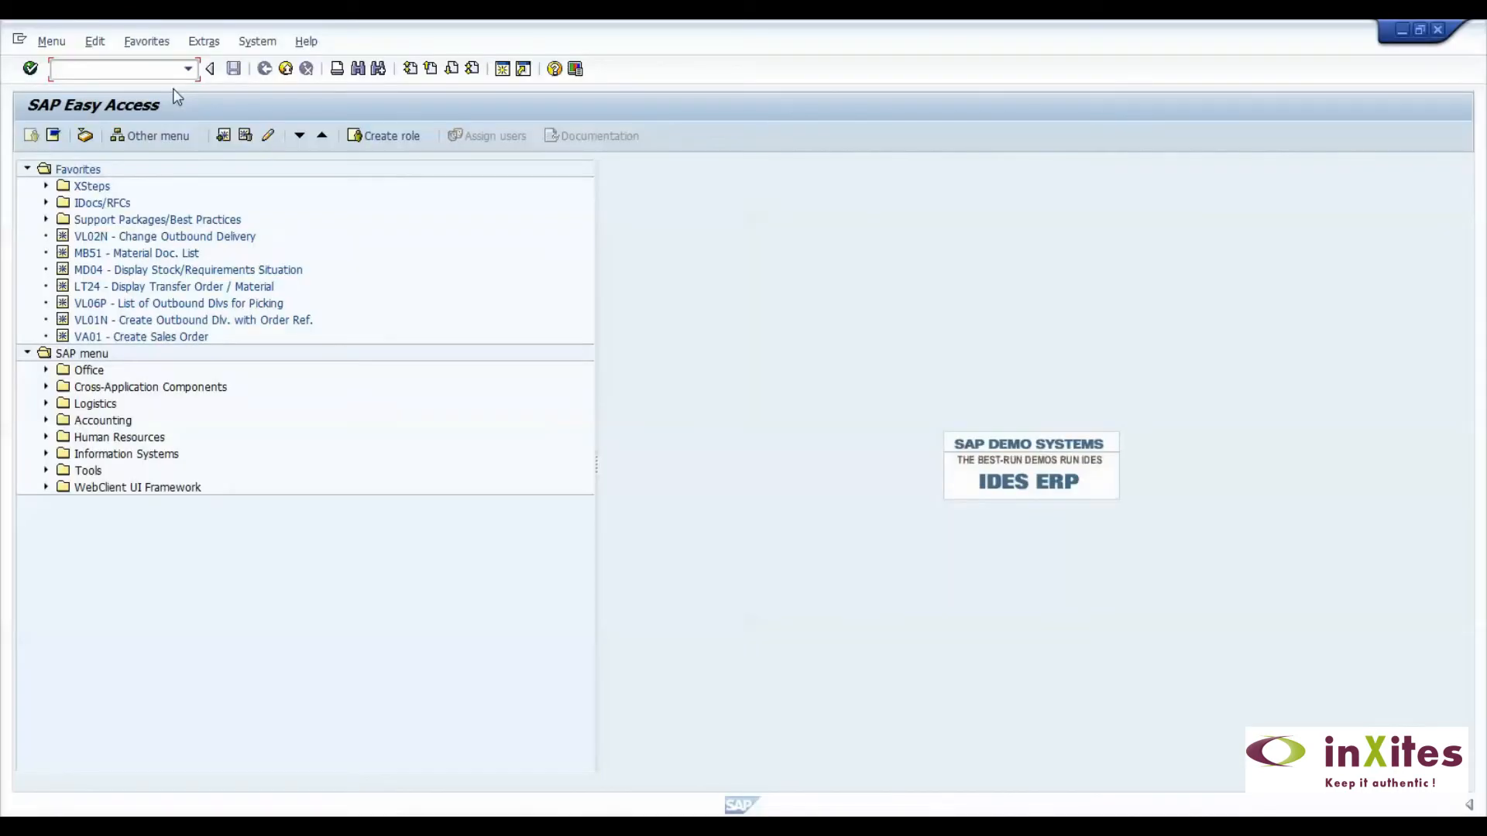
# - Run LT24 for material Z-ERA01 restricted to only confirmed TO items
pyautogui.write('L')
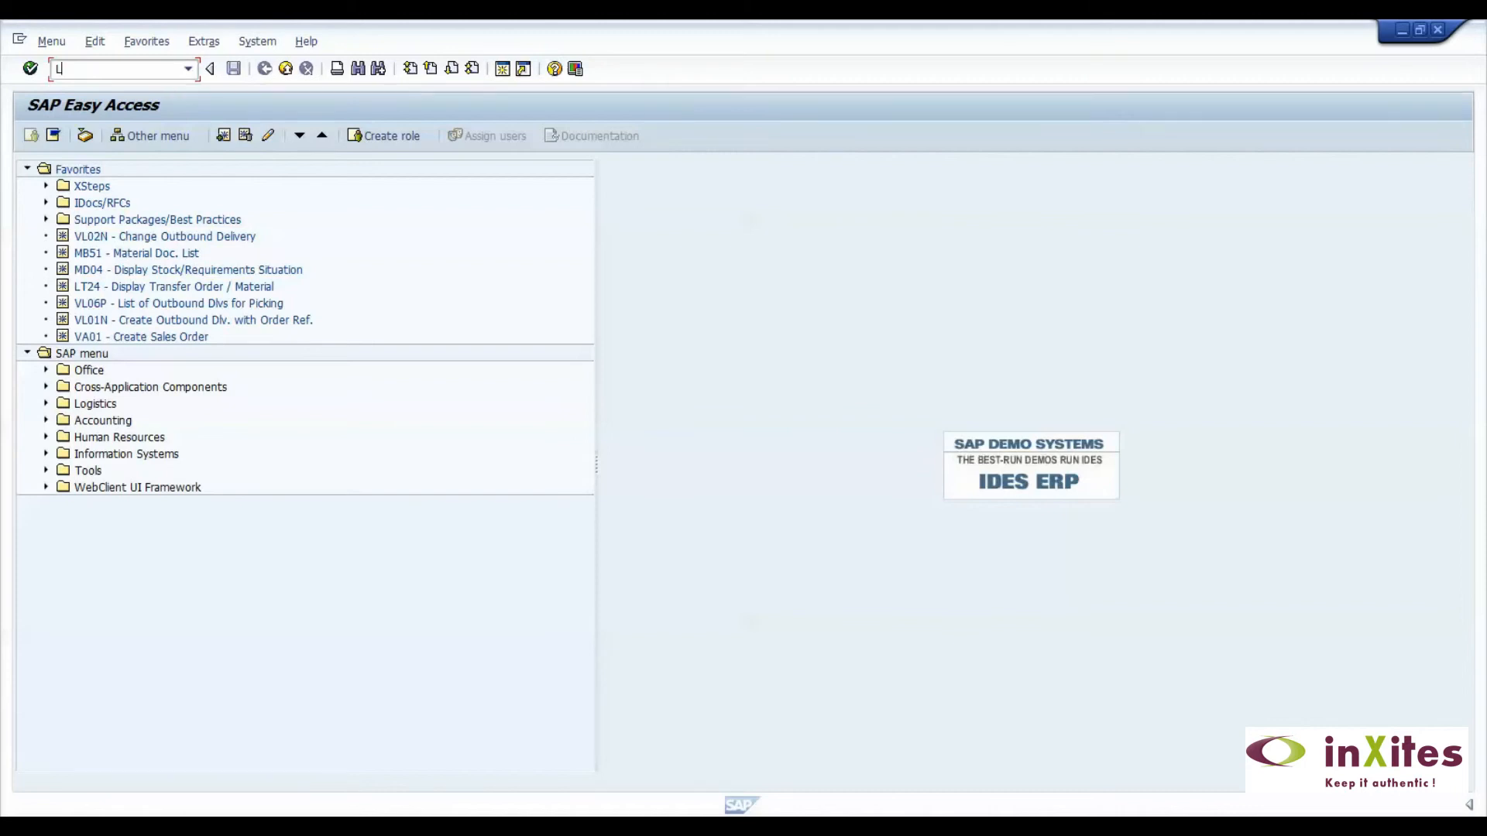
pyautogui.write('T24')
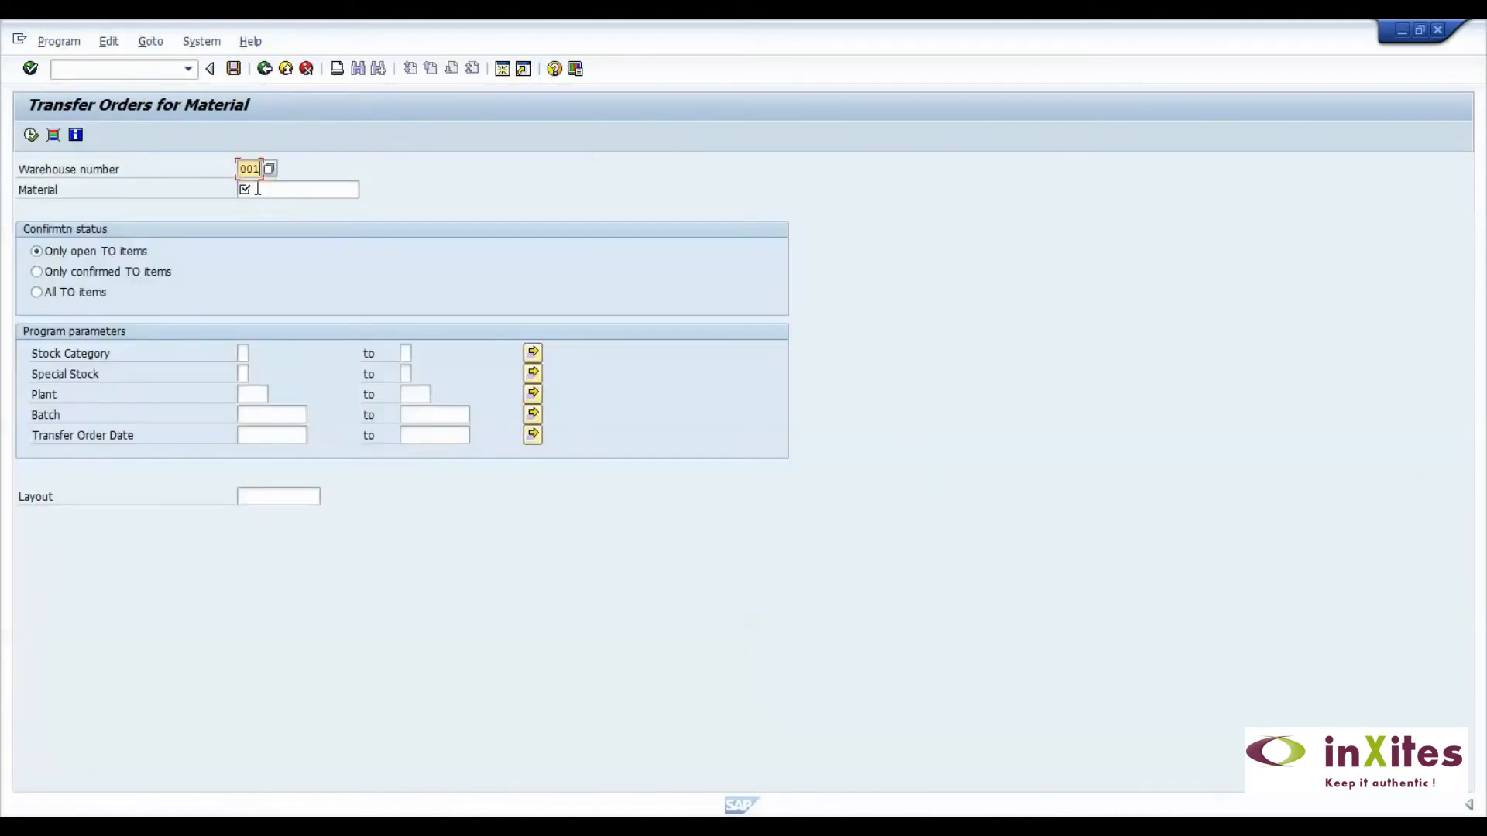
pyautogui.write('z-')
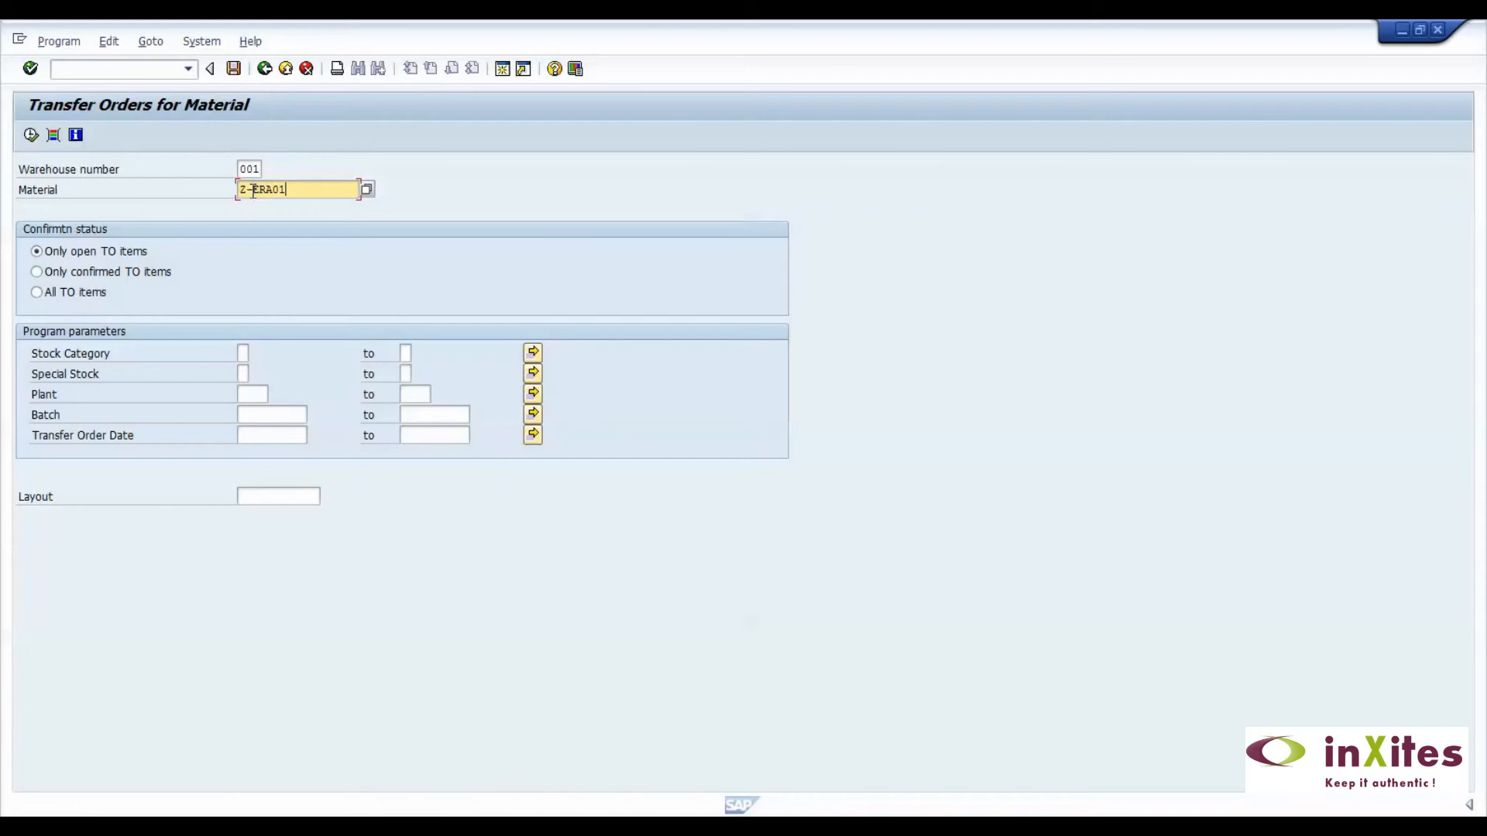
pyautogui.click(35, 271)
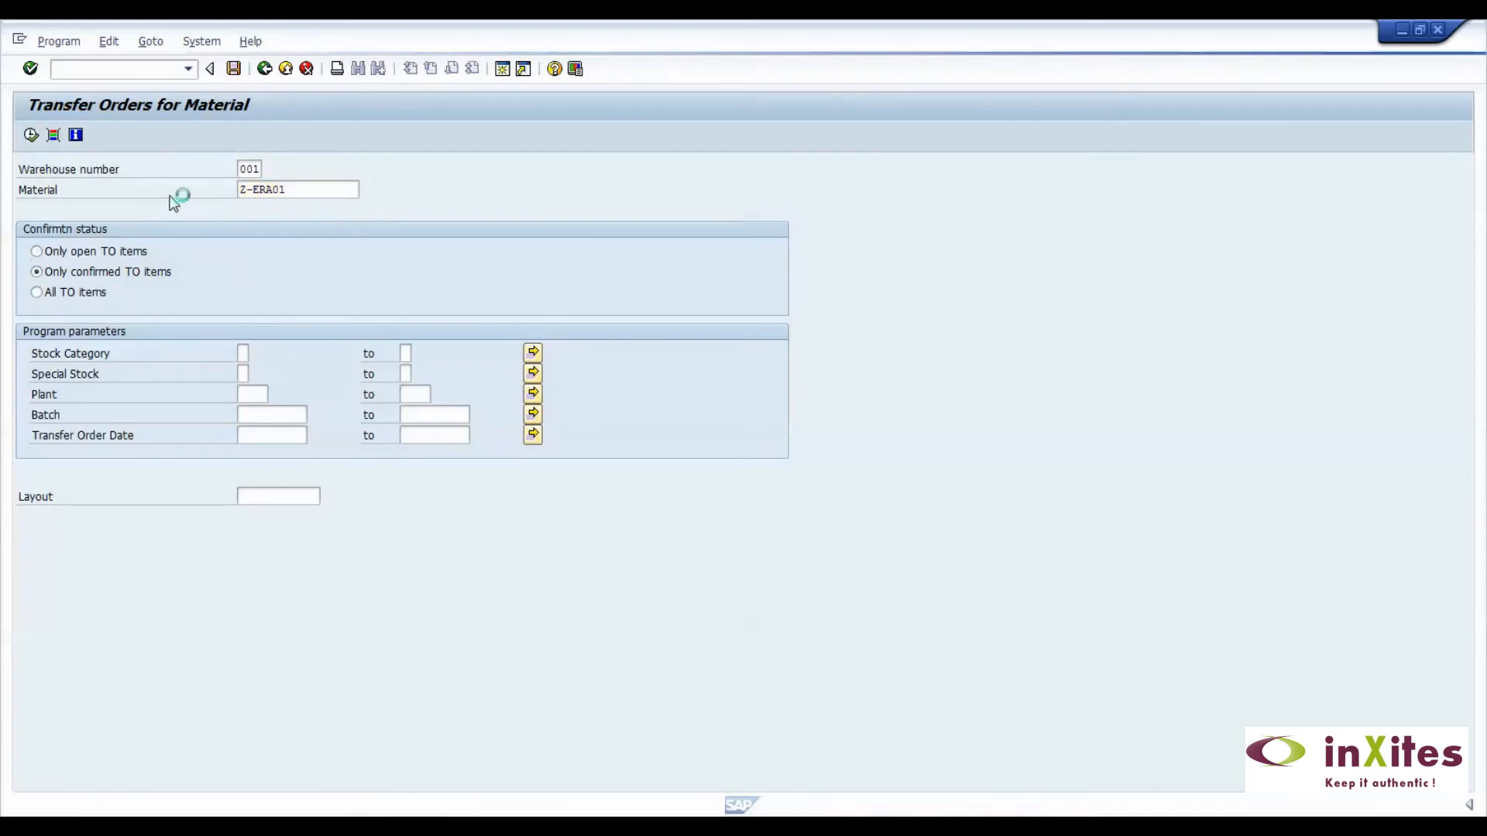
pyautogui.click(31, 135)
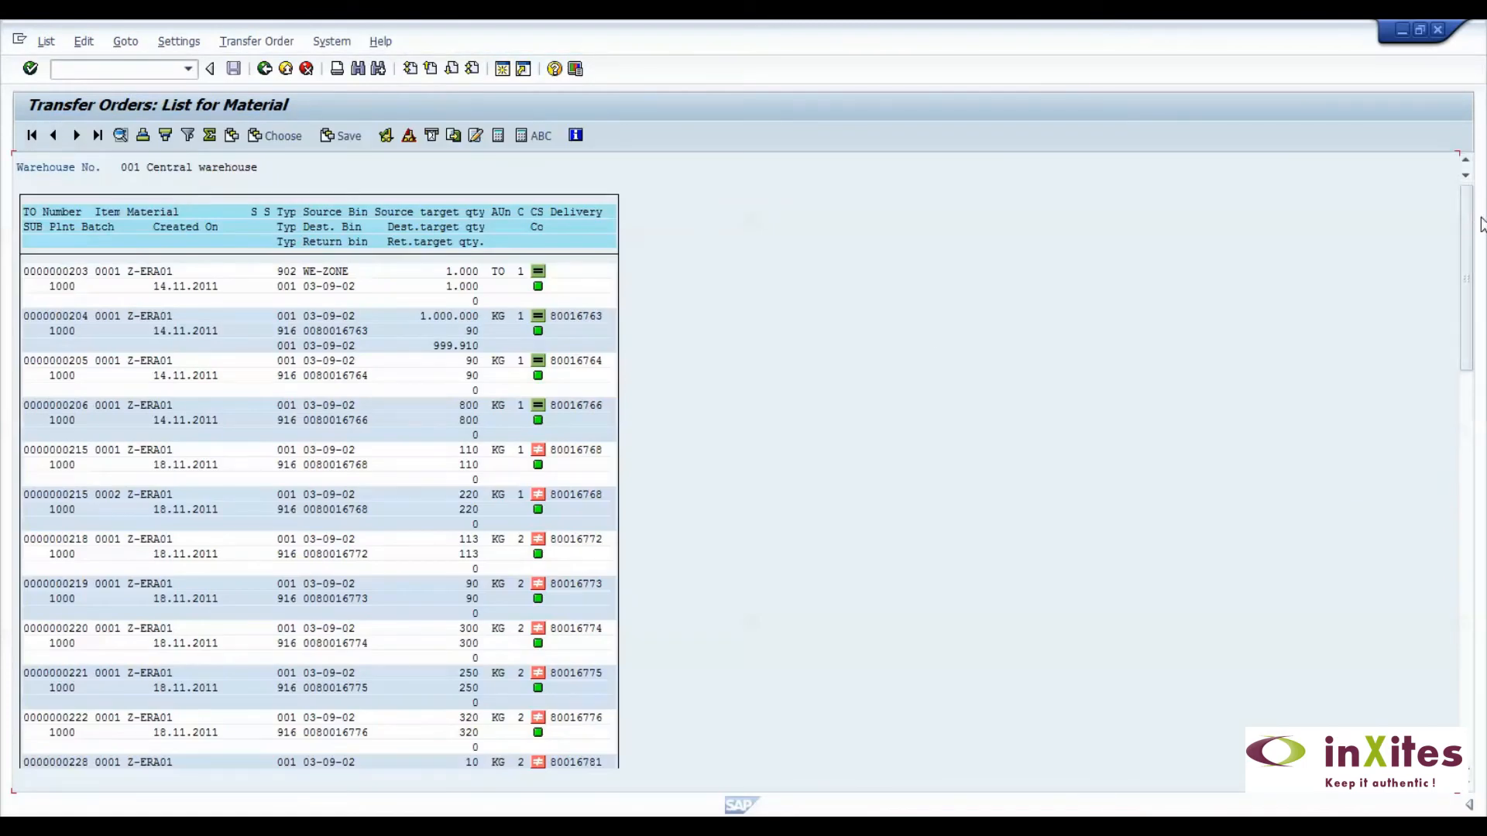
# - Locate transfer order 333 in the result list and display its item details
pyautogui.scroll(-3)
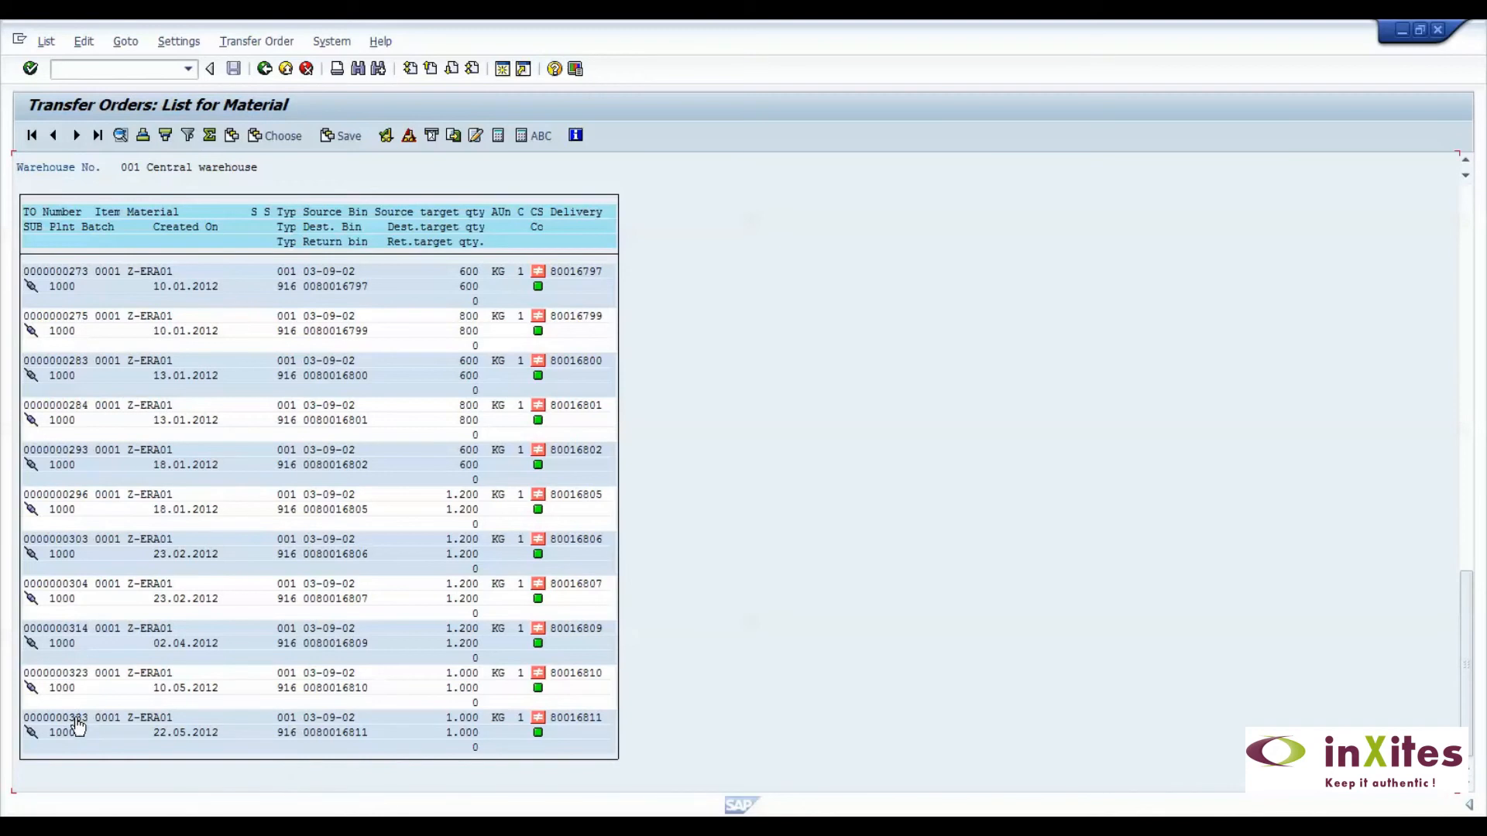
pyautogui.doubleClick(54, 718)
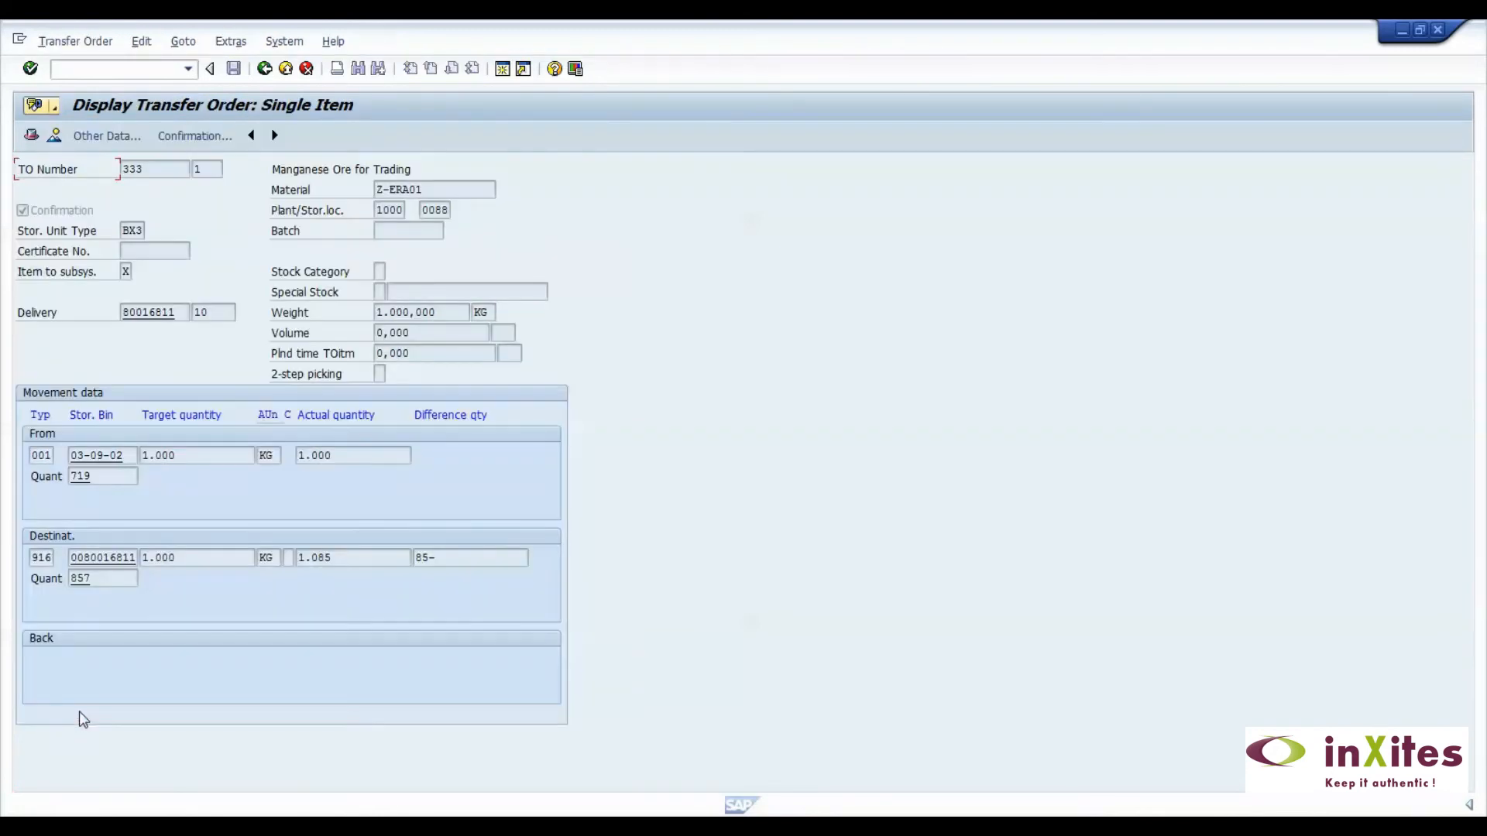
# - Check the source and destination actual quantities (1.085, difference 85-) of TO 333, then exit to Easy Access
pyautogui.click(353, 455)
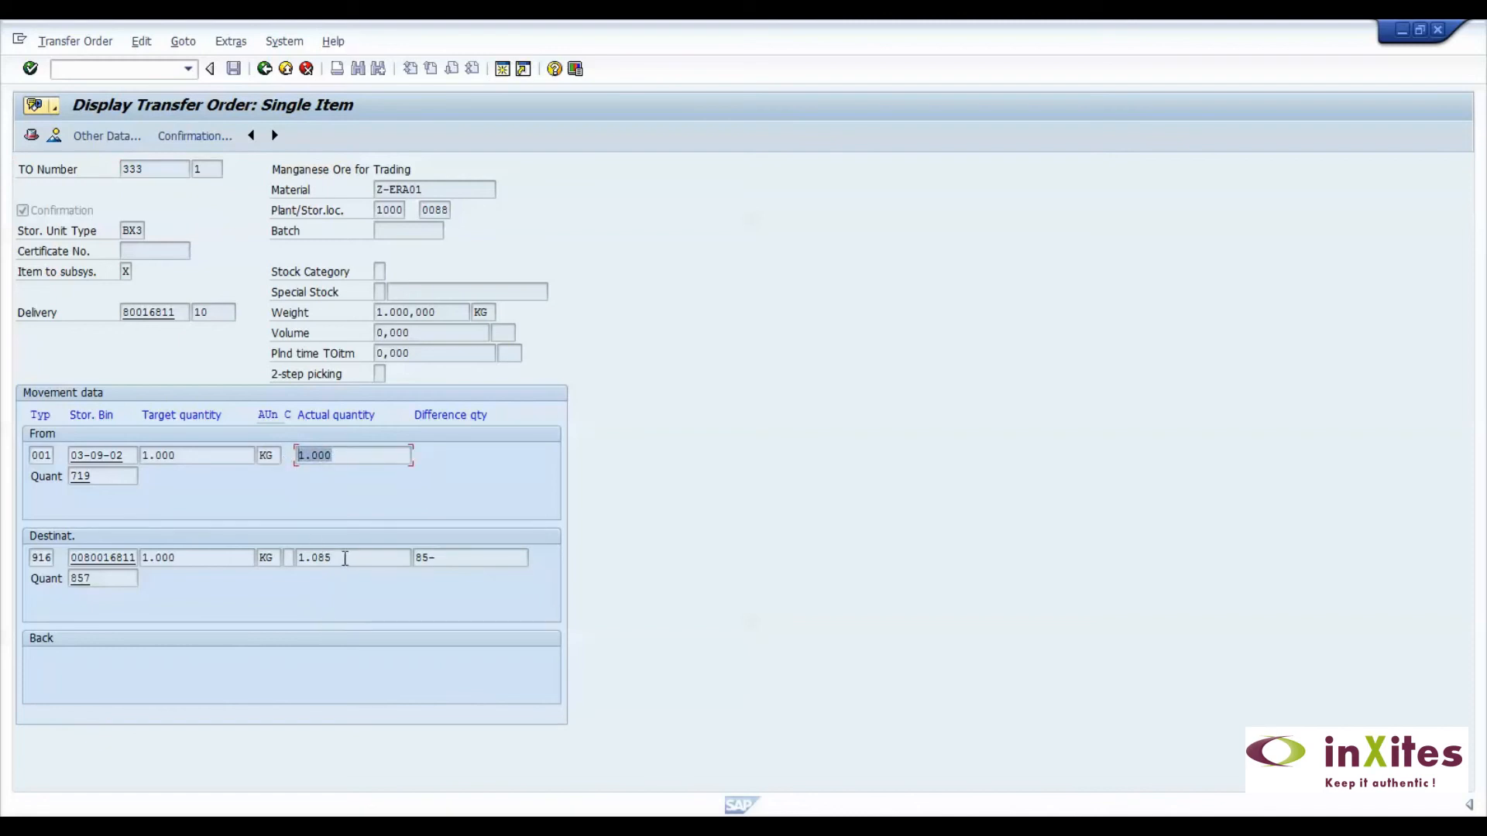
pyautogui.click(352, 557)
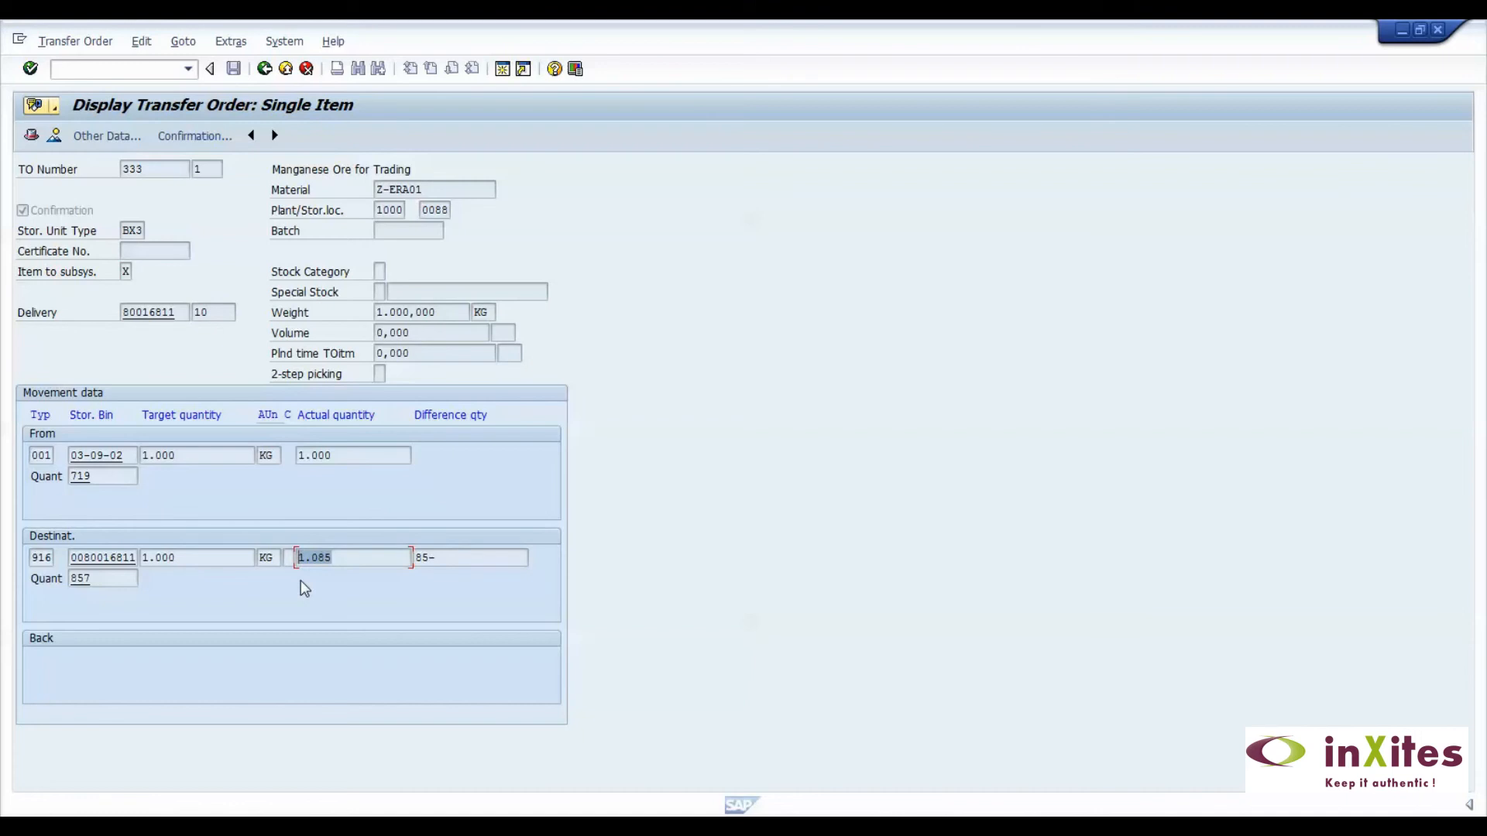
pyautogui.moveTo(339, 576)
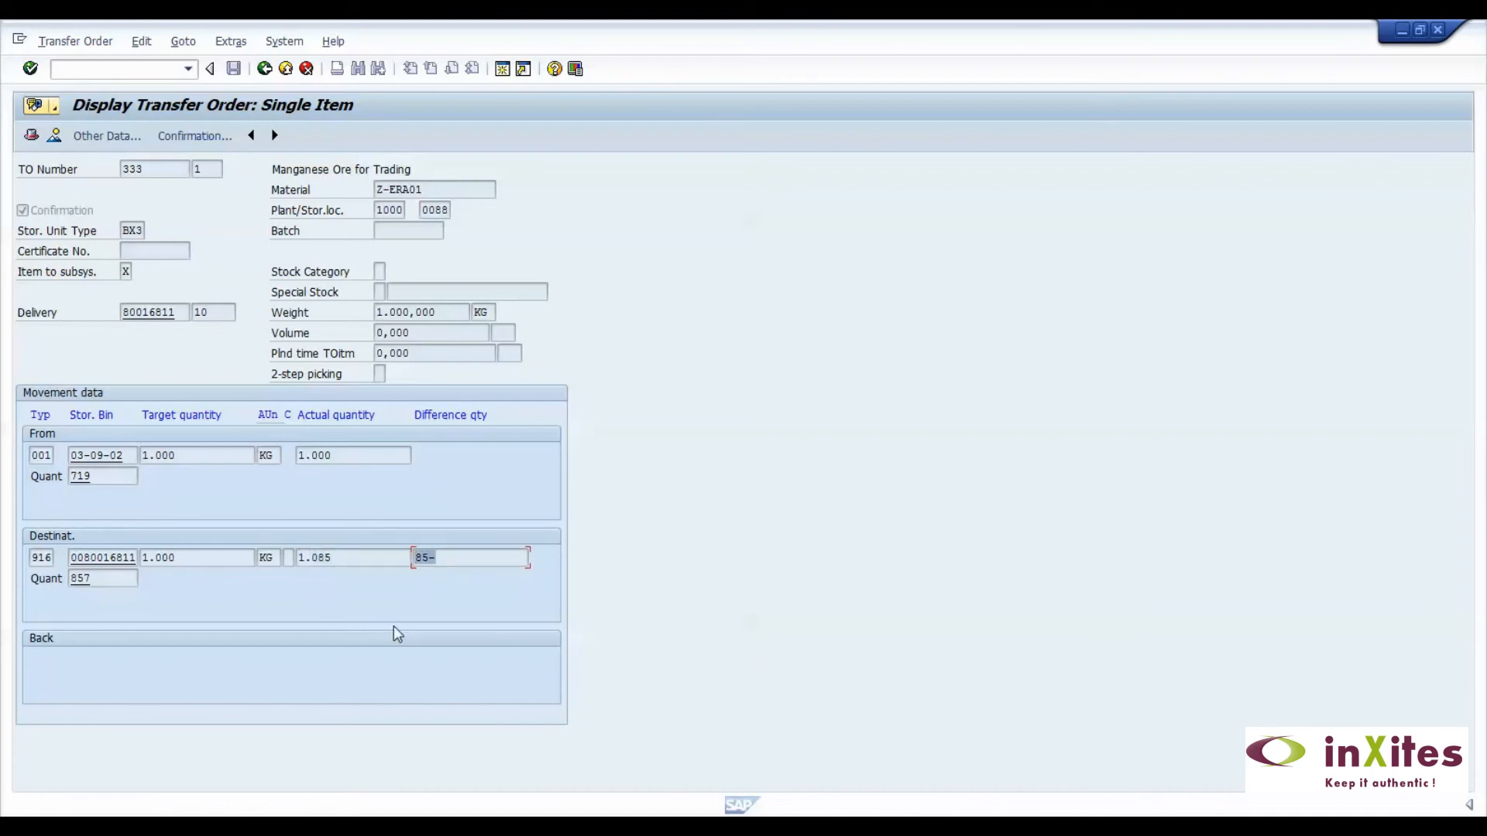
pyautogui.moveTo(301, 231)
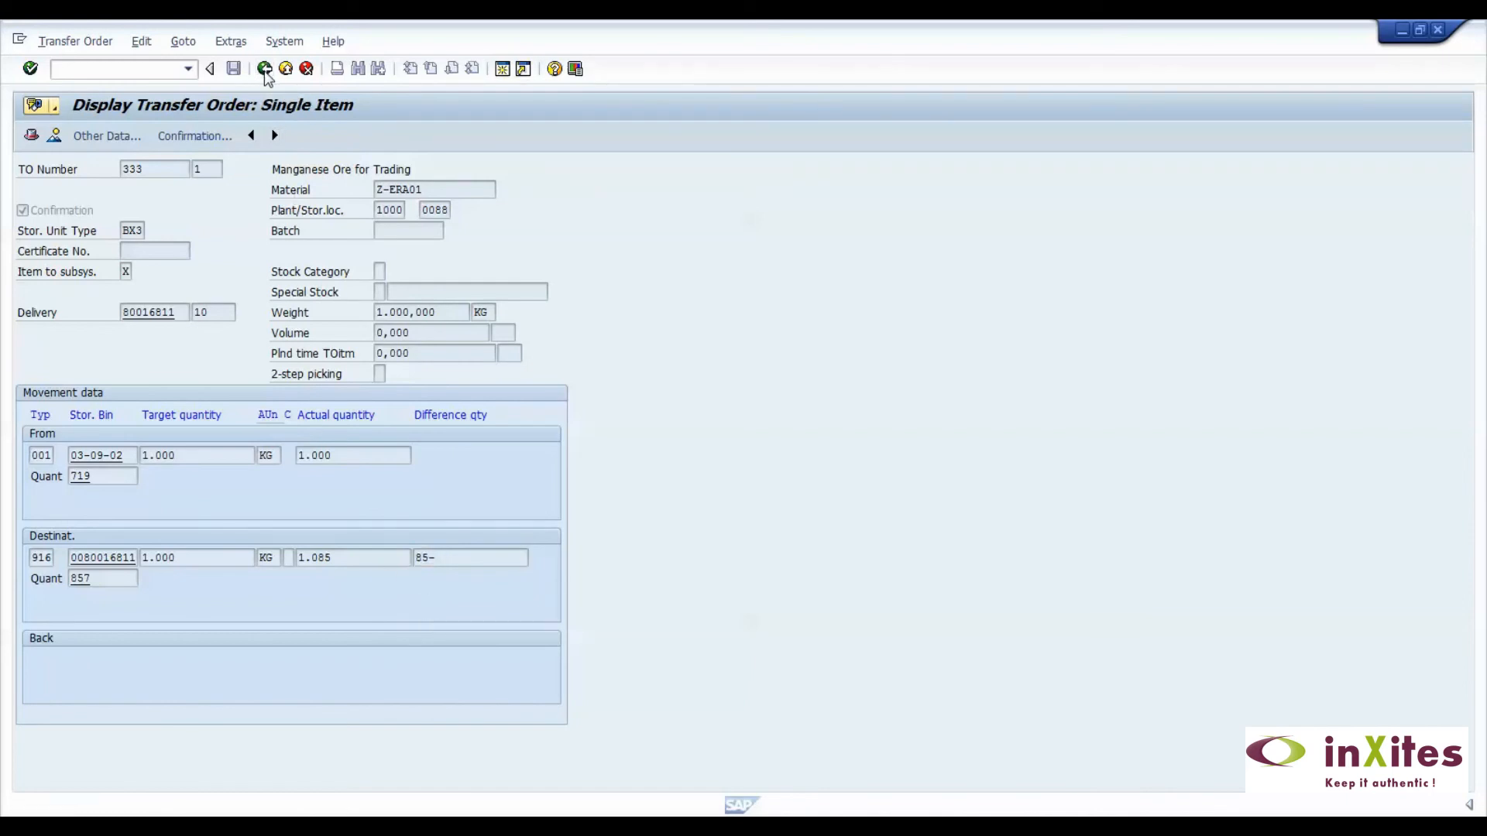
pyautogui.click(265, 68)
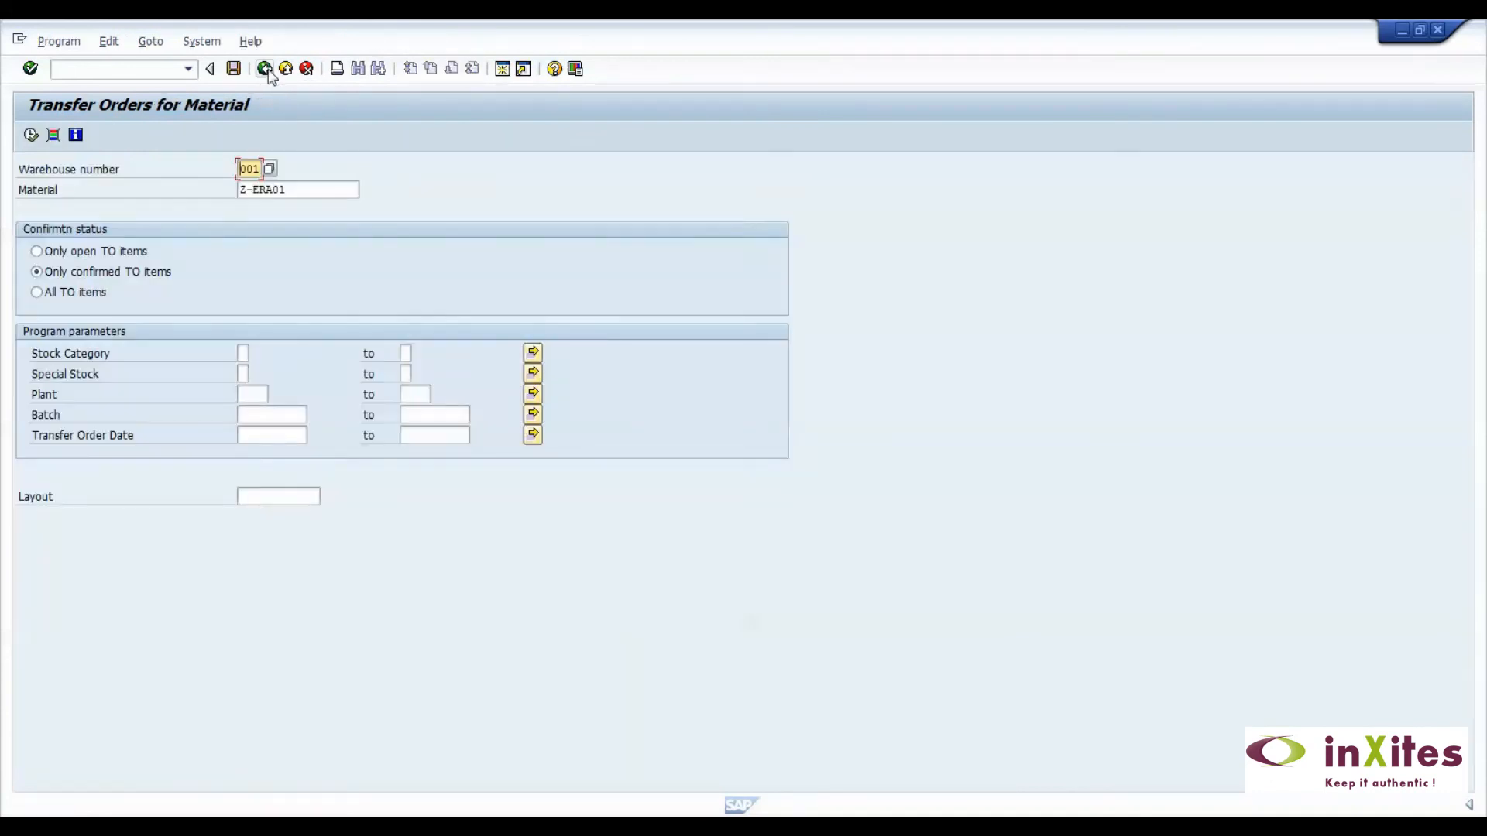
pyautogui.click(265, 69)
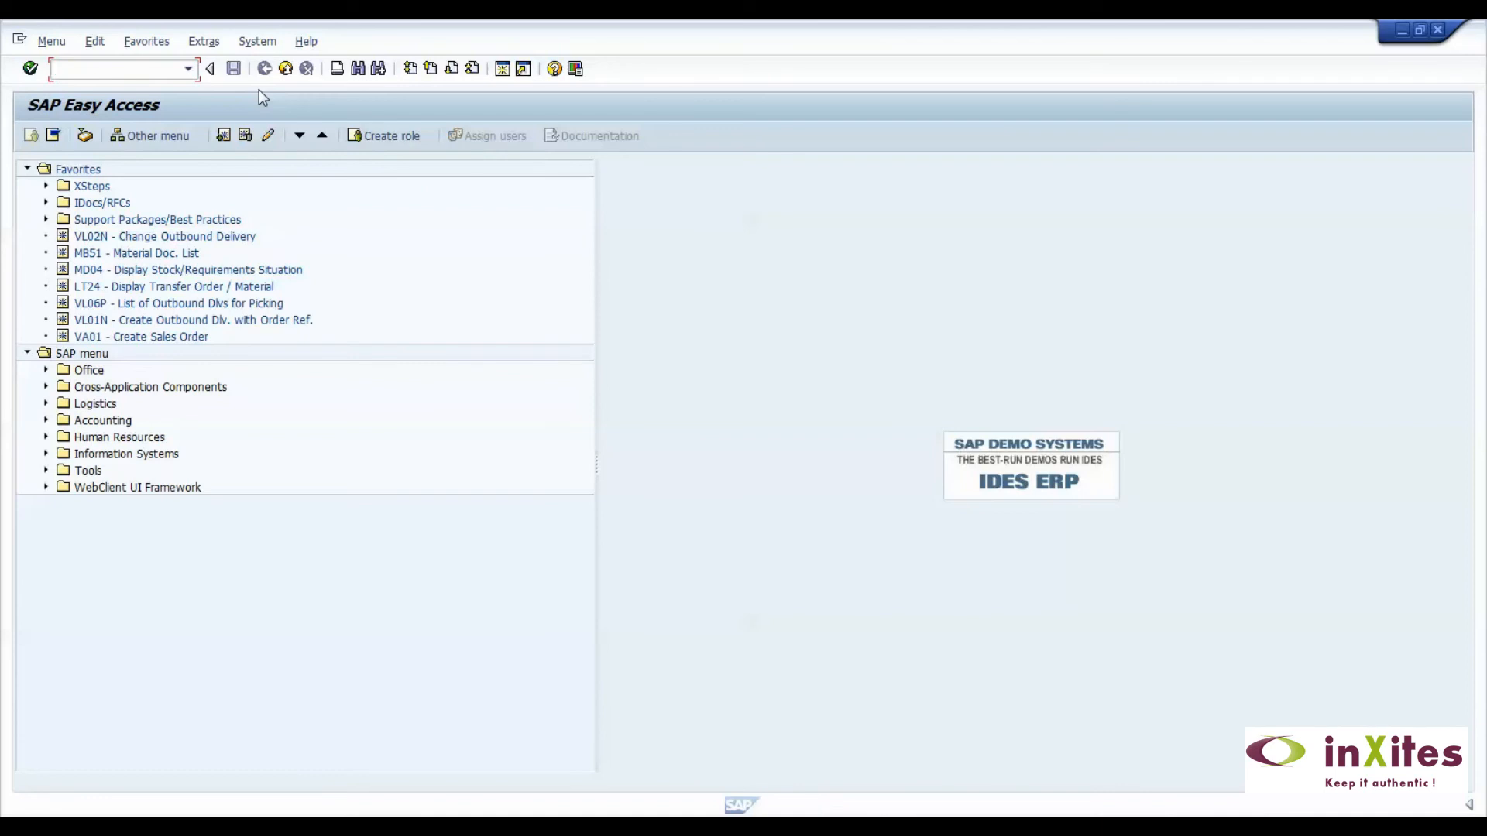
# - Display outbound delivery 80016811 via VL03N and view its Goods Movement Data showing status Completed
pyautogui.write('VL03N')
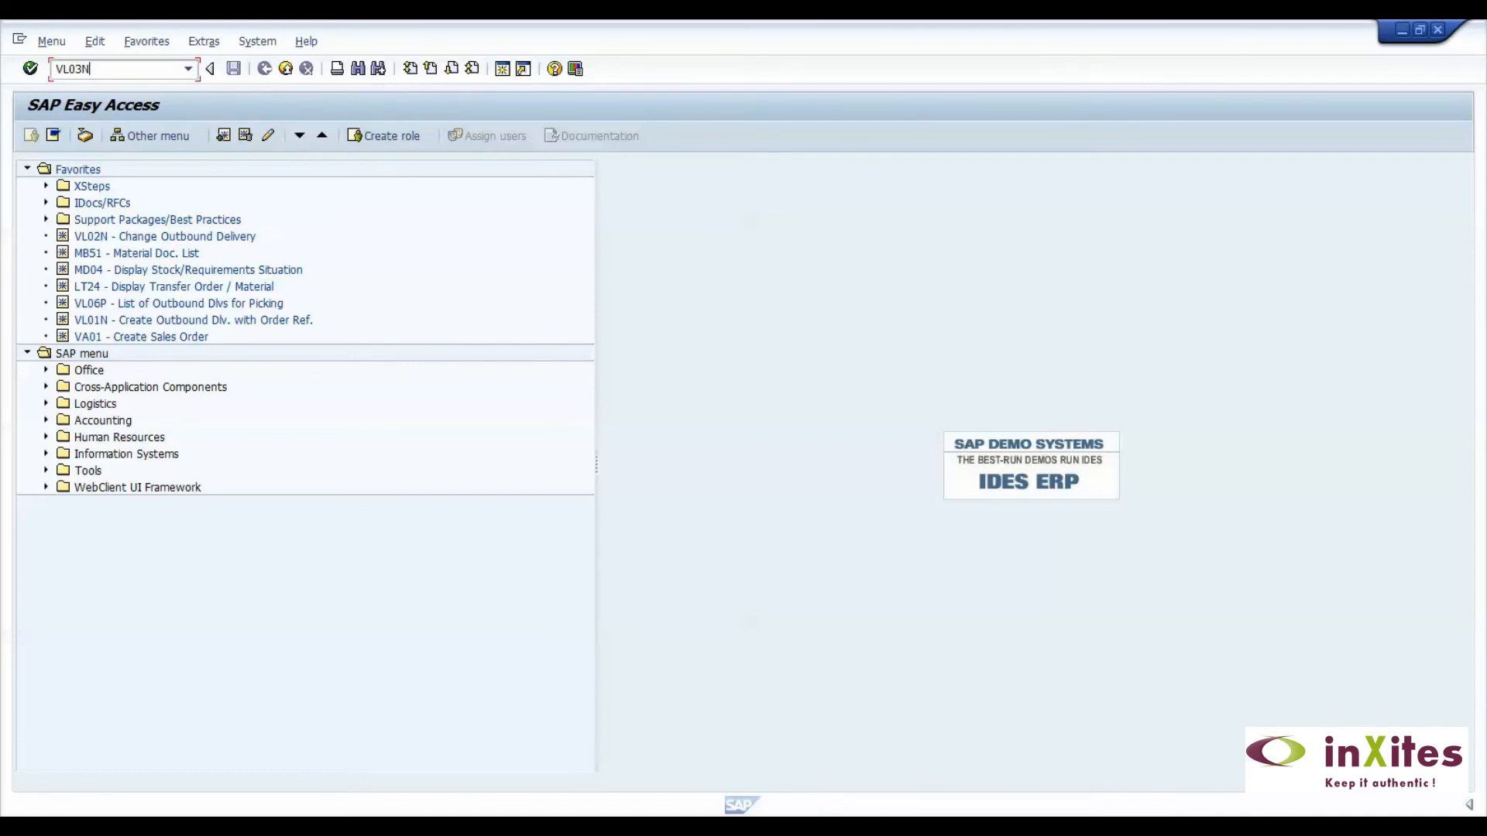
pyautogui.press('Enter')
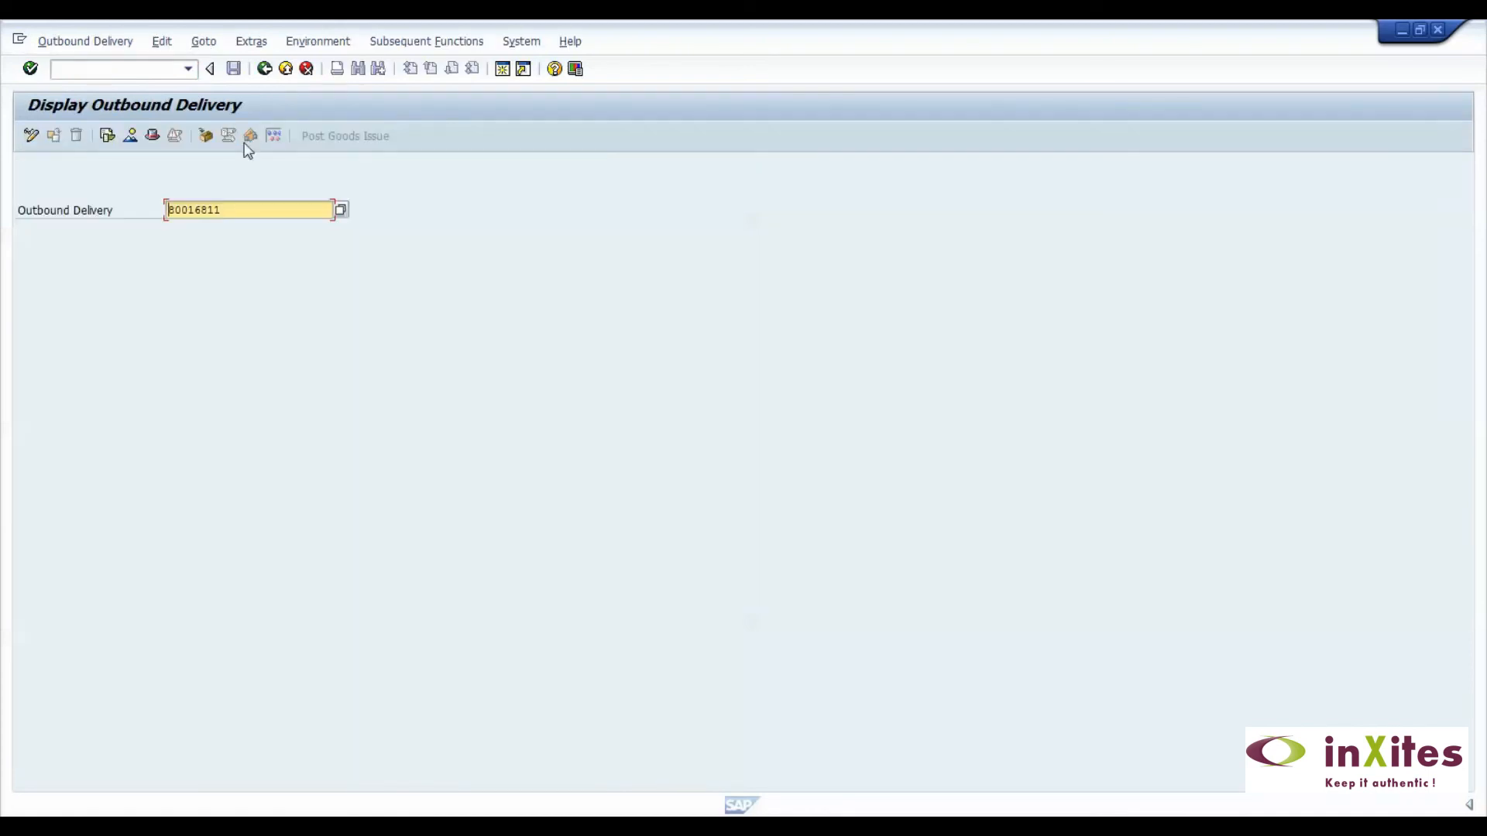
pyautogui.press('Enter')
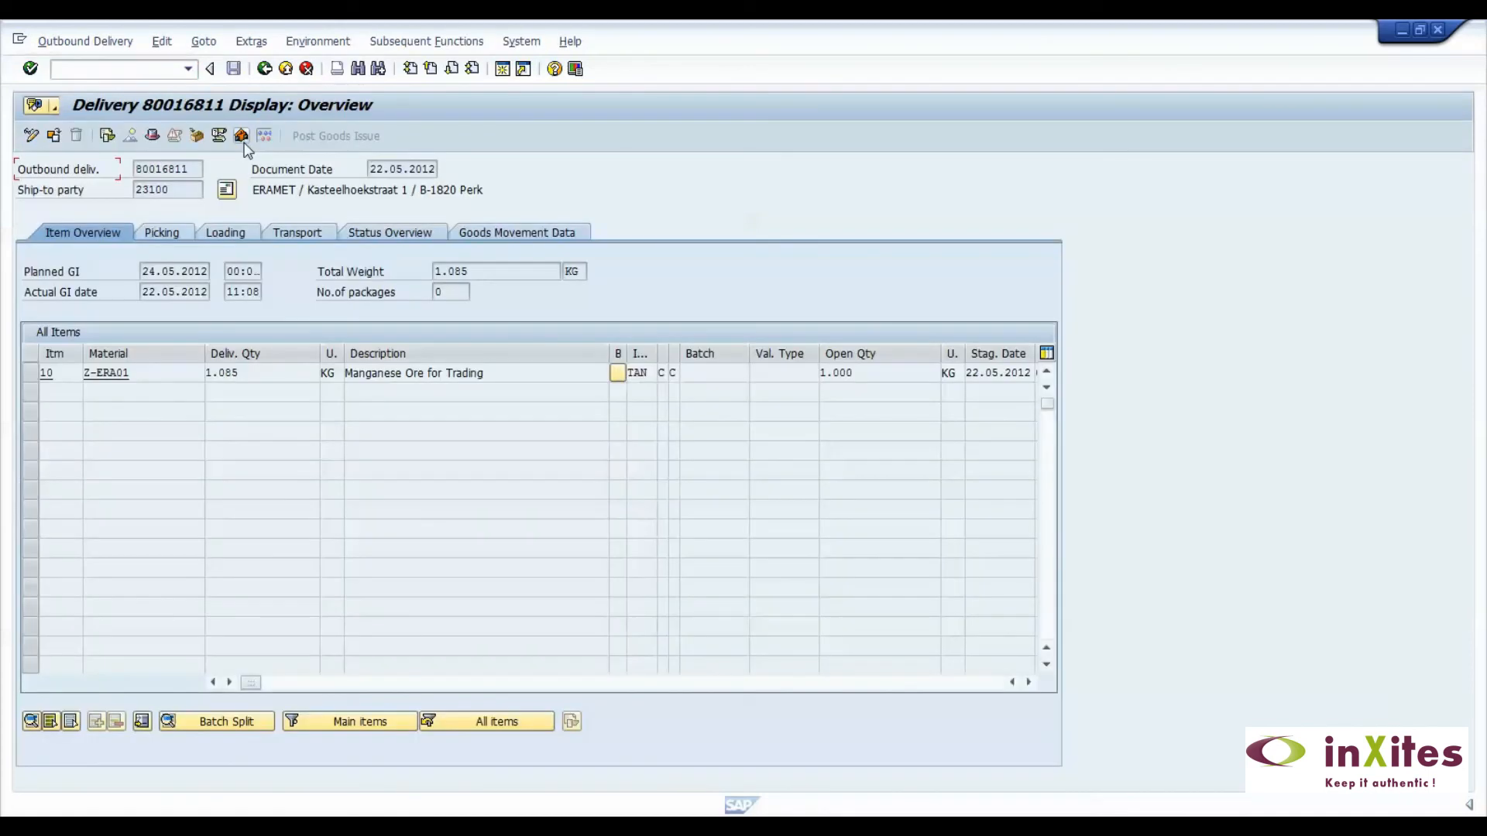
pyautogui.click(516, 232)
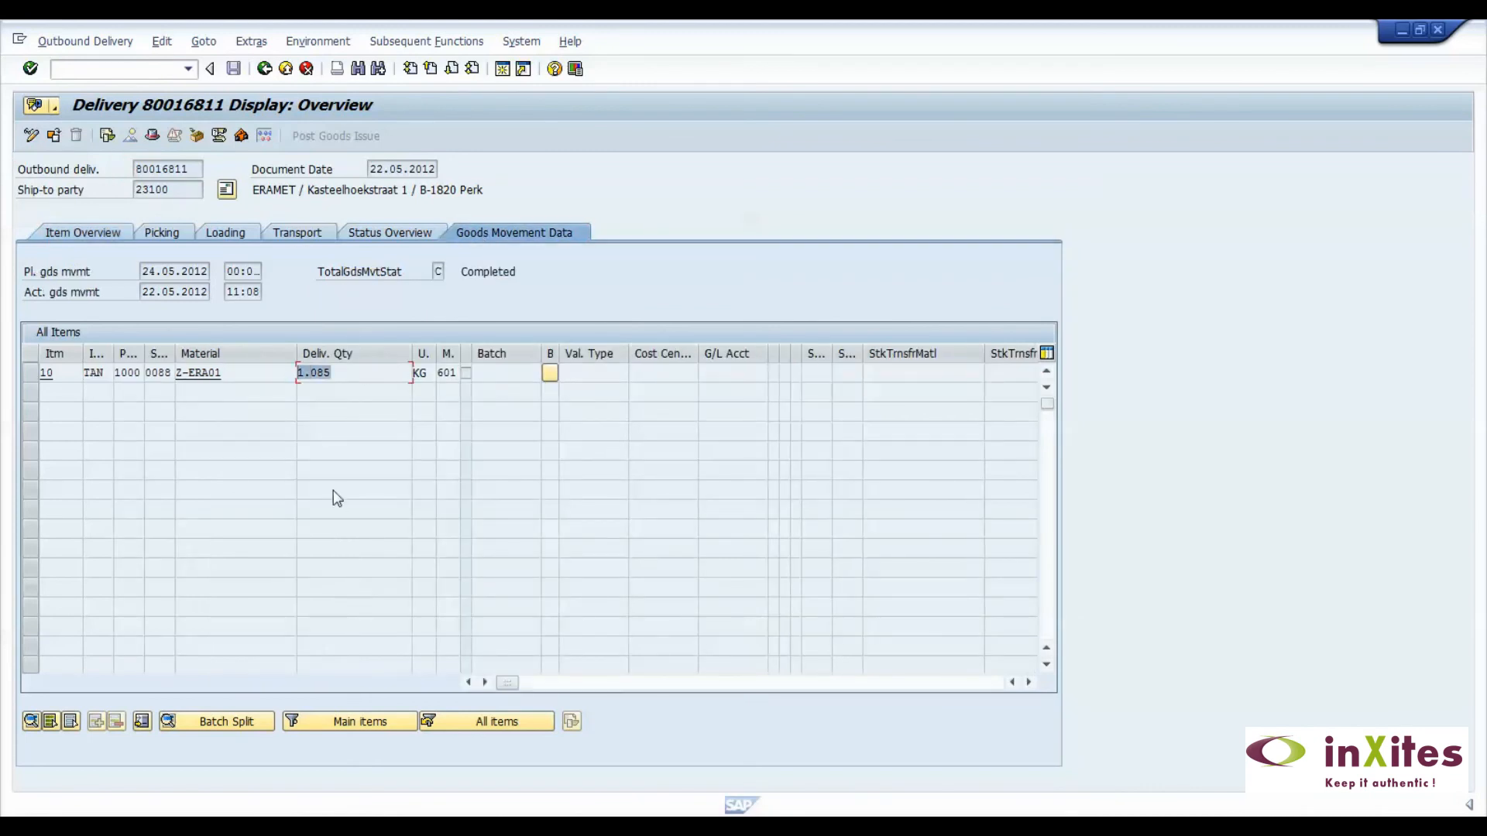
pyautogui.moveTo(353, 468)
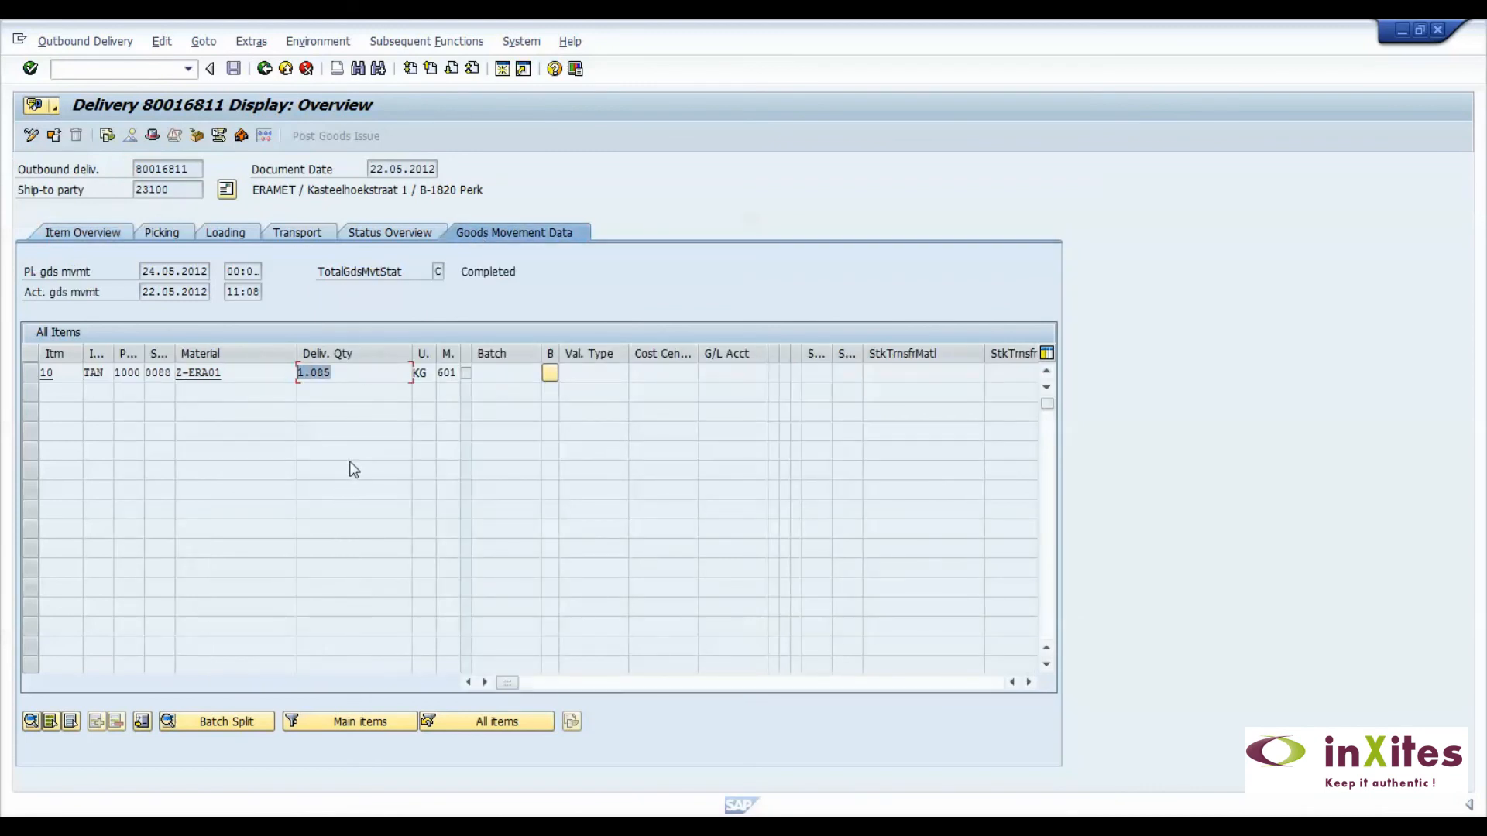